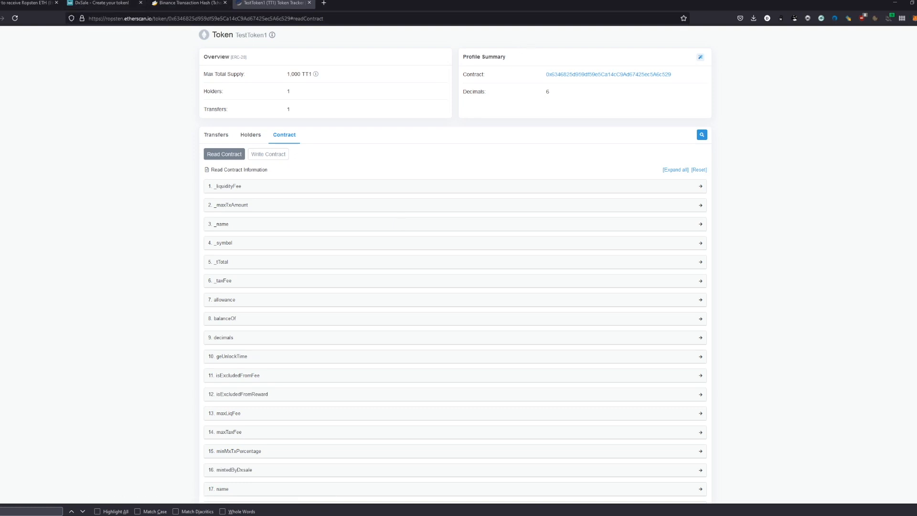
- Check TestToken1's holders list on Etherscan, confirming a single holder owns 100%
click(188, 2)
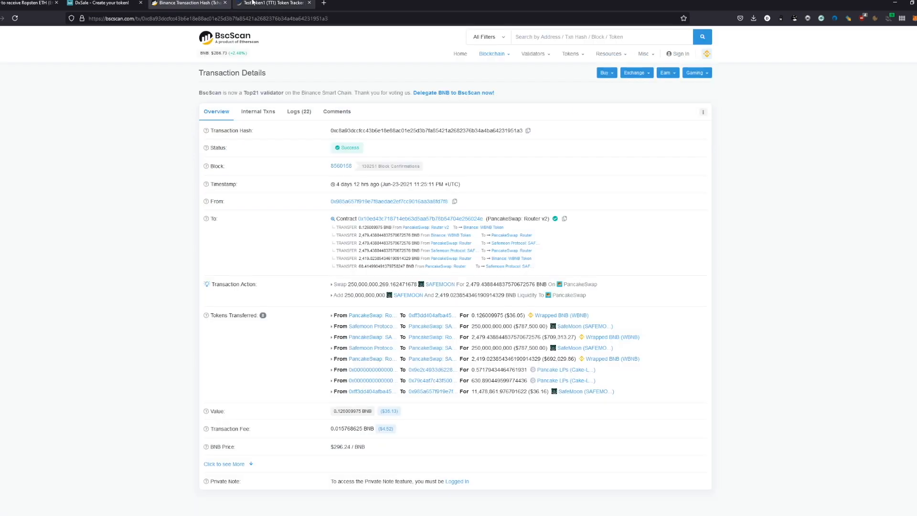
click(188, 3)
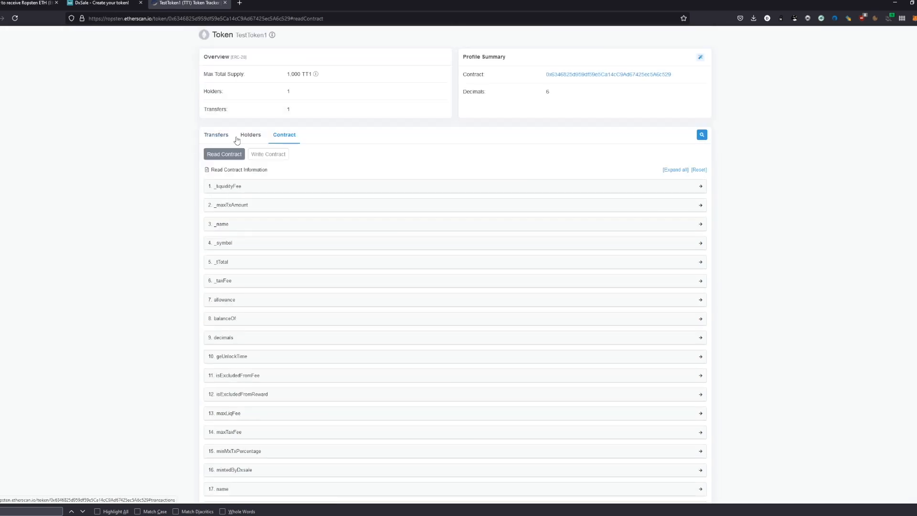
click(250, 135)
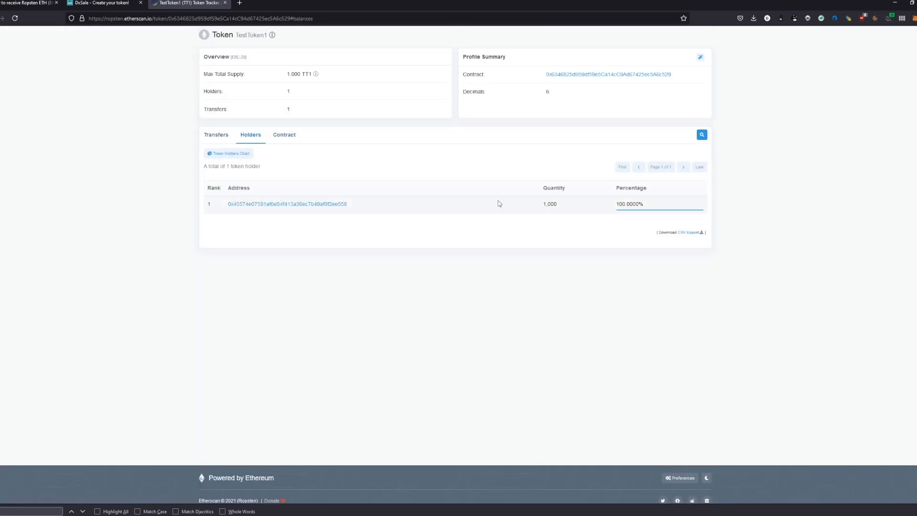
- In DxSale, list the minted liquidity generator tokens and expand the DxLaunch launchpad section
click(104, 3)
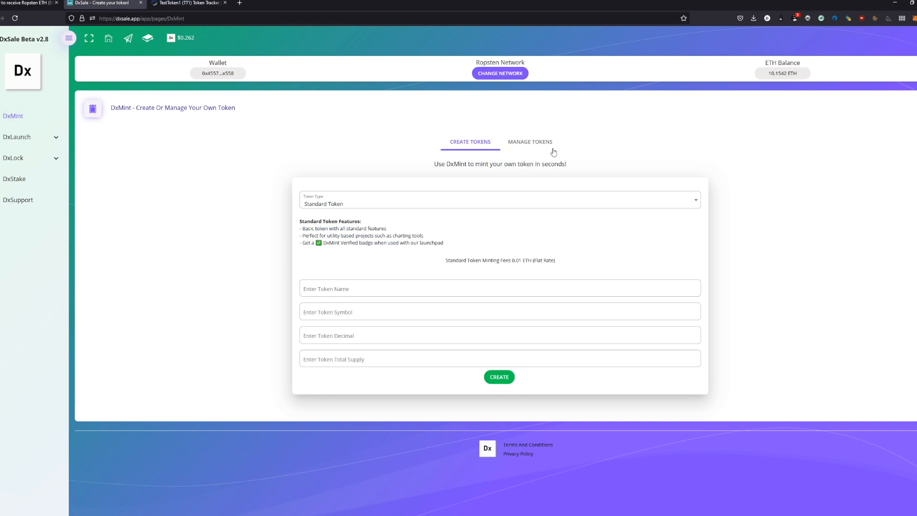
click(530, 142)
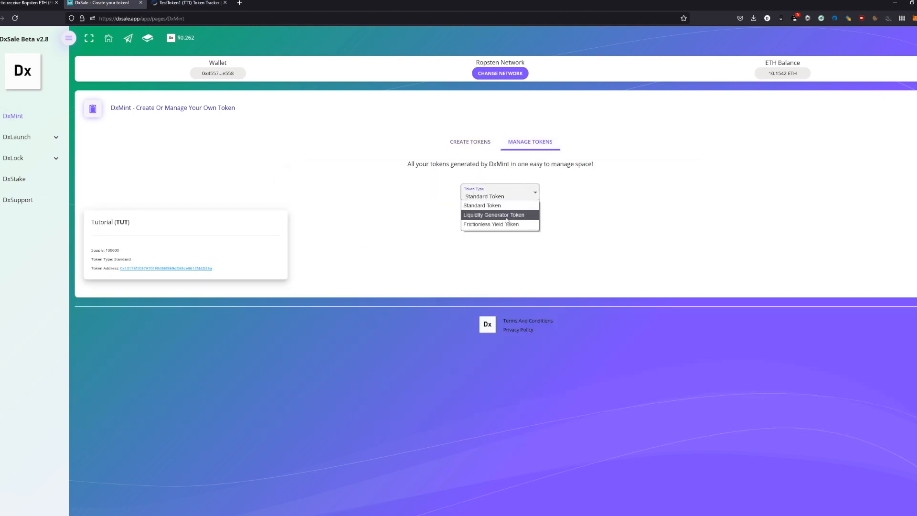
click(494, 215)
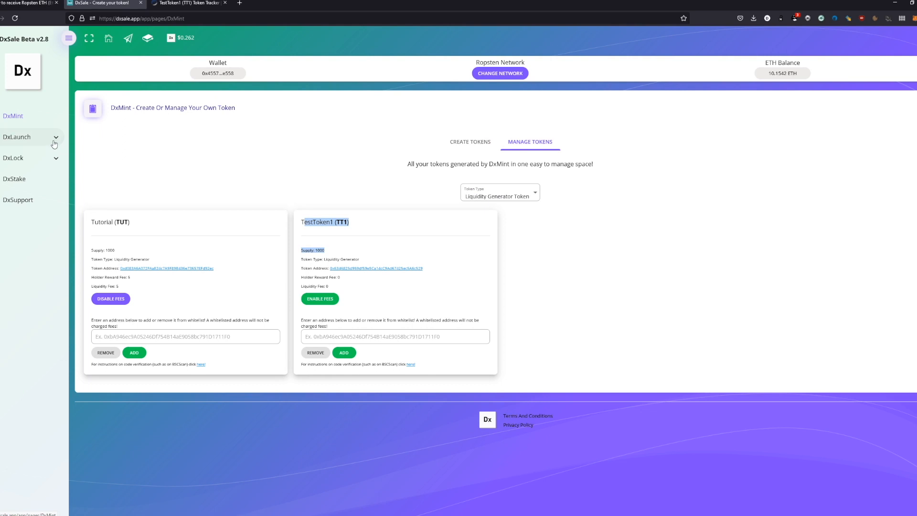
click(20, 186)
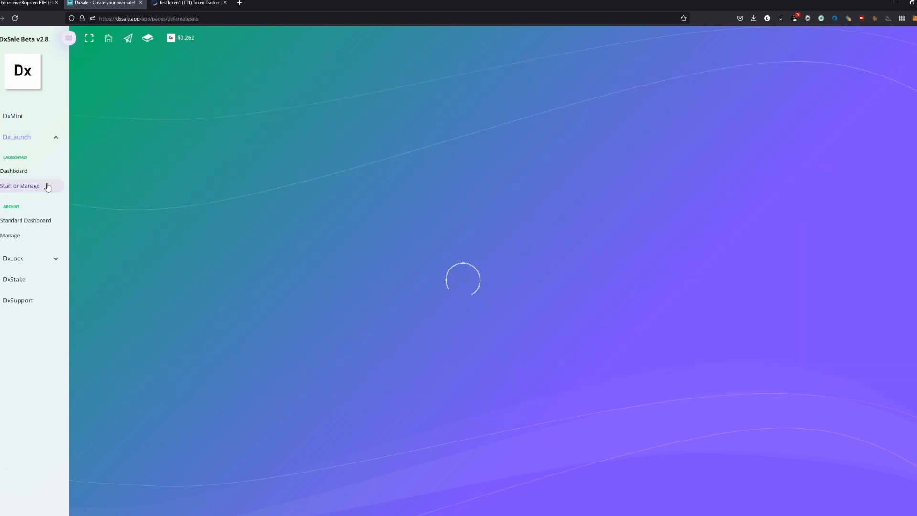
- Start a presale in DxSale and accept the disclaimer's first item about test-network testing
click(23, 187)
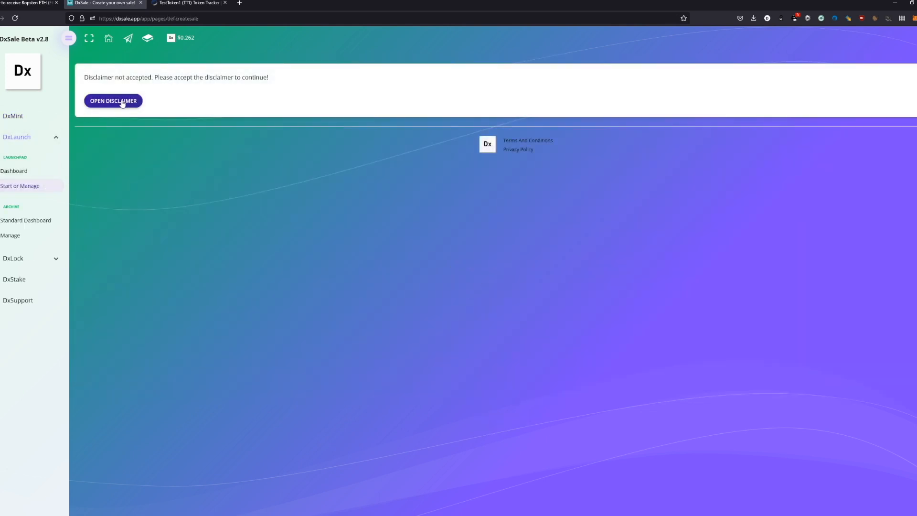
click(113, 100)
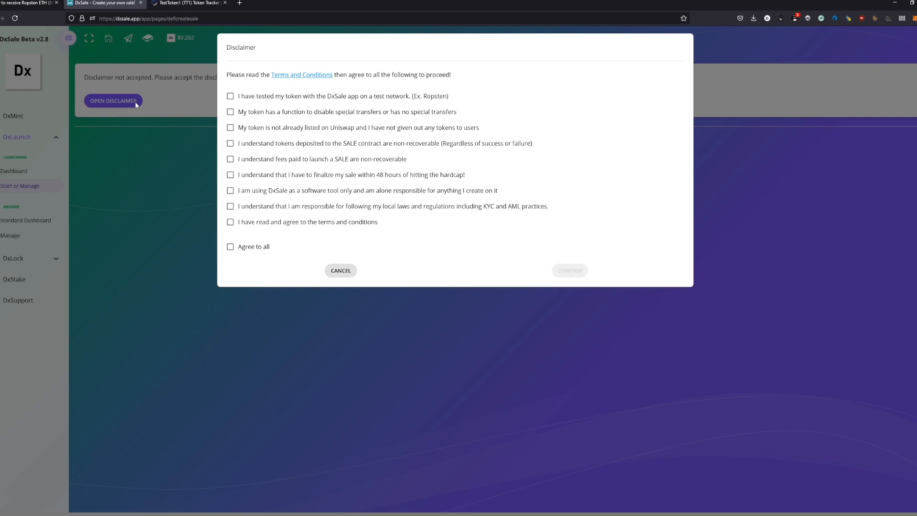
click(231, 96)
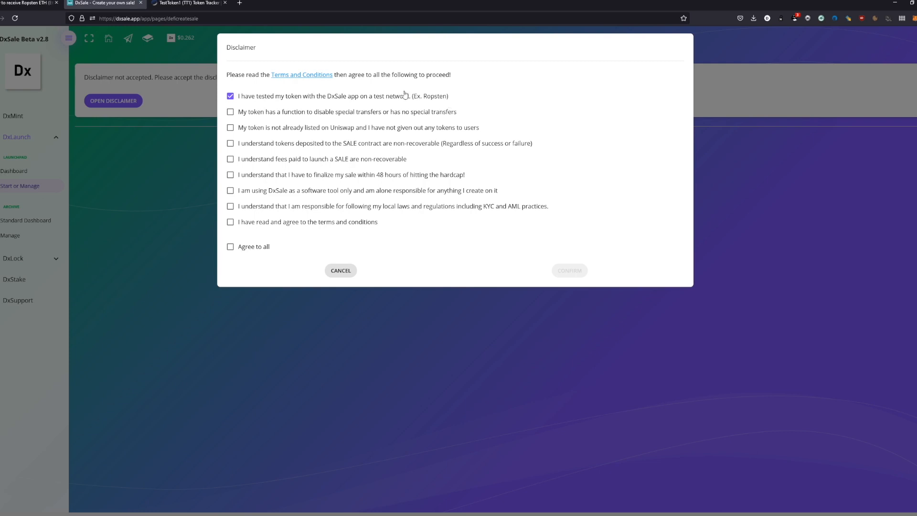
mouse_move(405, 40)
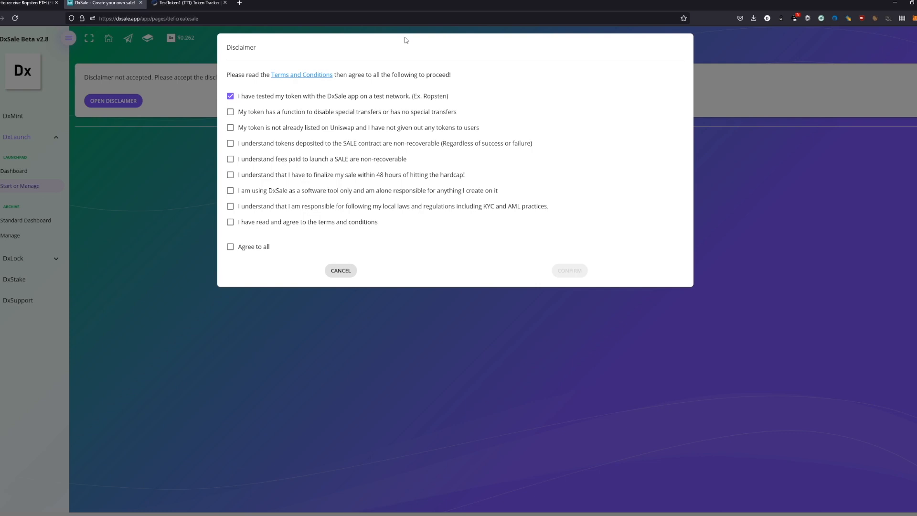
mouse_move(371, 67)
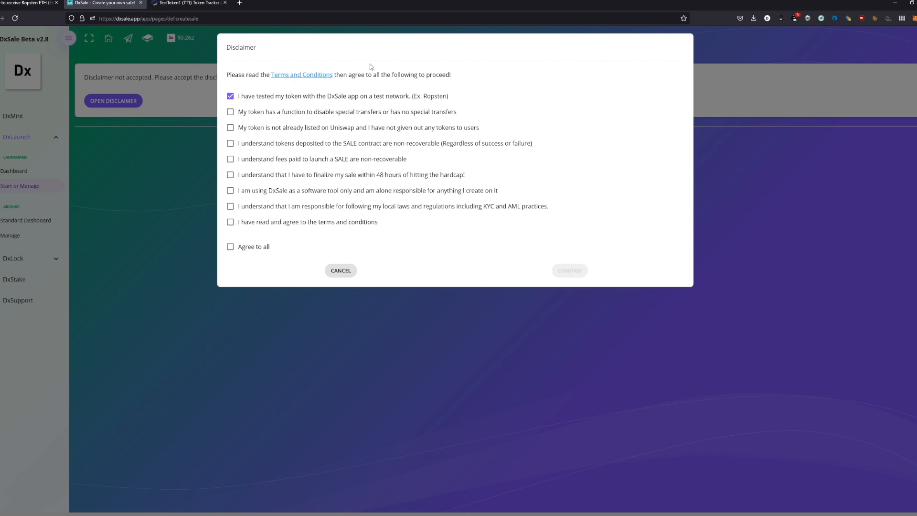
- On Etherscan, view TestToken1's writable contract functions including disableFees
click(230, 112)
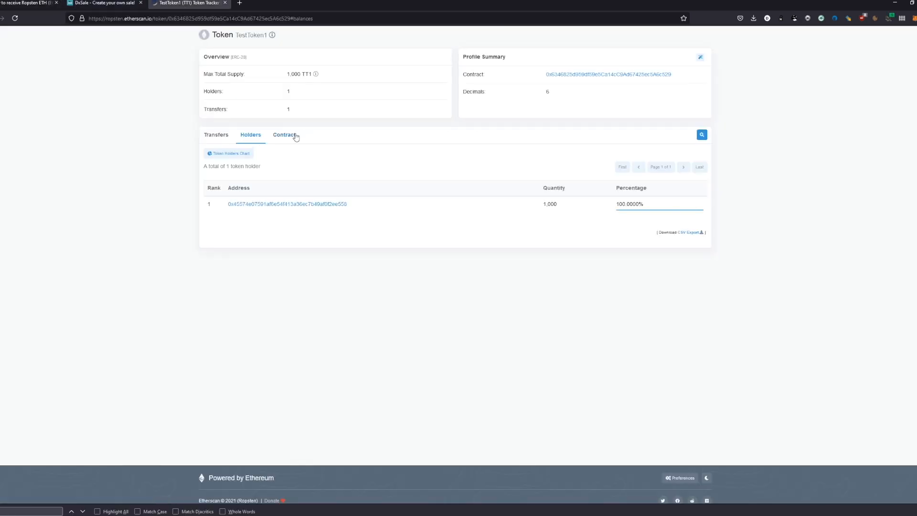
click(284, 135)
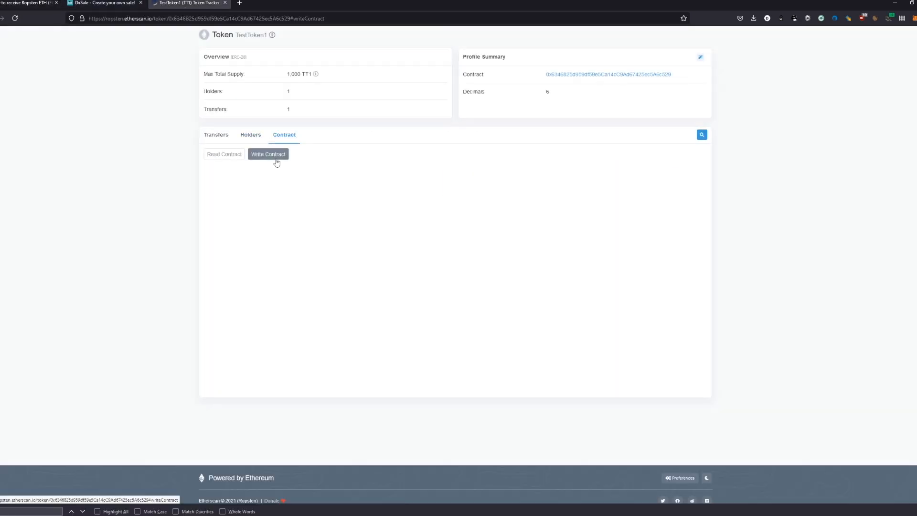
click(268, 154)
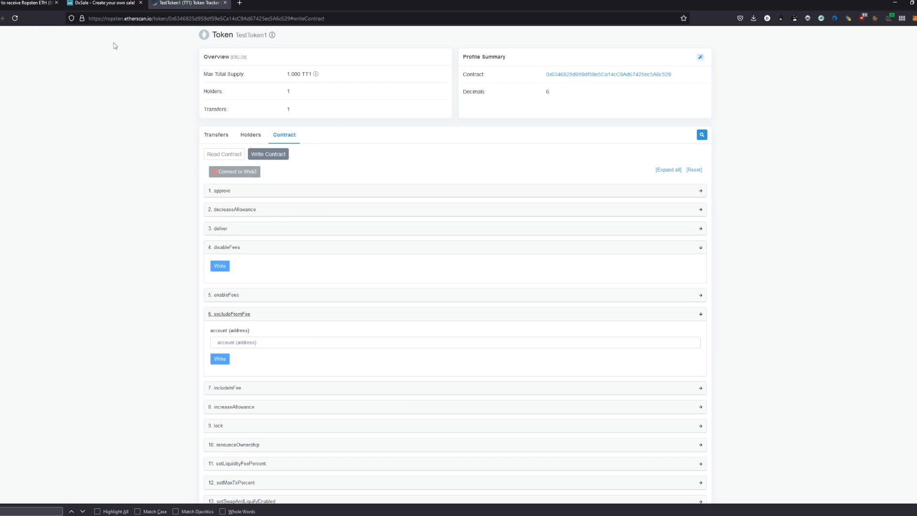
- Accept the remaining disclaimer items — special transfers, non-recoverable tokens and fees, 48-hour finalize — and Agree to all
click(104, 3)
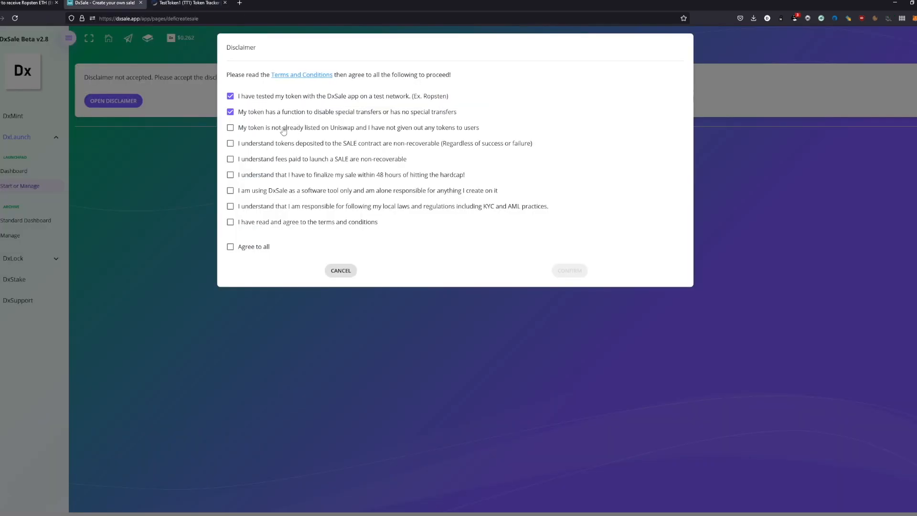
click(230, 127)
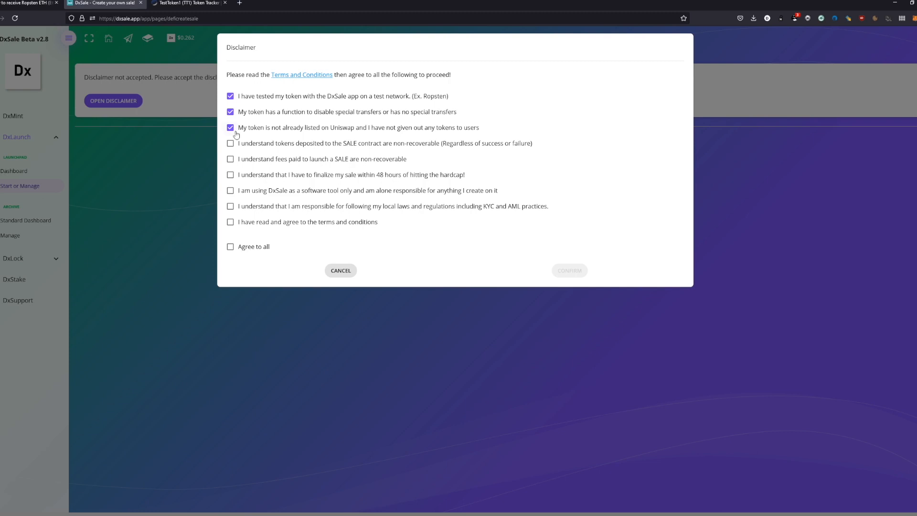
click(230, 143)
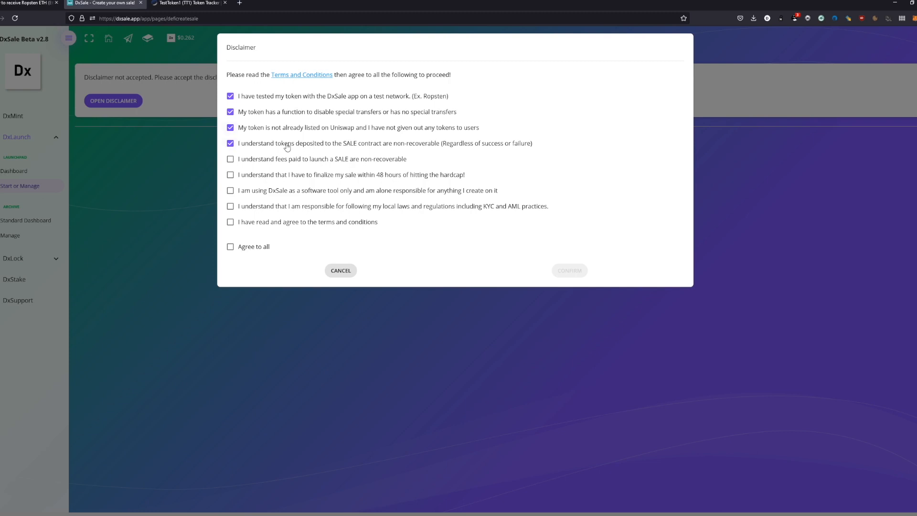
mouse_move(289, 145)
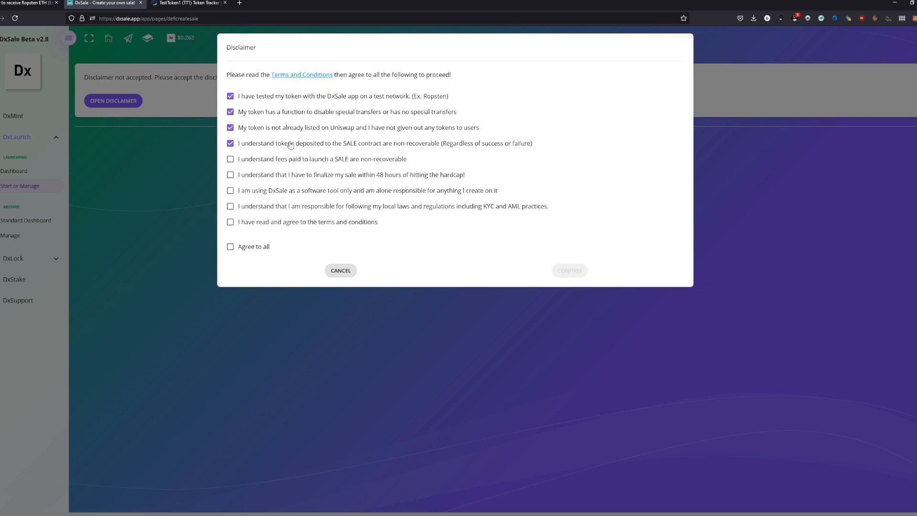
mouse_move(290, 145)
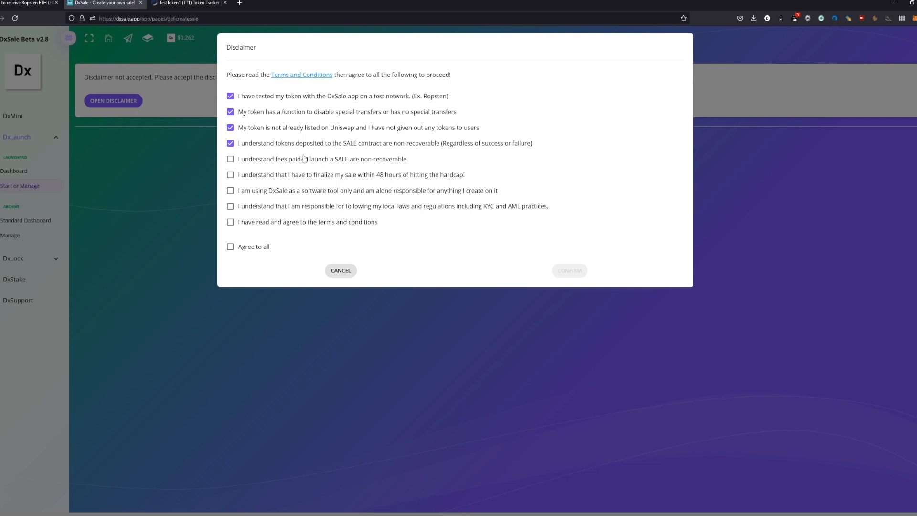
click(230, 159)
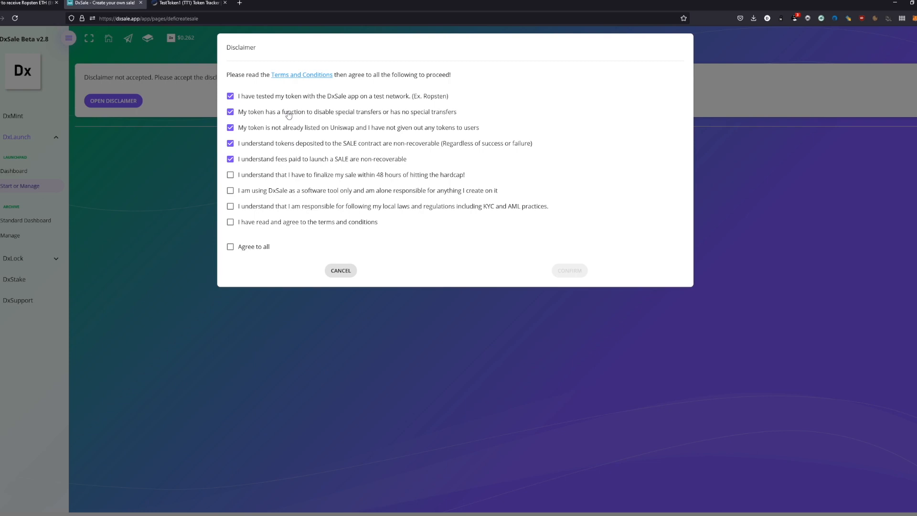
mouse_move(293, 177)
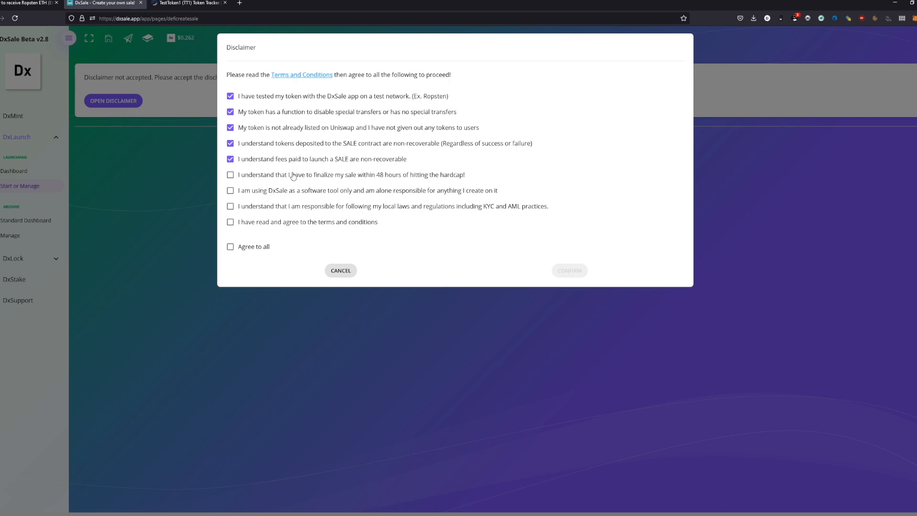
click(231, 174)
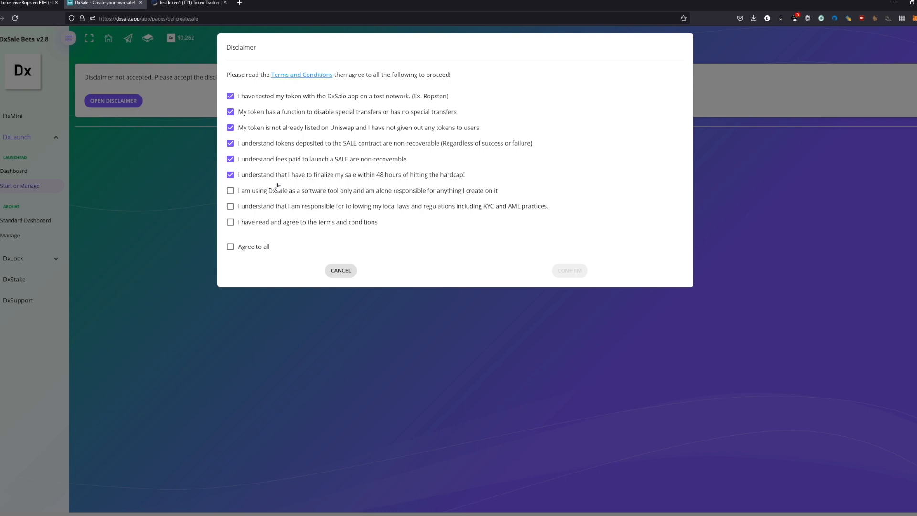
mouse_move(267, 199)
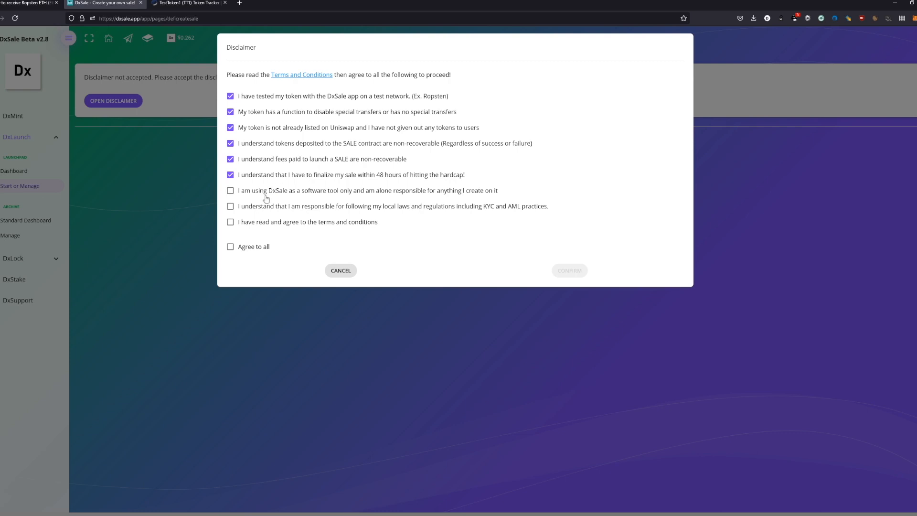
click(230, 246)
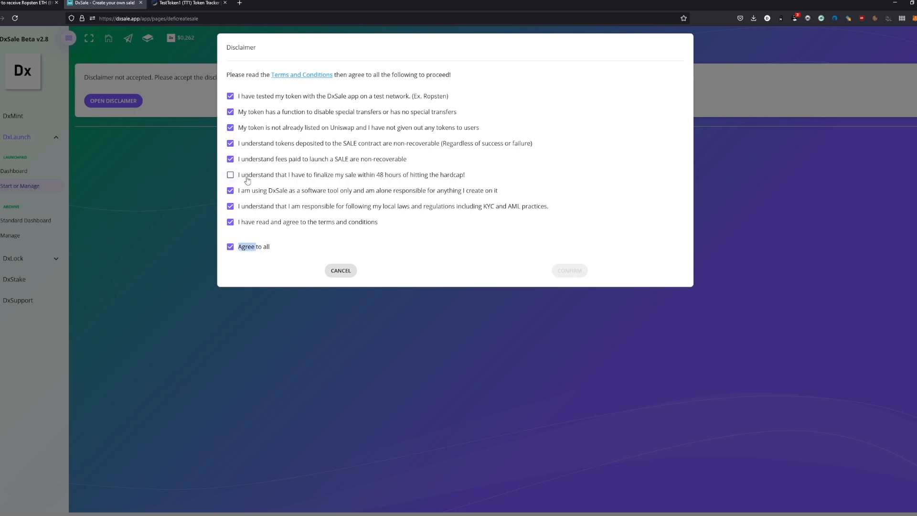
- Confirm the disclaimer and connect the wallet for contract writes to reach the Create Presale form
click(340, 270)
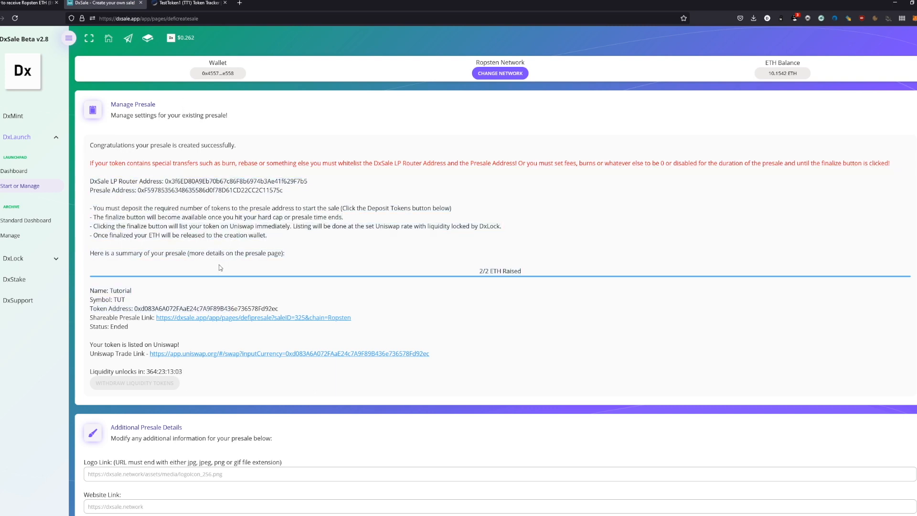
drag(90, 163, 234, 181)
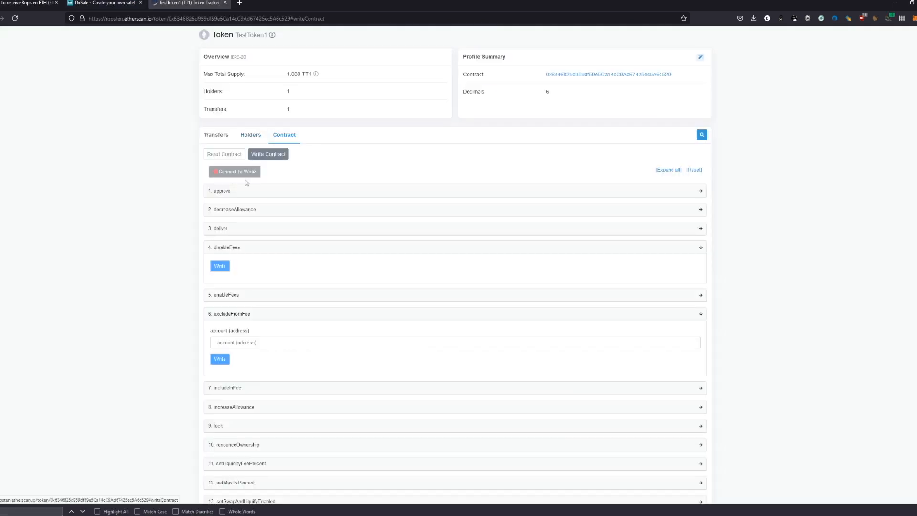
click(105, 4)
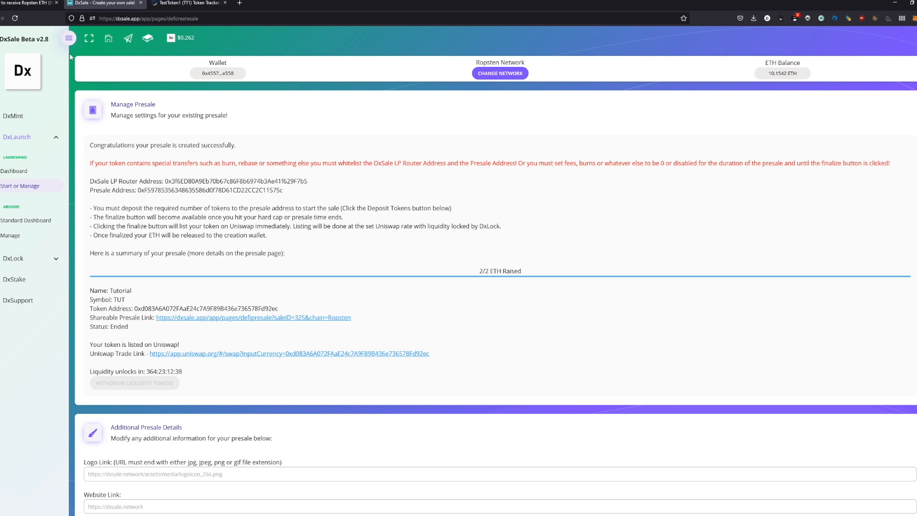
mouse_move(71, 57)
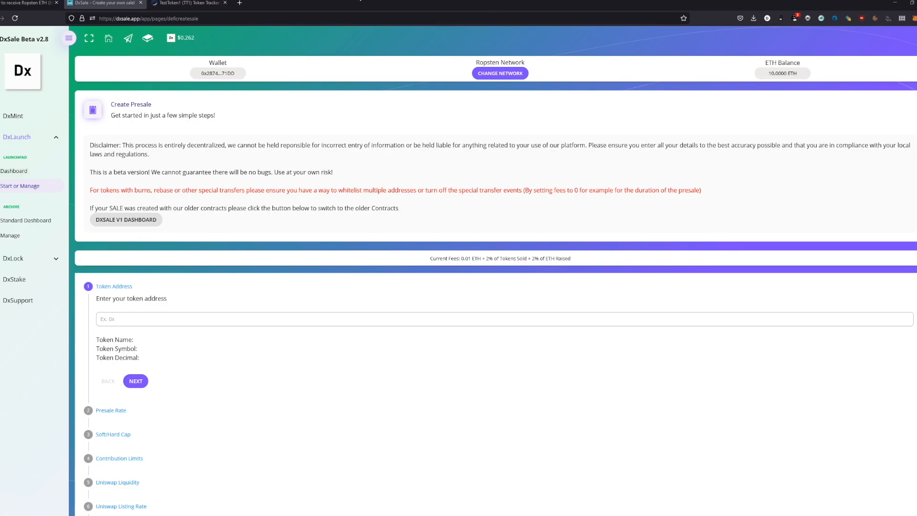
- Enter TestToken1's contract address 0x6346…c529 as the presale token and continue to the rate step
click(187, 4)
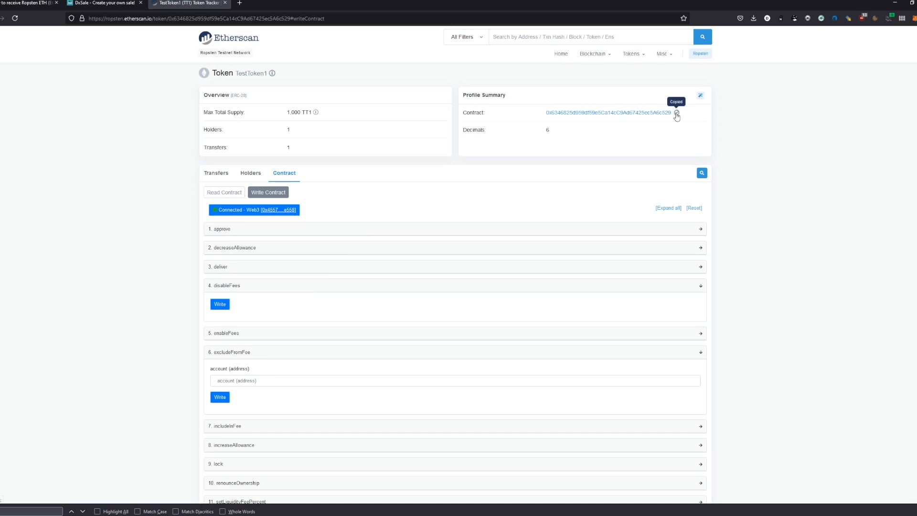
click(105, 4)
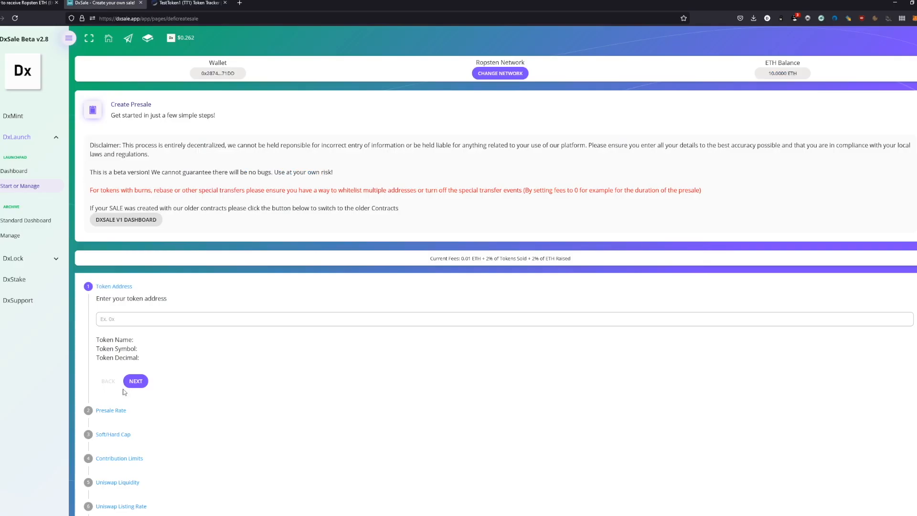
text(0x6346825d959df59e5Ca14cC9Ad67425ec5A6c529)
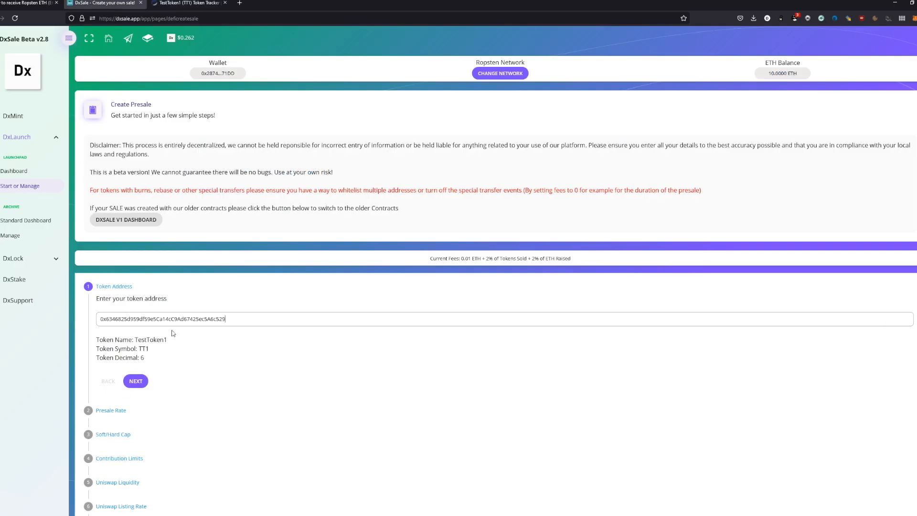
mouse_move(145, 357)
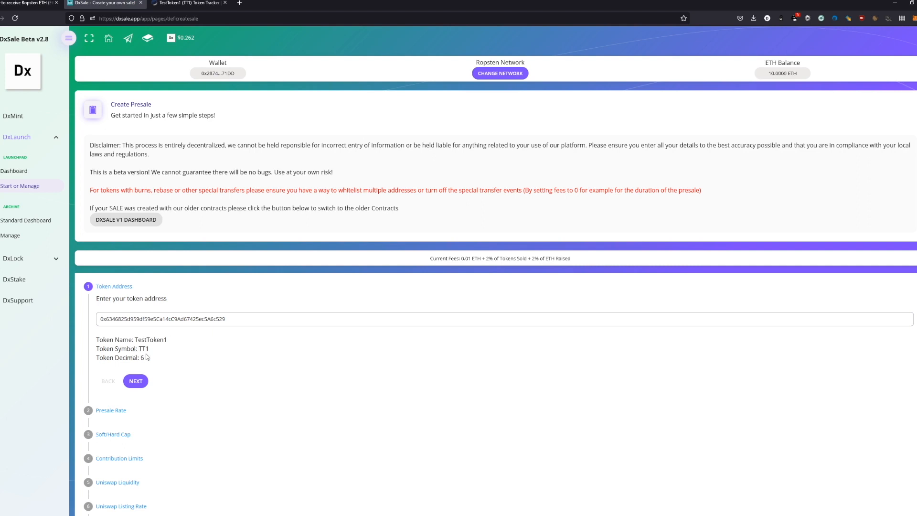
mouse_move(293, 342)
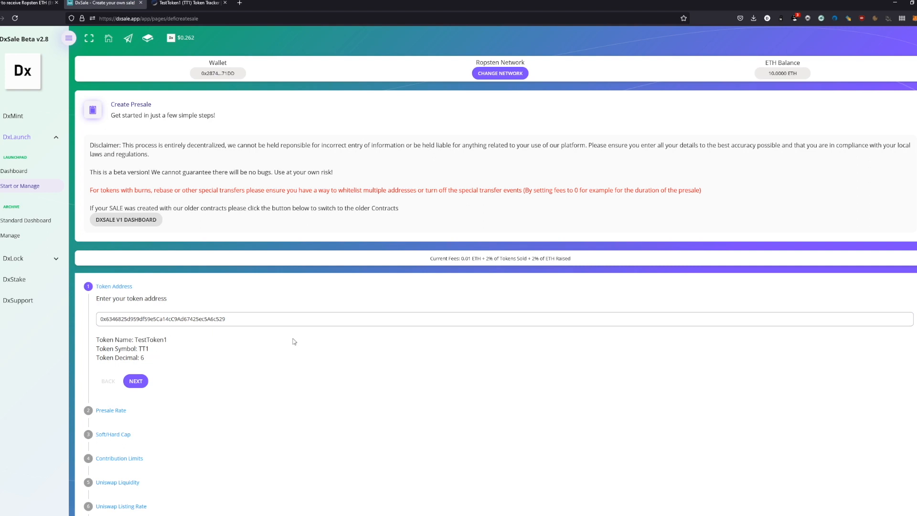
mouse_move(246, 357)
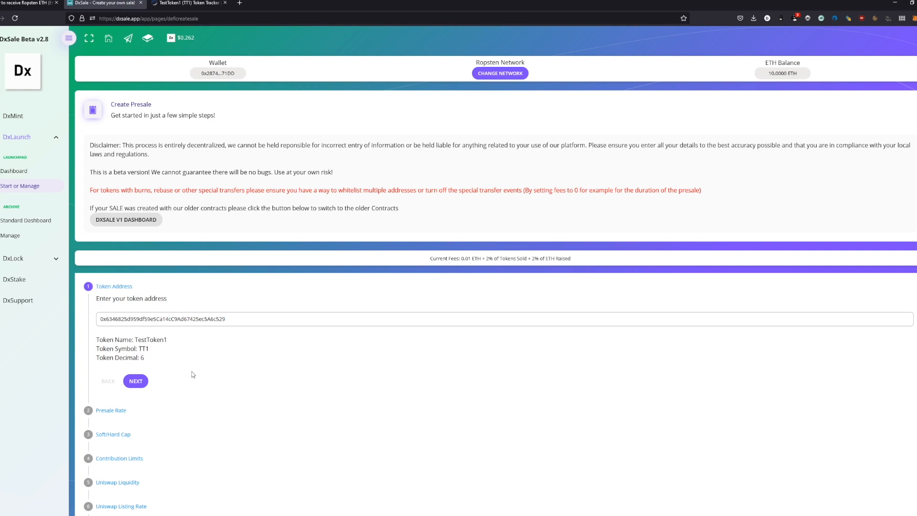
click(135, 381)
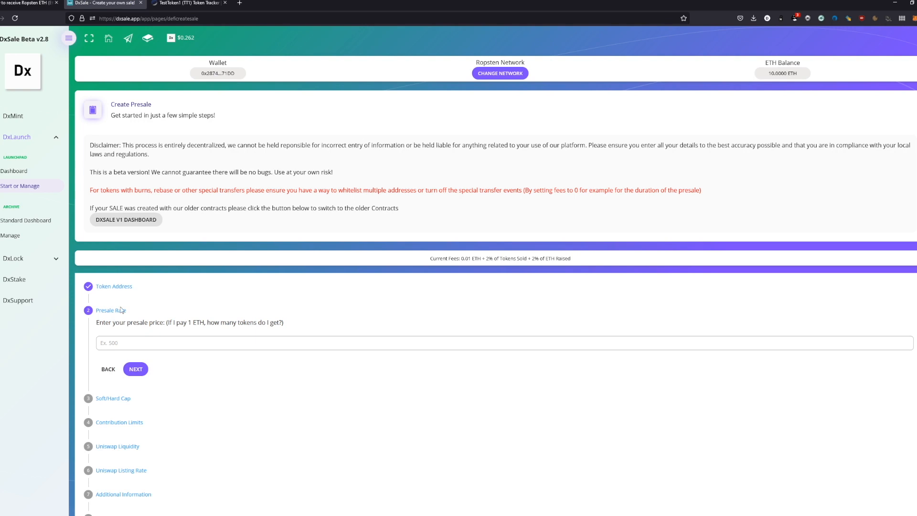
- Review the Excel calculator cells: rate 300, hardcap 2, listing 200, supply 1,000 giving 972 tokens needed
scroll(down, 3)
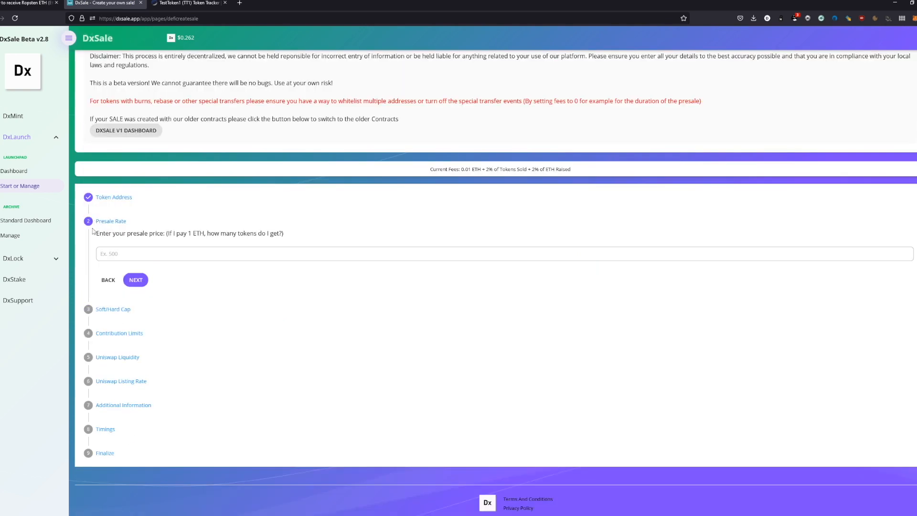
mouse_move(135, 124)
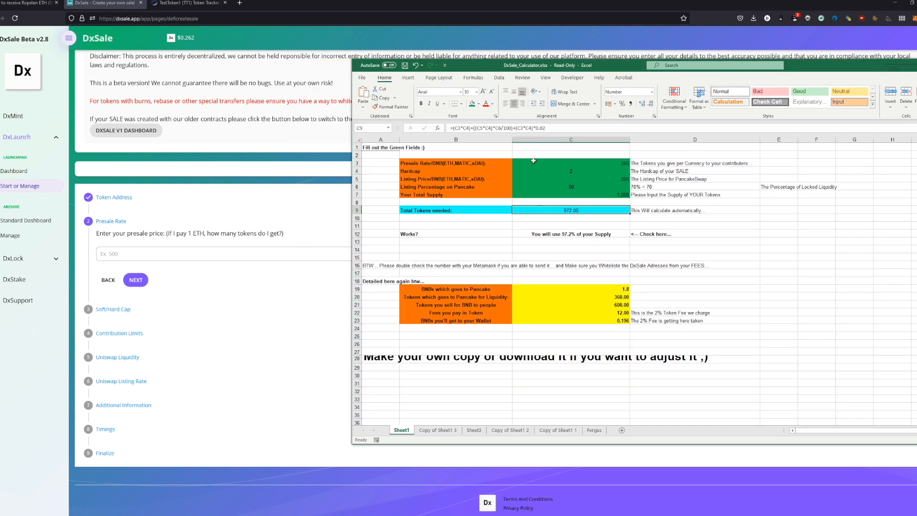
click(570, 162)
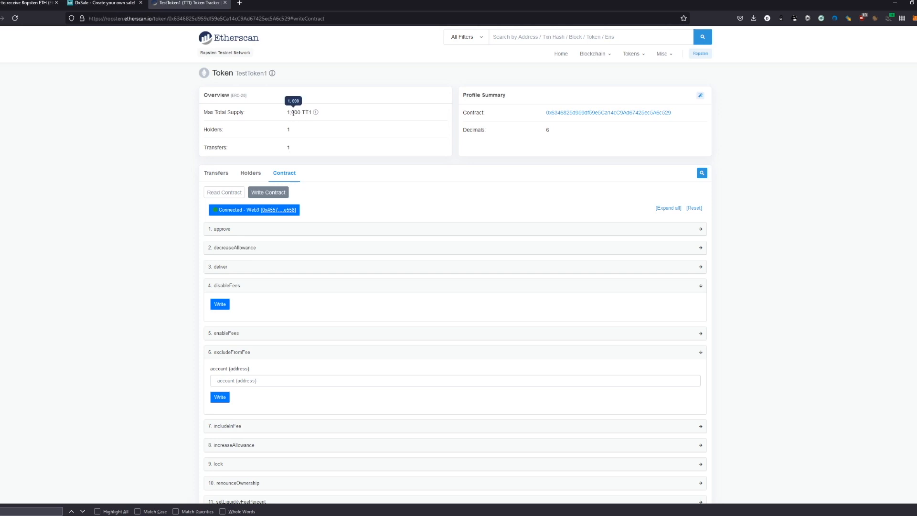
click(105, 3)
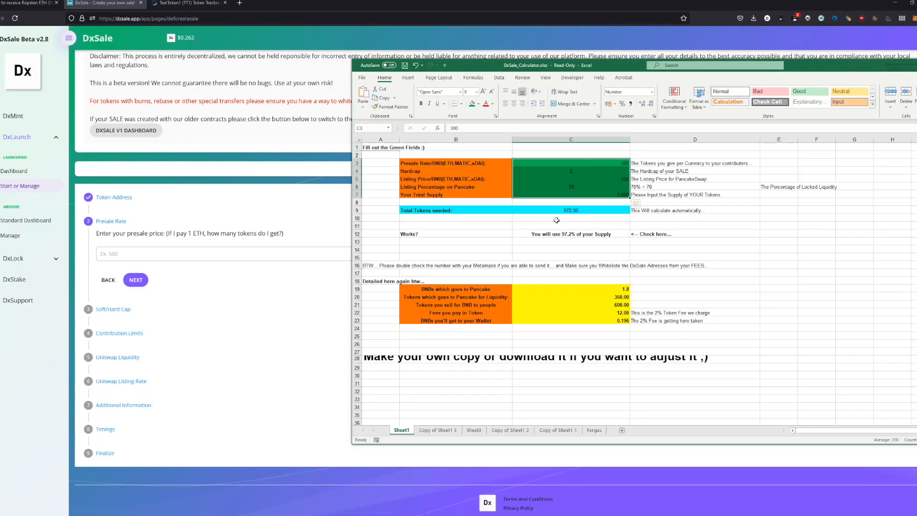
click(571, 194)
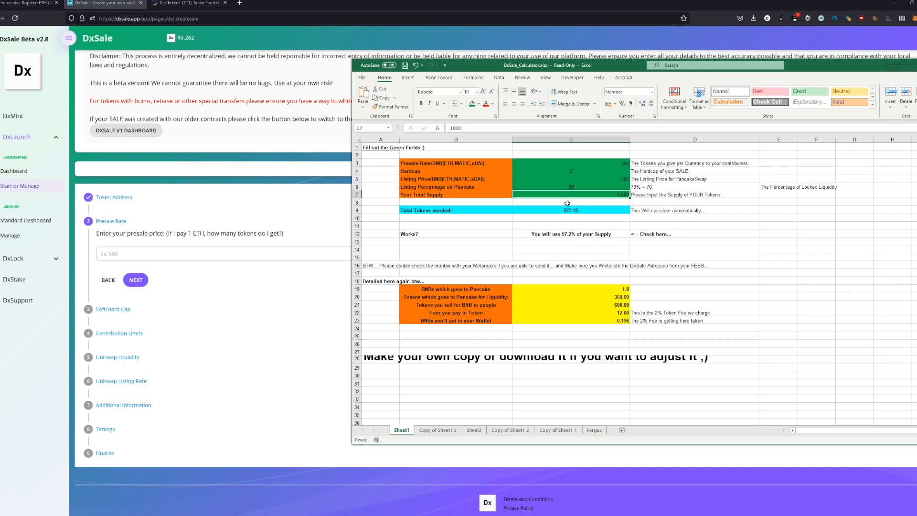
click(570, 171)
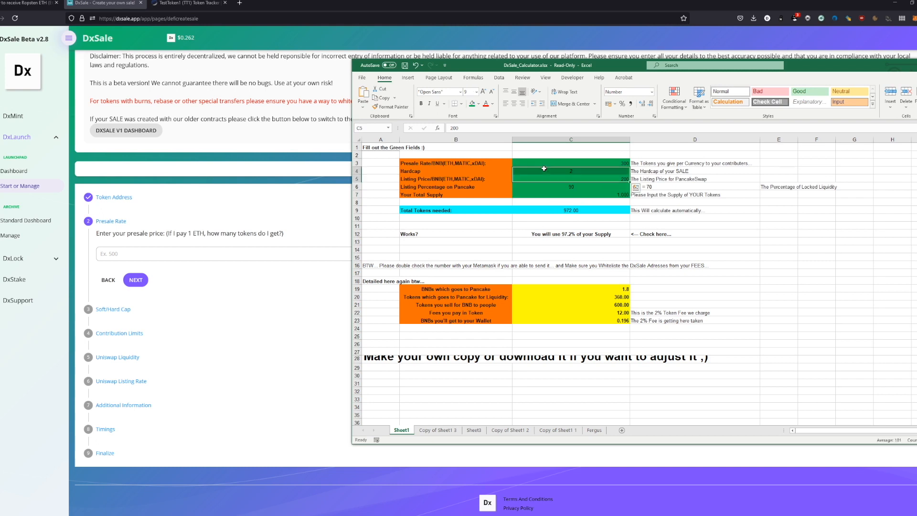
click(543, 163)
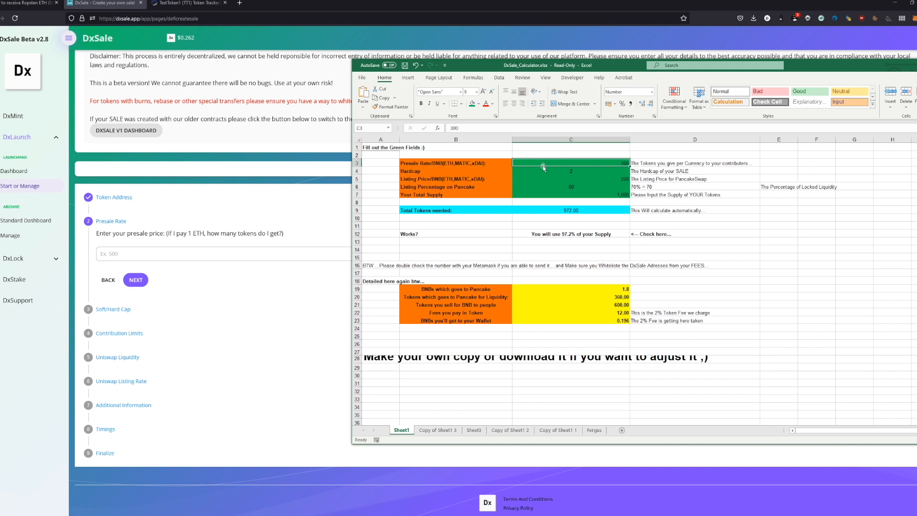
click(570, 170)
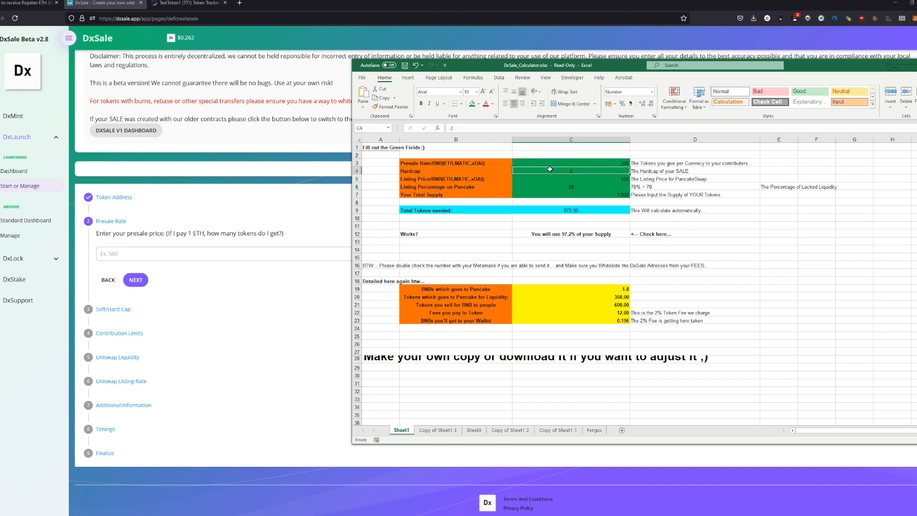
mouse_move(554, 153)
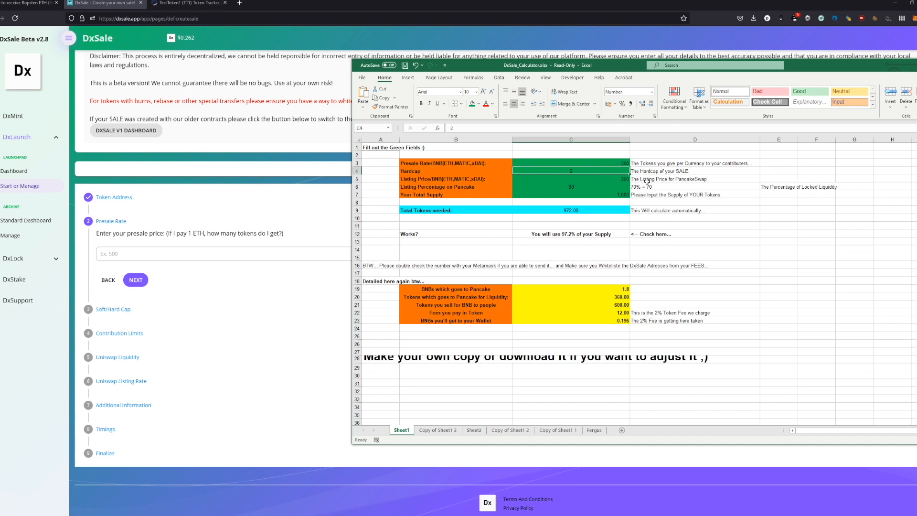
click(569, 186)
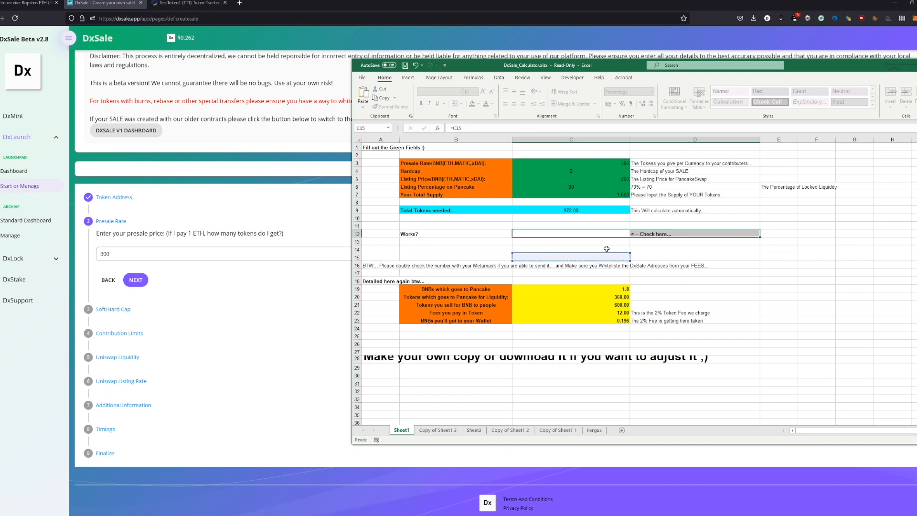
click(570, 250)
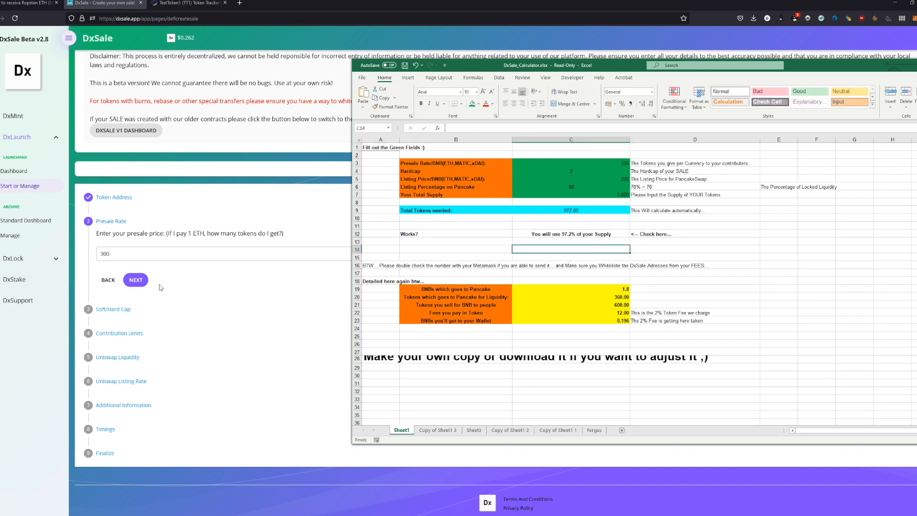
- Confirm presale price 300, soft/hard caps 1 and 2, and contribution limits 1 and 2
click(135, 279)
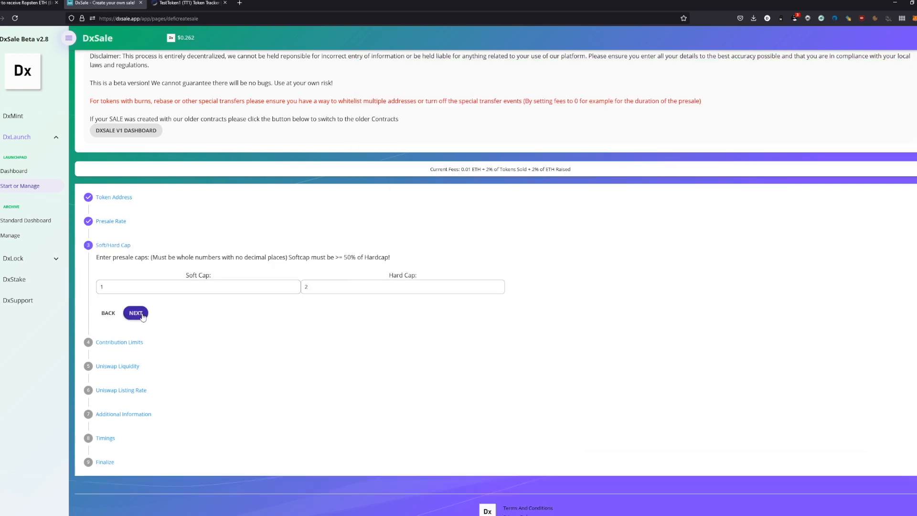
click(136, 312)
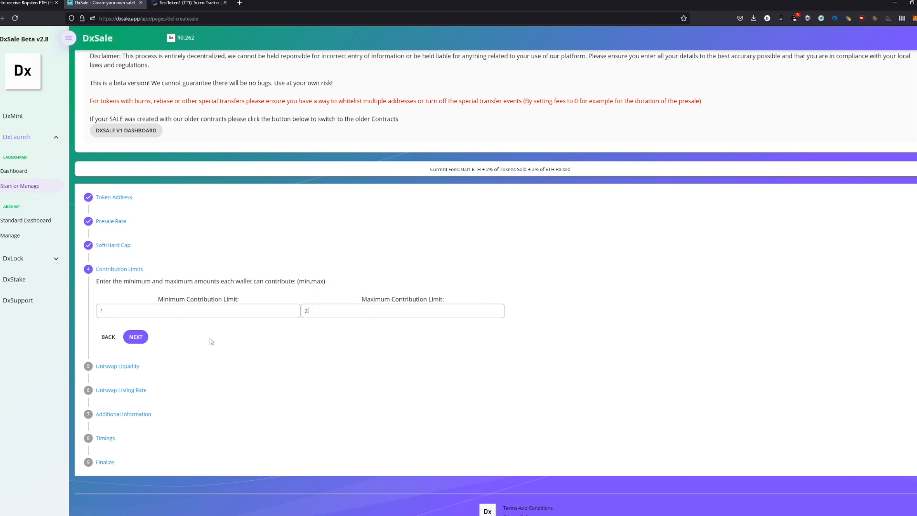
click(135, 336)
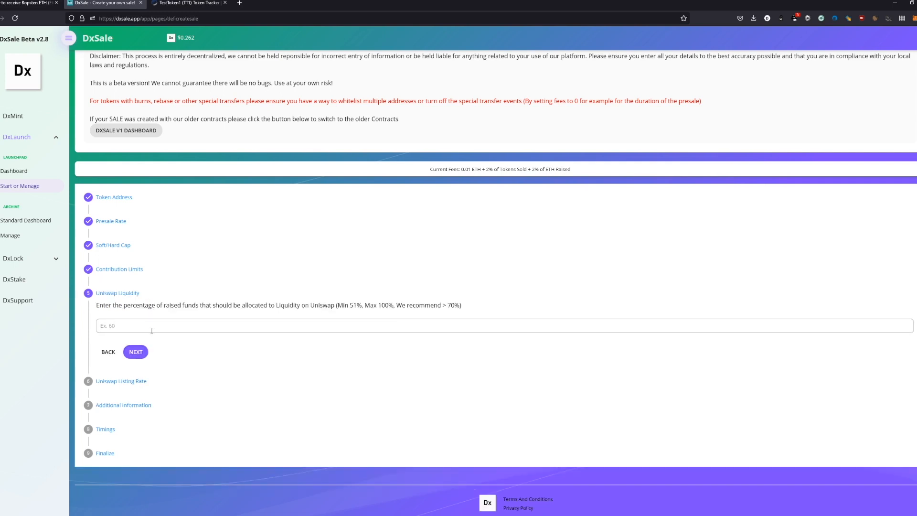
- Set 90% Uniswap liquidity and confirm the listing rate, reaching the additional-information step
text(90)
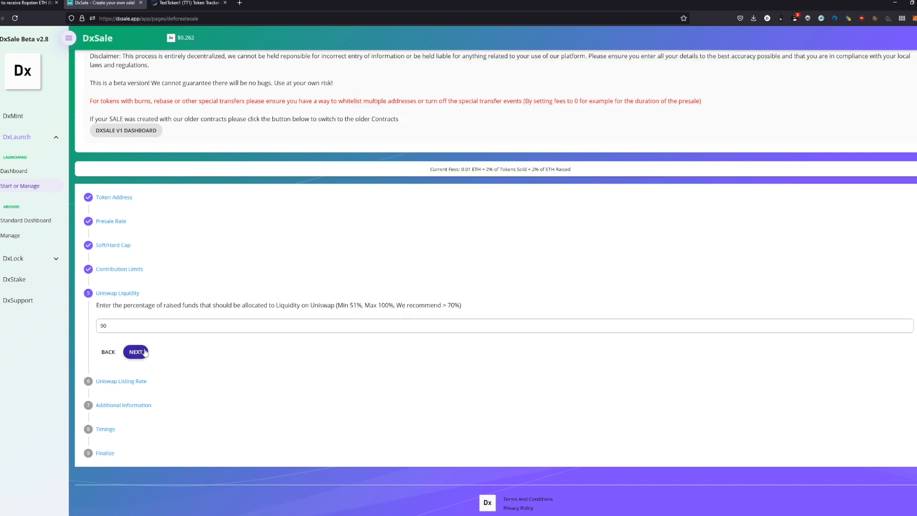
click(135, 351)
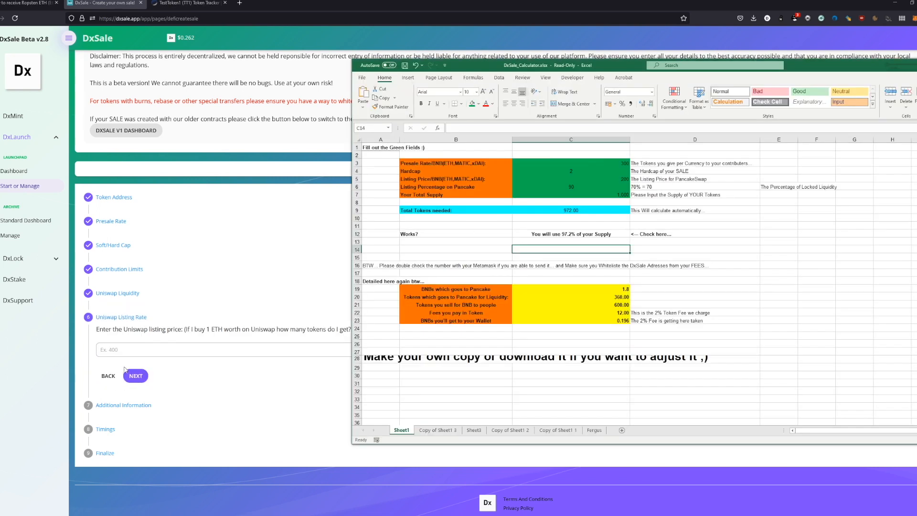
click(135, 376)
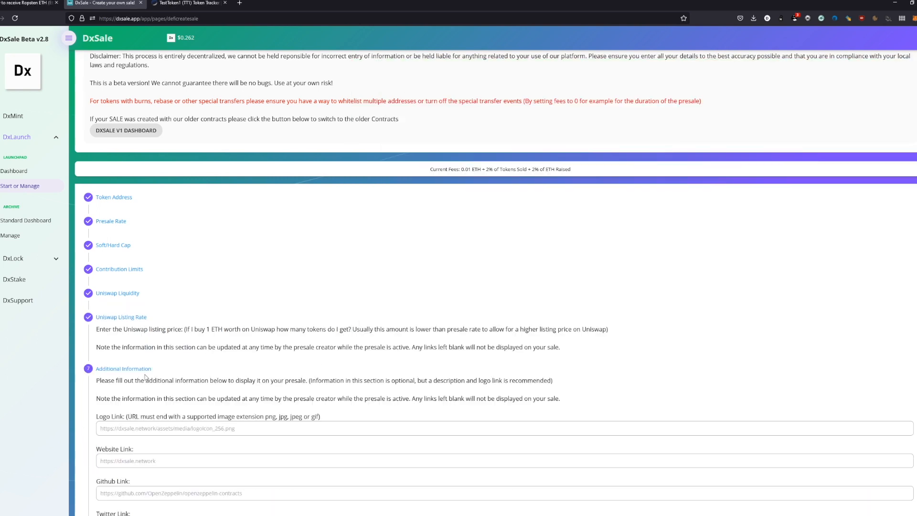
scroll(down, 3)
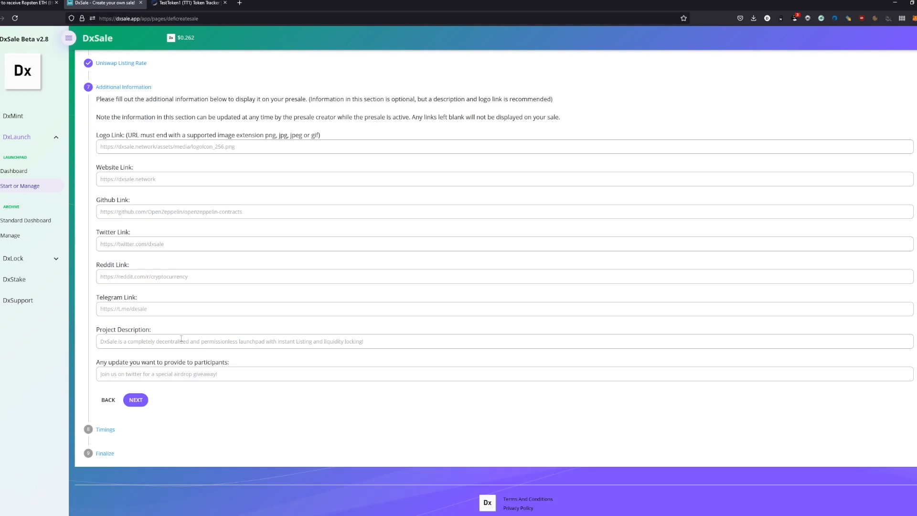
mouse_move(210, 357)
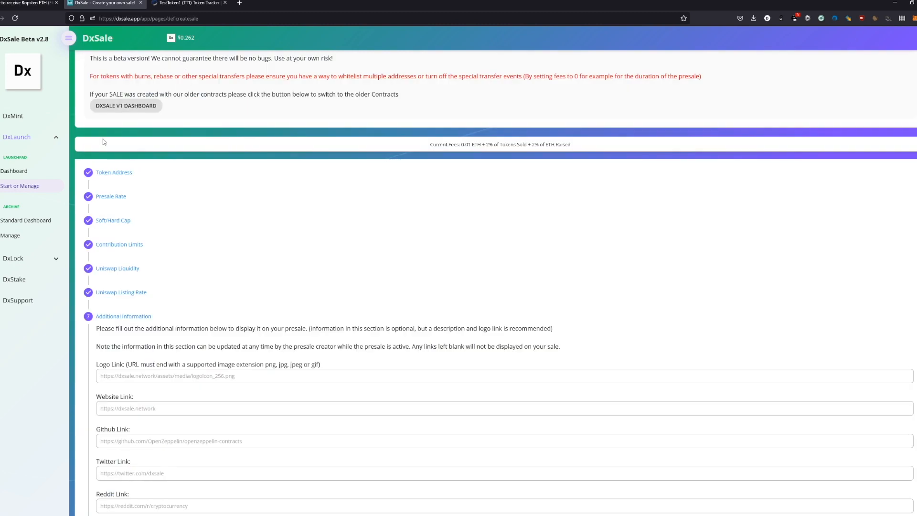
mouse_move(115, 182)
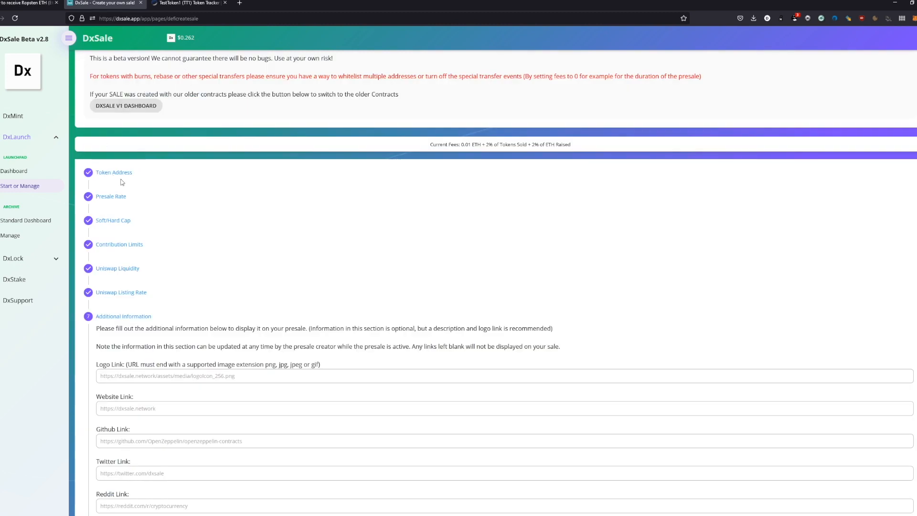
scroll(down, 3)
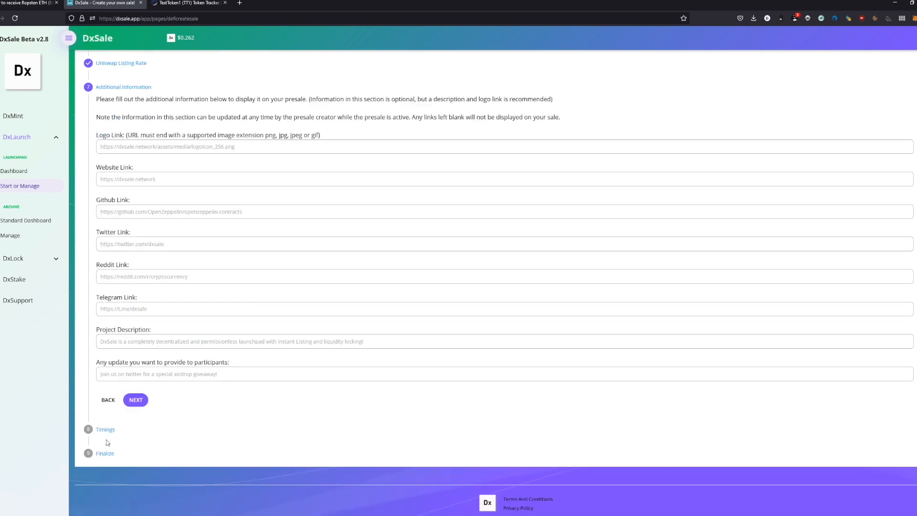
- Advance to the final review and check the note that 972 TT1 are needed against the token tracker
click(135, 400)
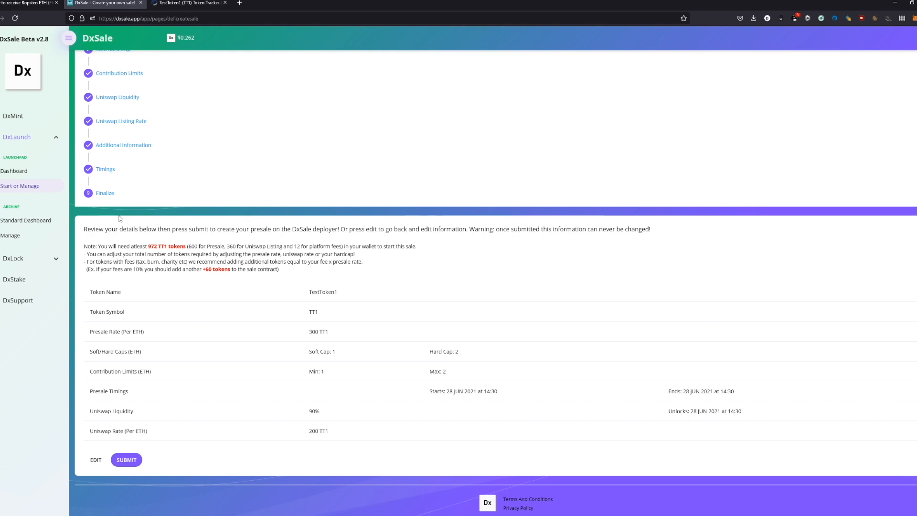
drag(106, 246, 151, 245)
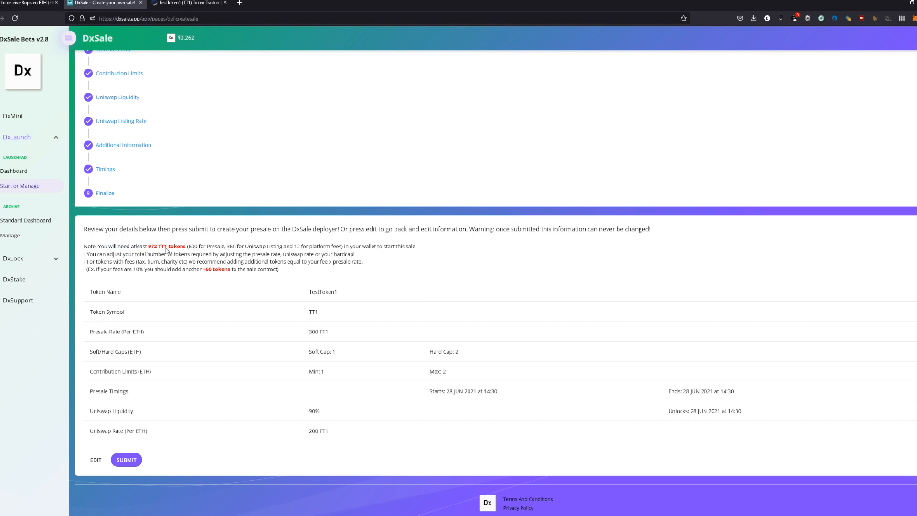
mouse_move(815, 7)
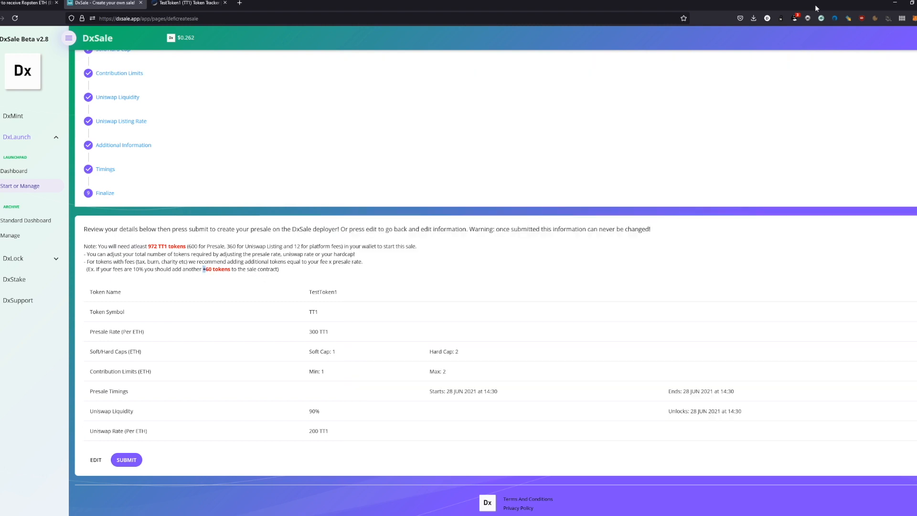
click(794, 18)
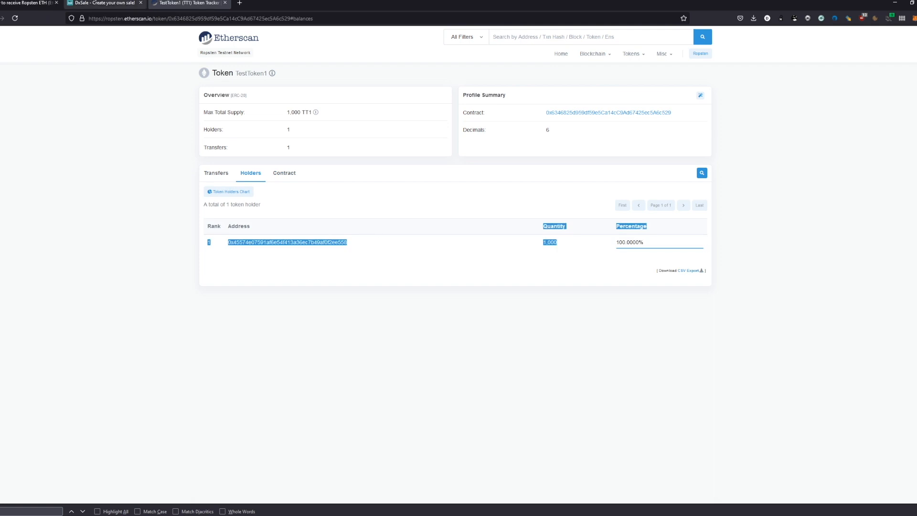
click(105, 3)
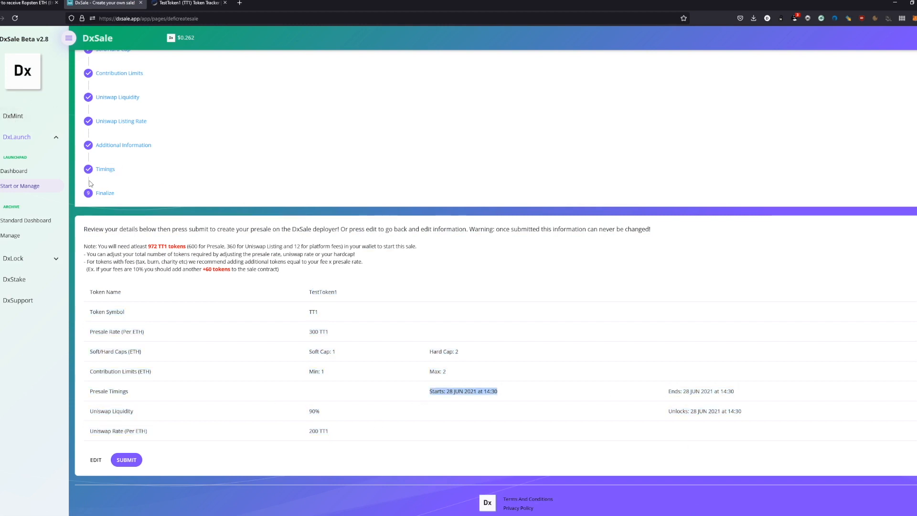
- Set the presale start to 28 Jun 14:45, end 29 Jun and liquidity unlock in 2022, then finish to the review
click(95, 461)
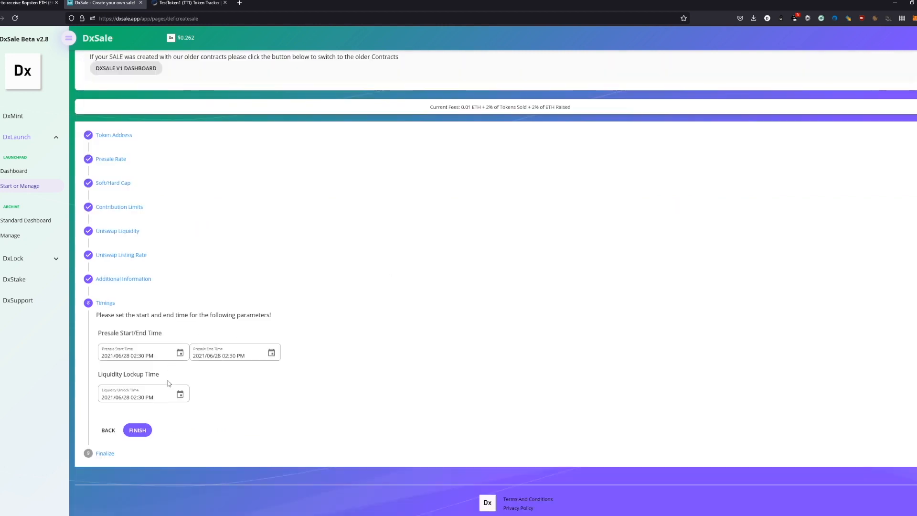
click(181, 352)
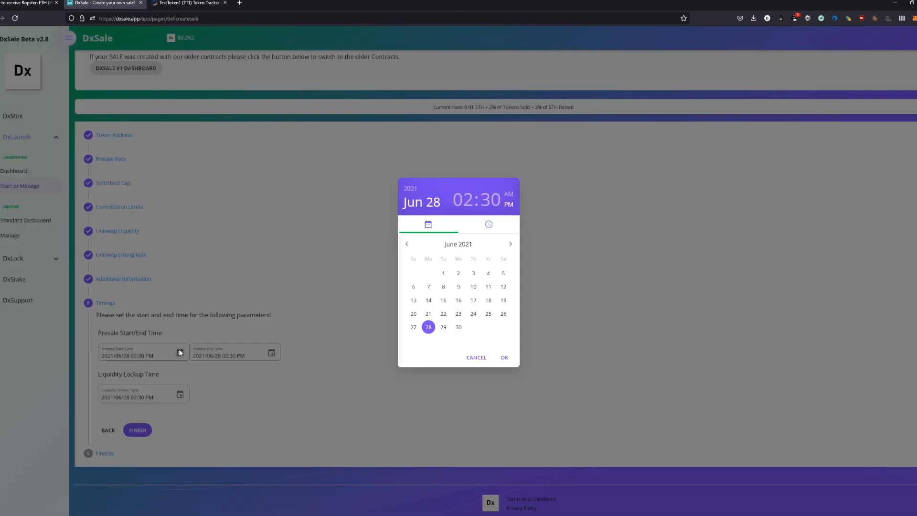
click(488, 224)
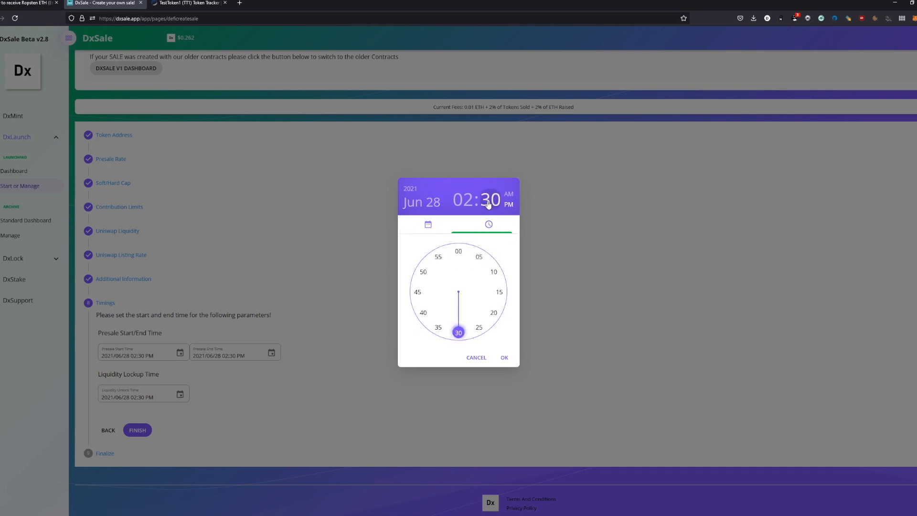
click(418, 291)
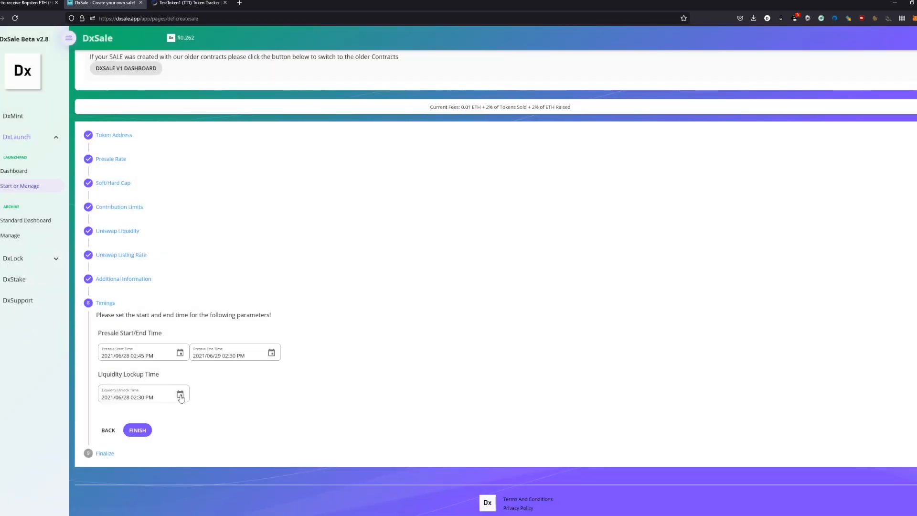
click(181, 395)
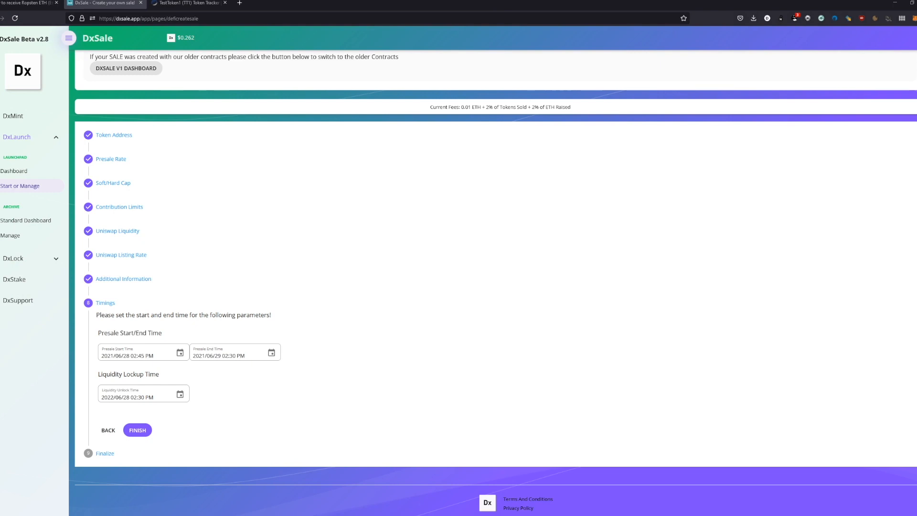
mouse_move(113, 210)
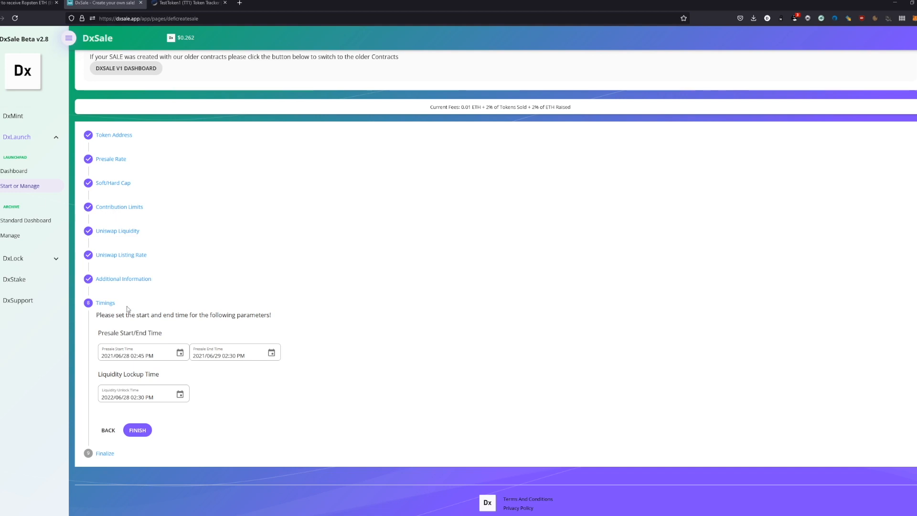
click(137, 430)
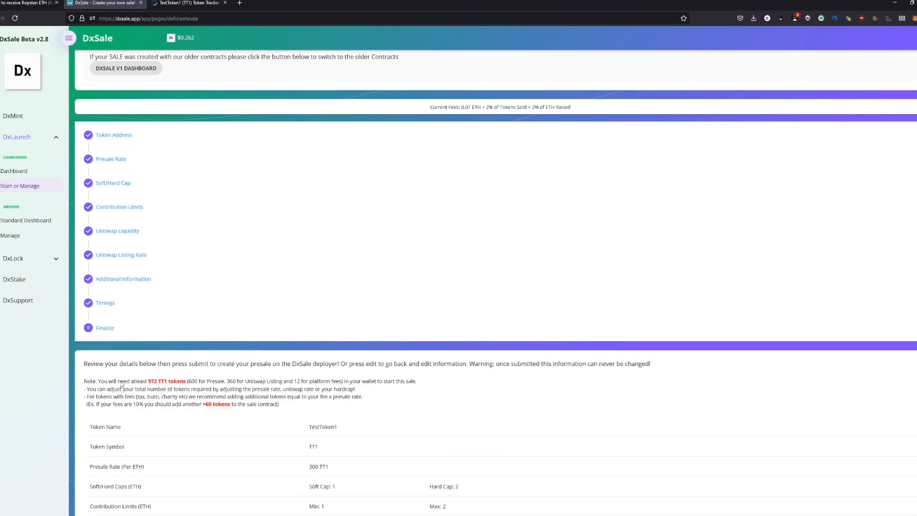
- Submit the presale so DxSale reports it created with its address and a 972 TT1 deposit prompt
click(126, 459)
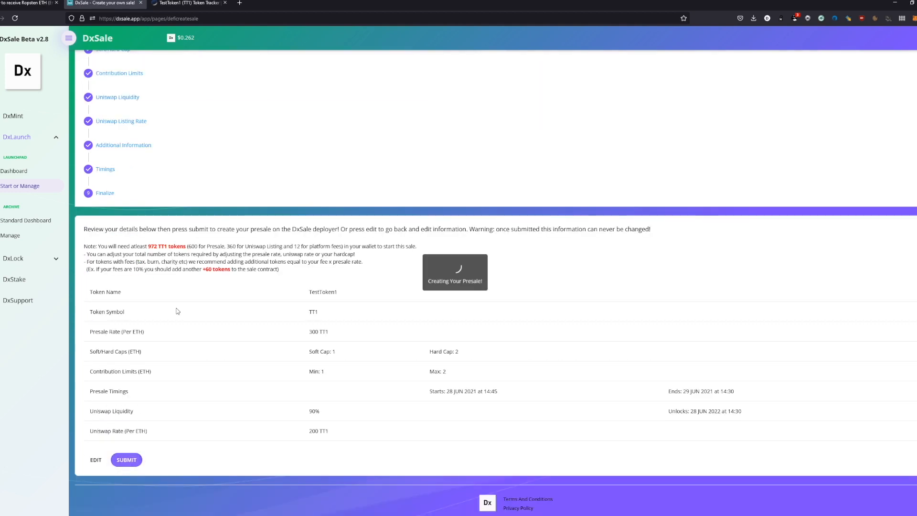
click(127, 459)
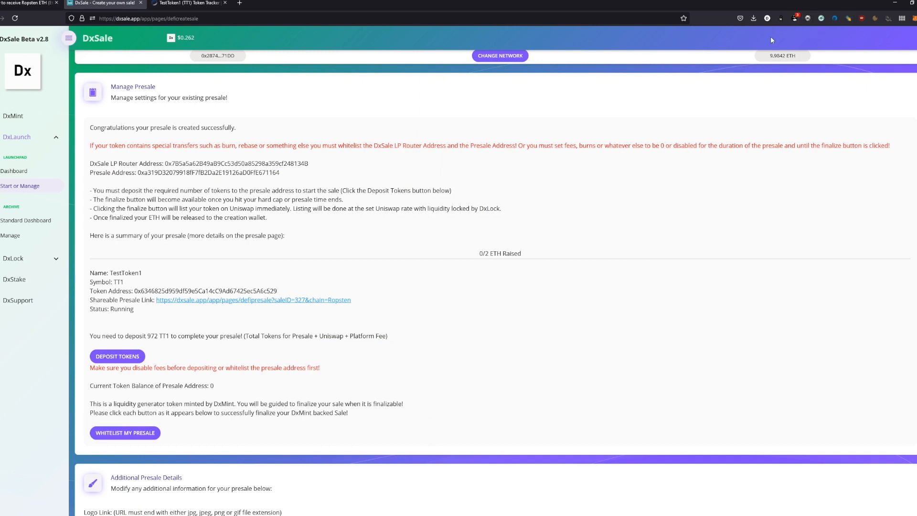
mouse_move(288, 98)
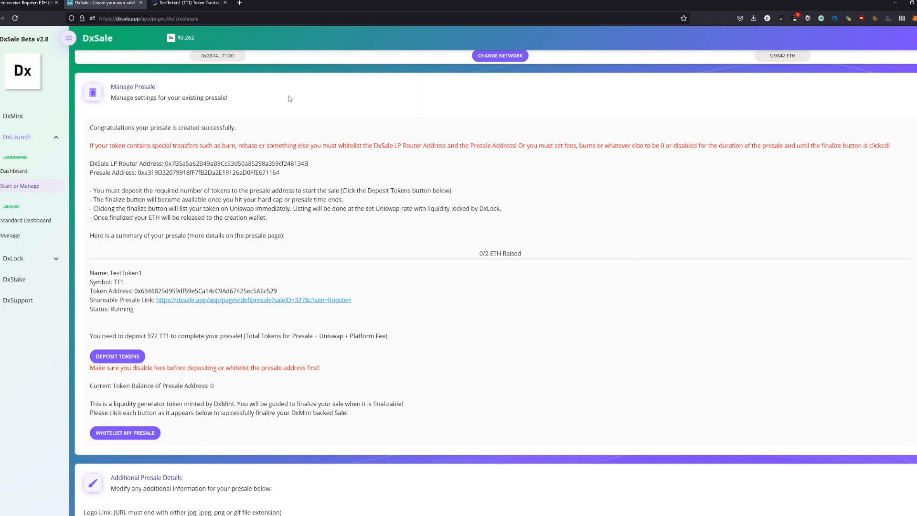
mouse_move(192, 349)
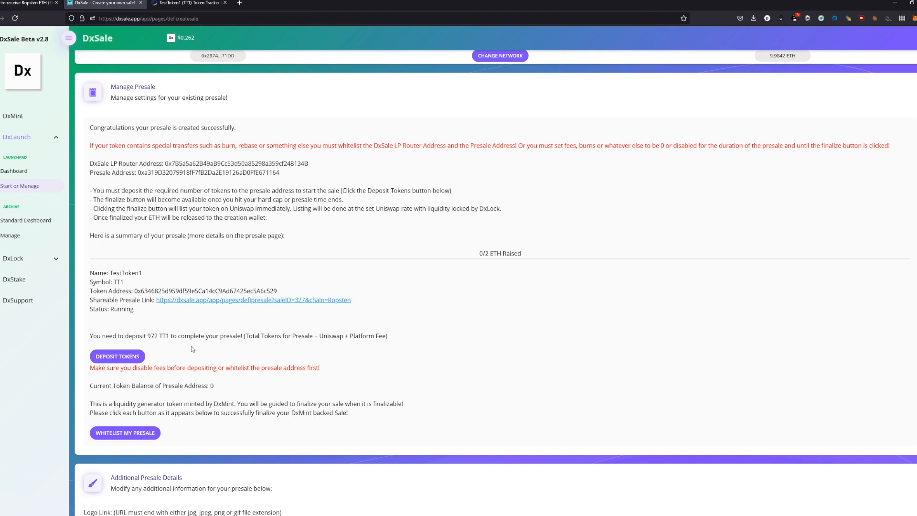
mouse_move(184, 310)
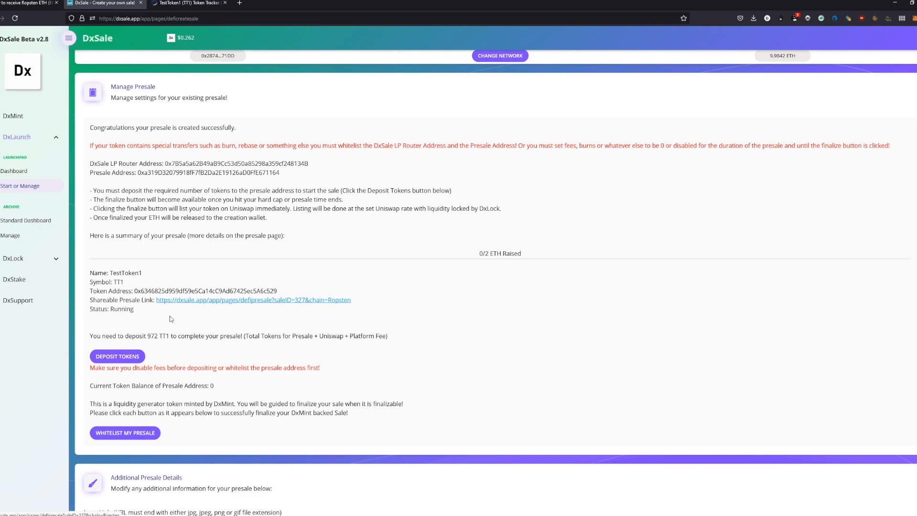
- View the shareable public TT1 presale page after agreeing to its disclaimer
click(253, 299)
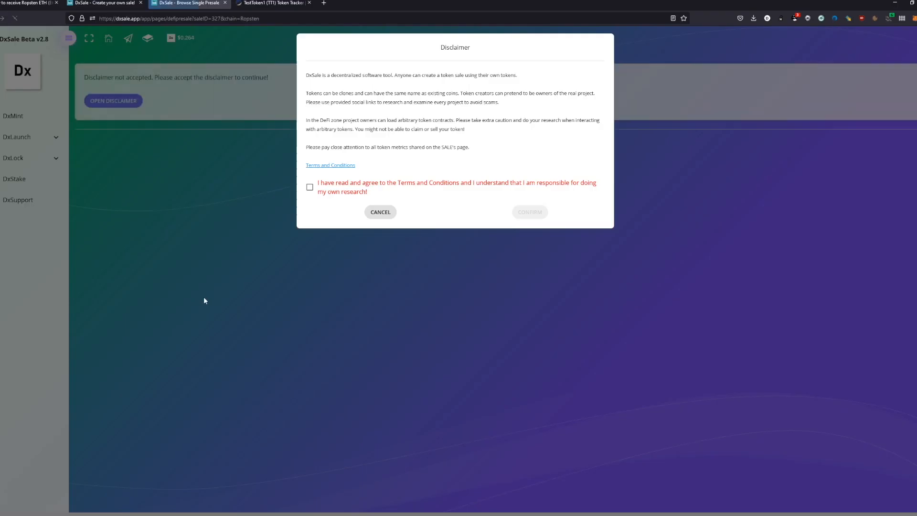
click(380, 212)
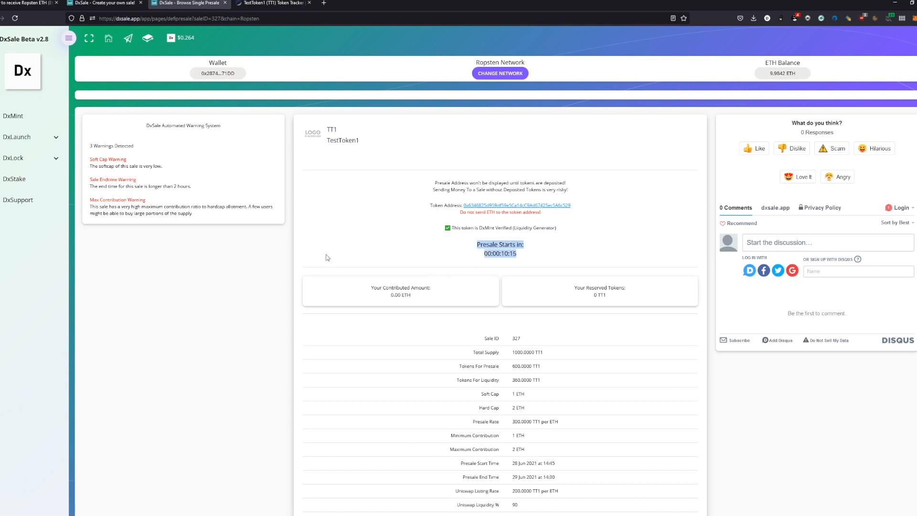
scroll(down, 3)
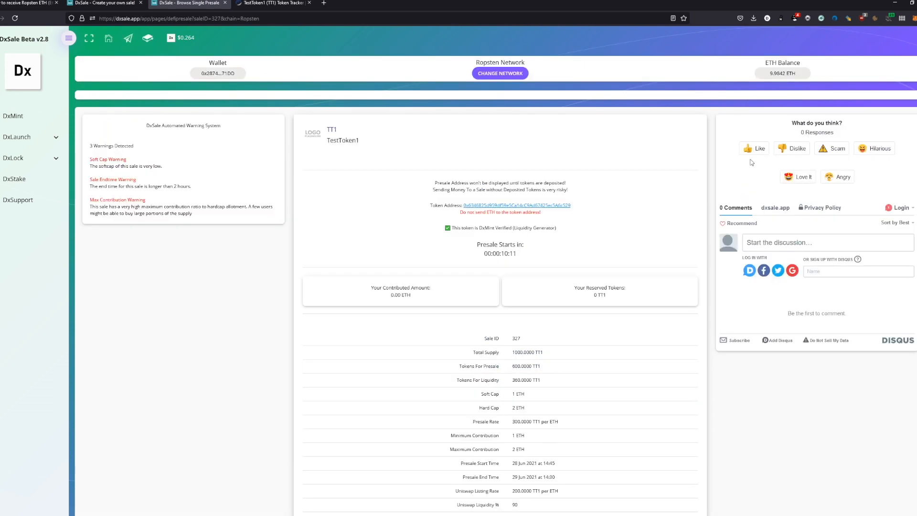
- React to the presale with Like, try Hilarious, then settle back on Like
click(754, 148)
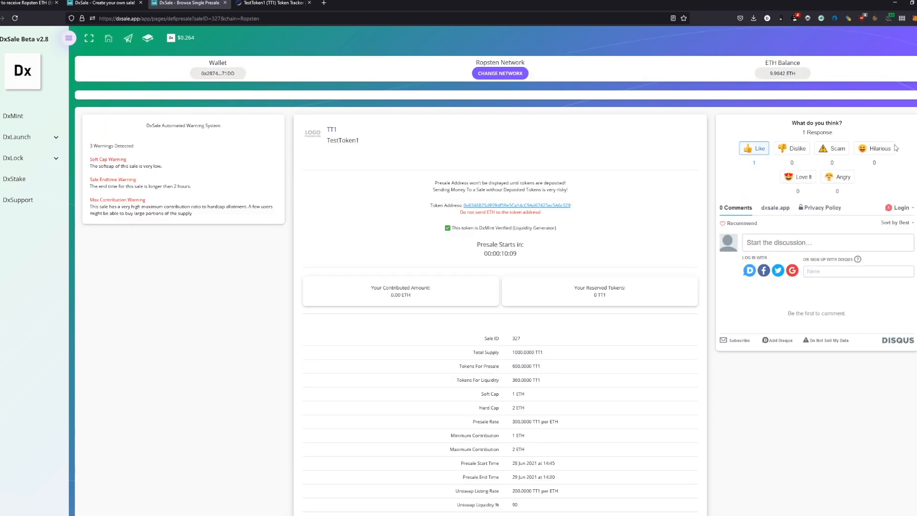
click(880, 148)
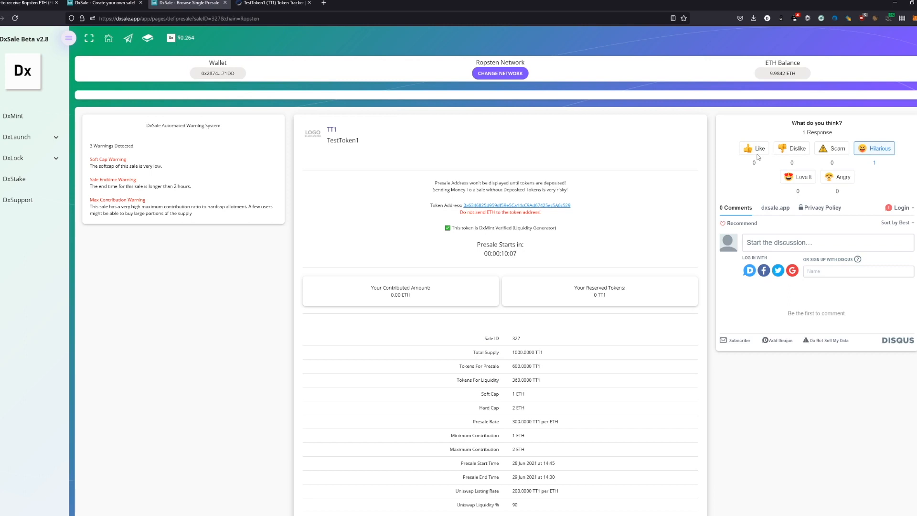
click(757, 148)
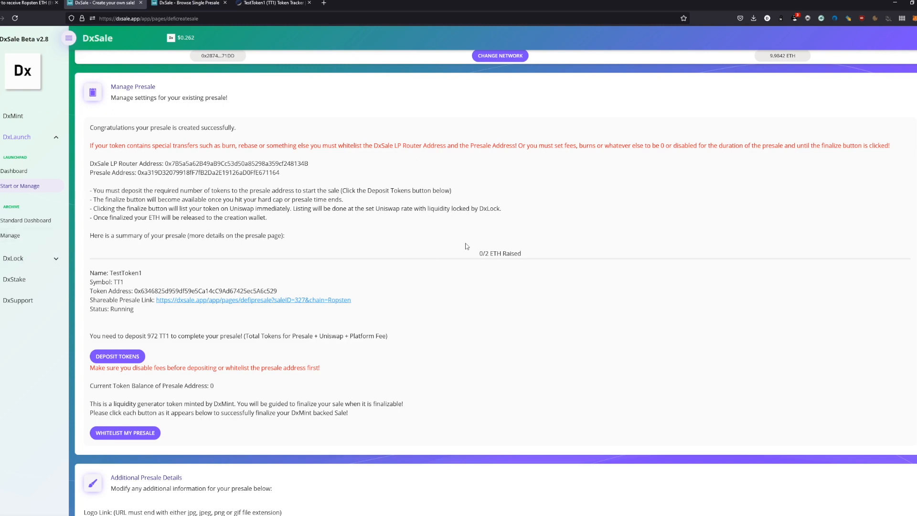
mouse_move(336, 170)
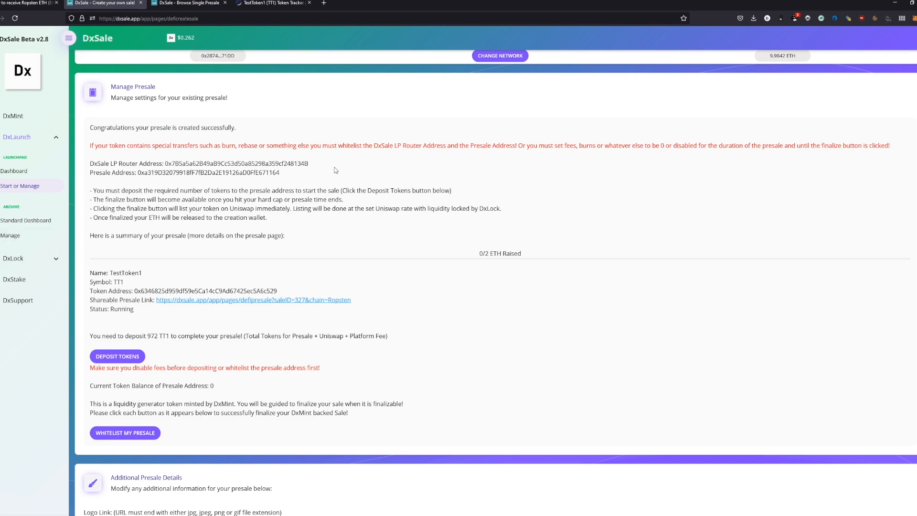
drag(108, 86, 280, 173)
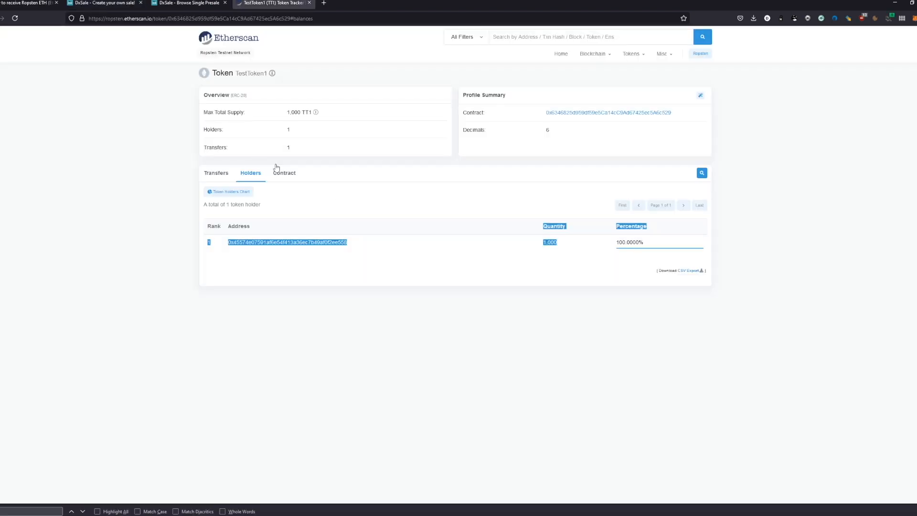
click(284, 173)
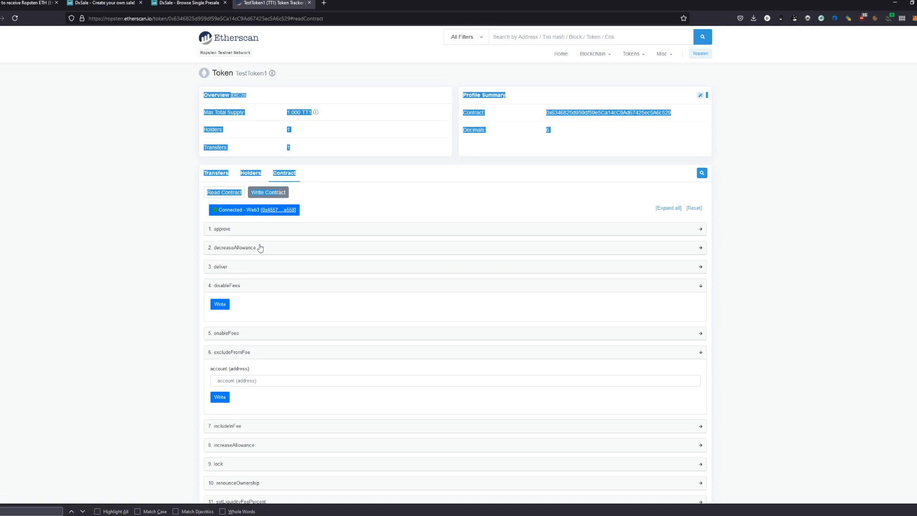
click(234, 247)
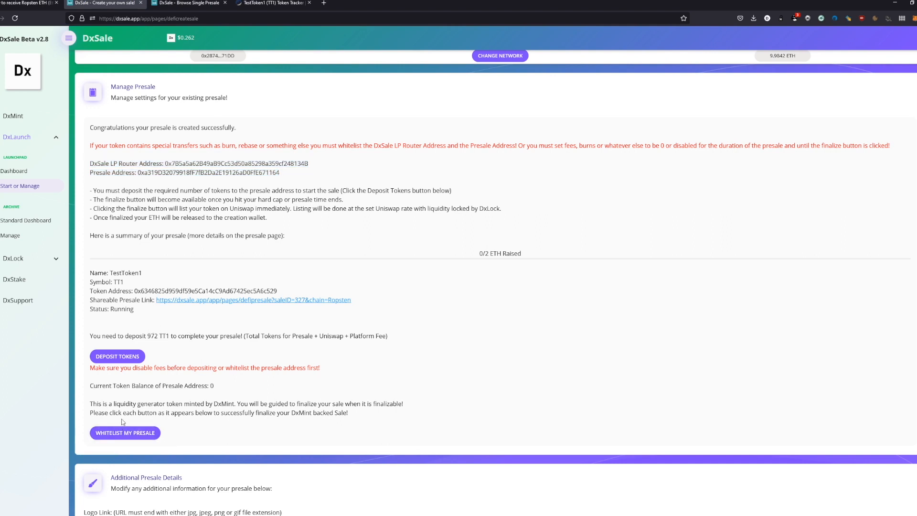
- Whitelist the presale via the wallet, then view the public page's start countdown
click(124, 433)
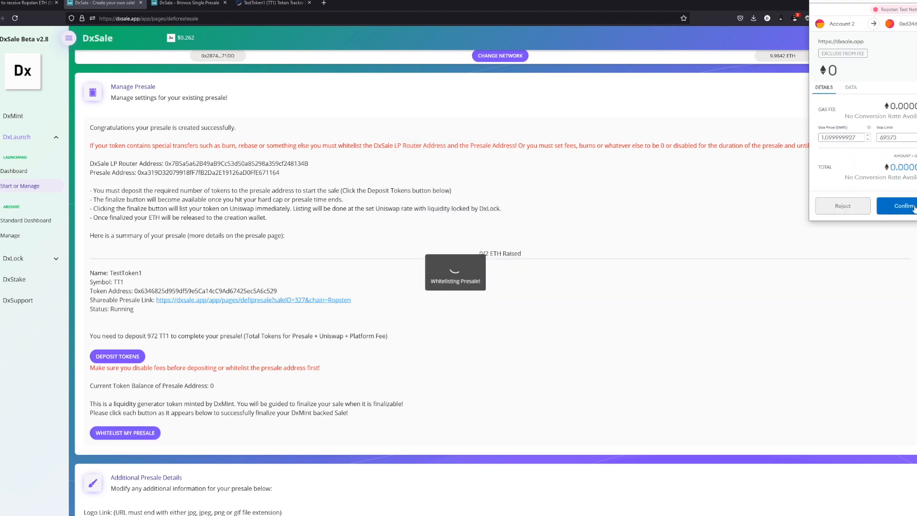
click(902, 207)
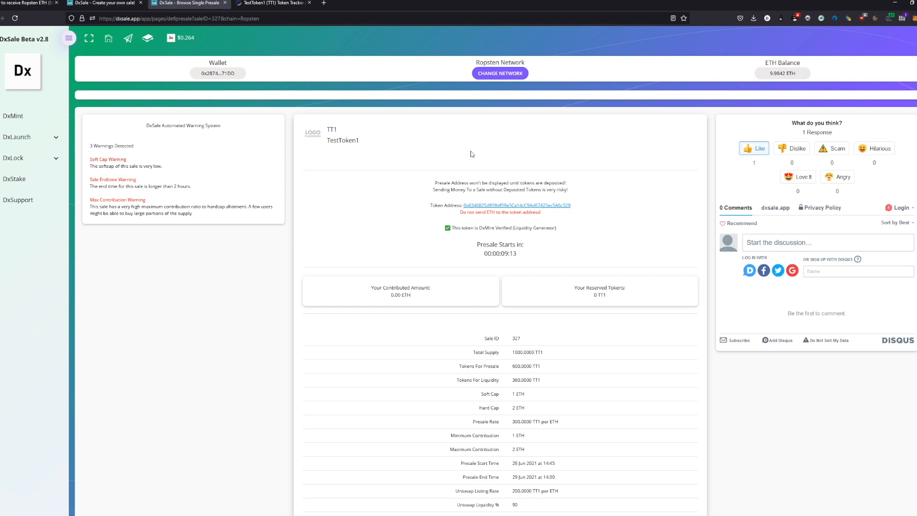
mouse_move(557, 127)
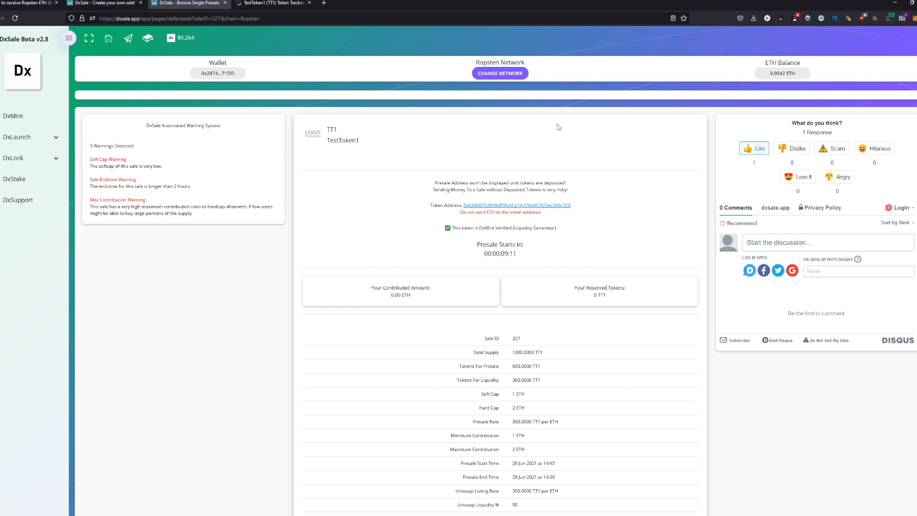
mouse_move(583, 82)
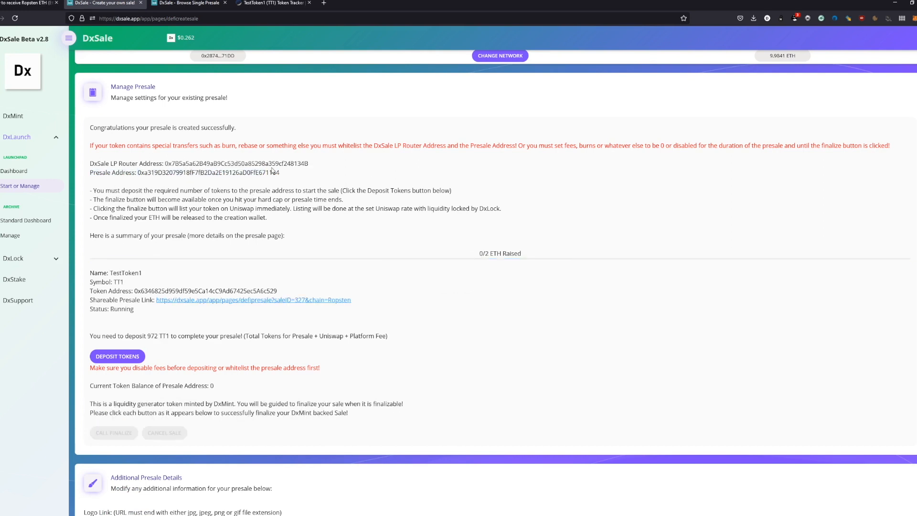
double_click(207, 171)
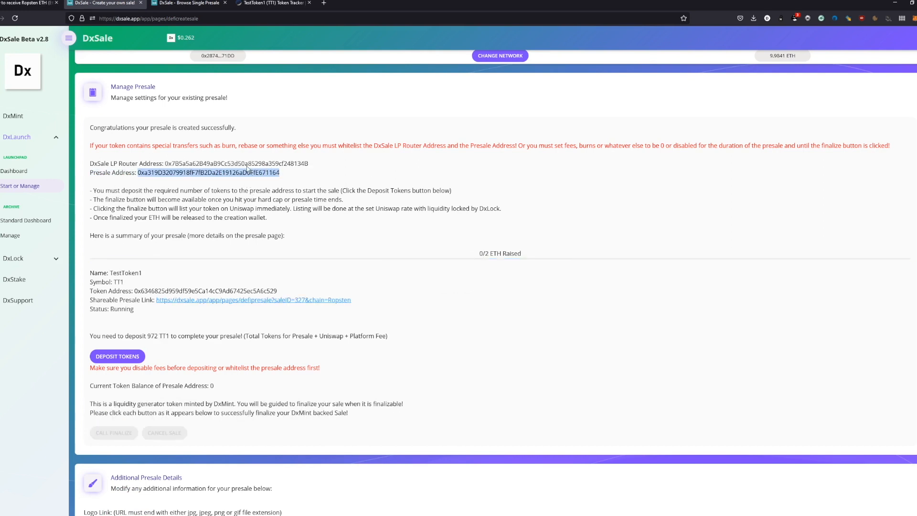
click(254, 300)
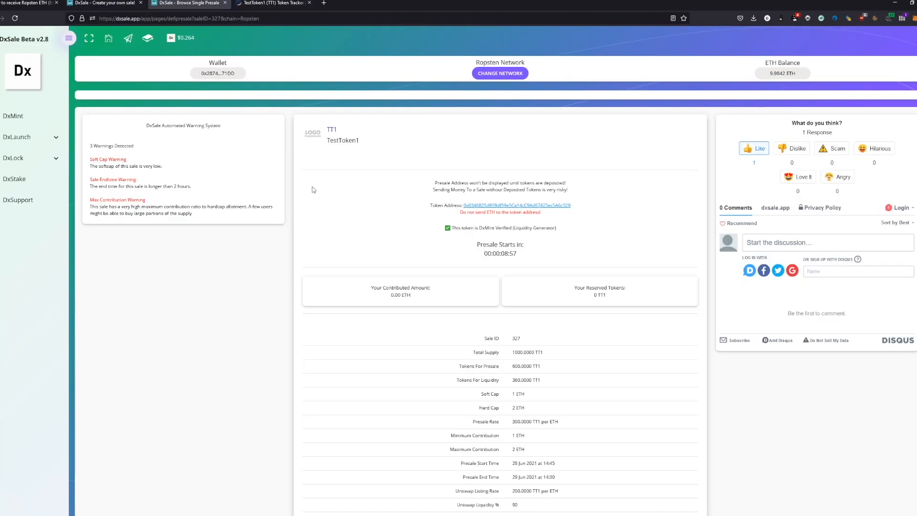
mouse_move(486, 227)
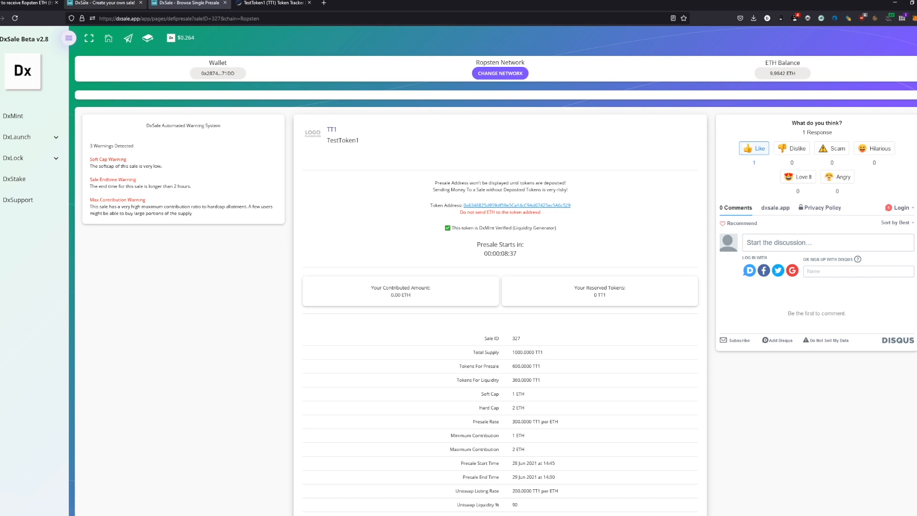
- Return to the public presale page and enter 2 ETH, previewing 600 TT1
click(19, 187)
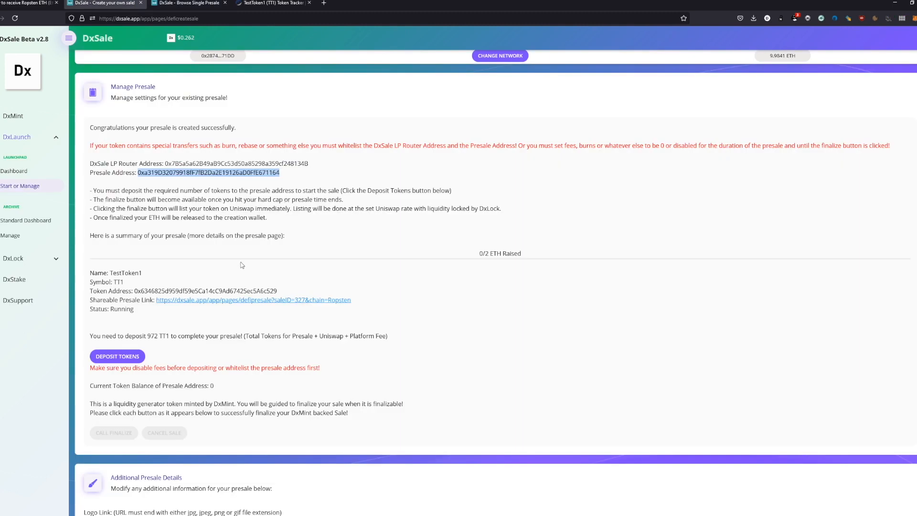
click(253, 299)
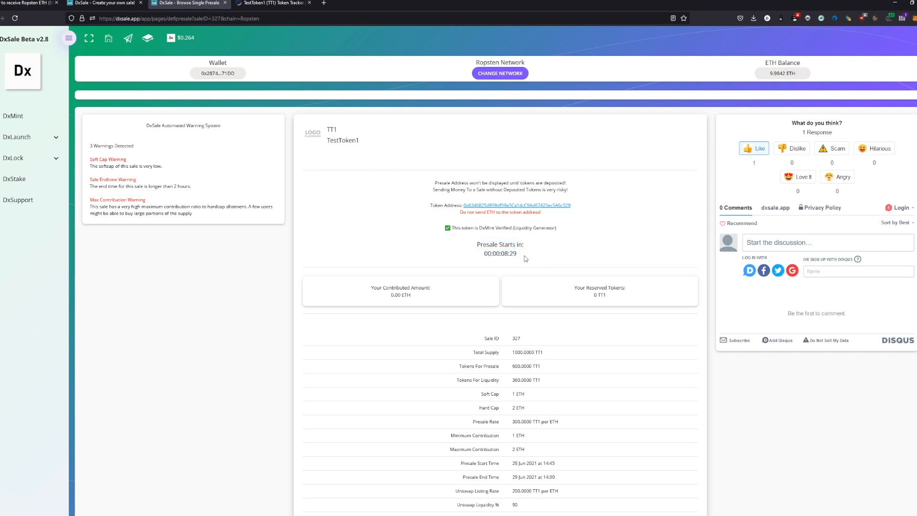
mouse_move(491, 241)
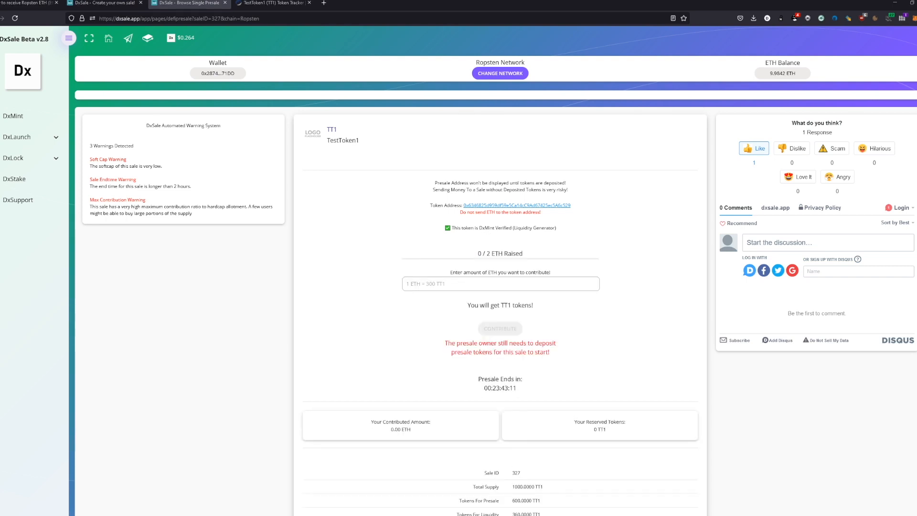
mouse_move(728, 186)
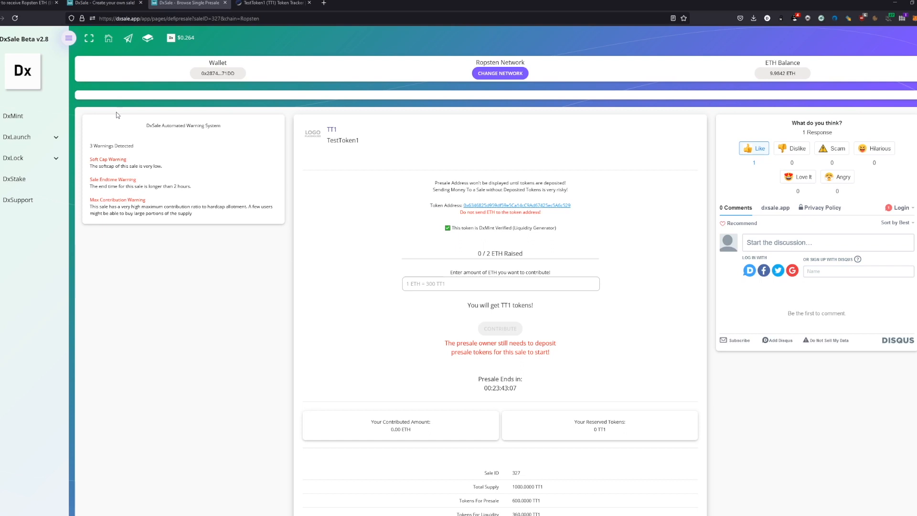
mouse_move(407, 327)
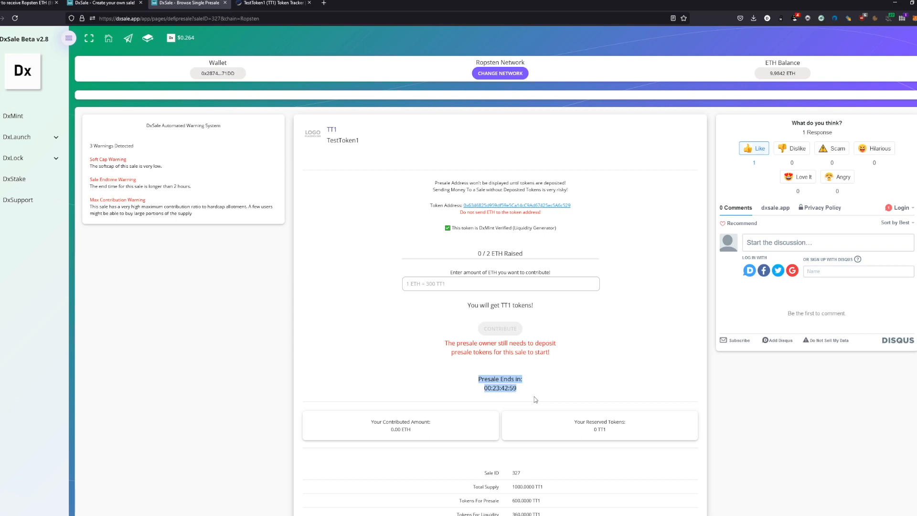
mouse_move(527, 403)
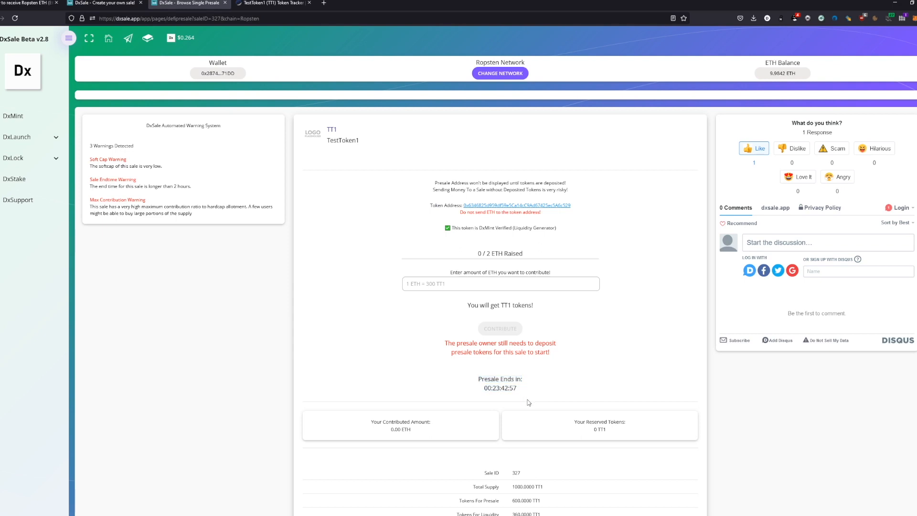
click(499, 283)
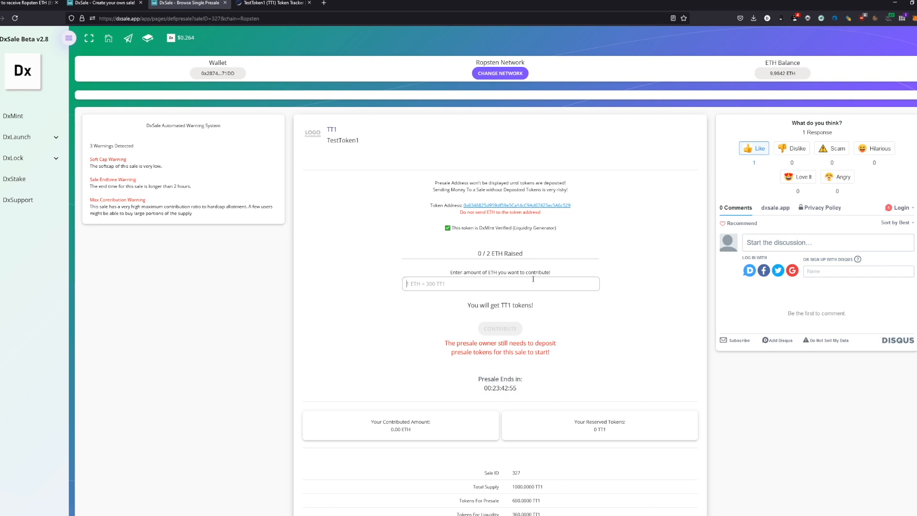
text(2)
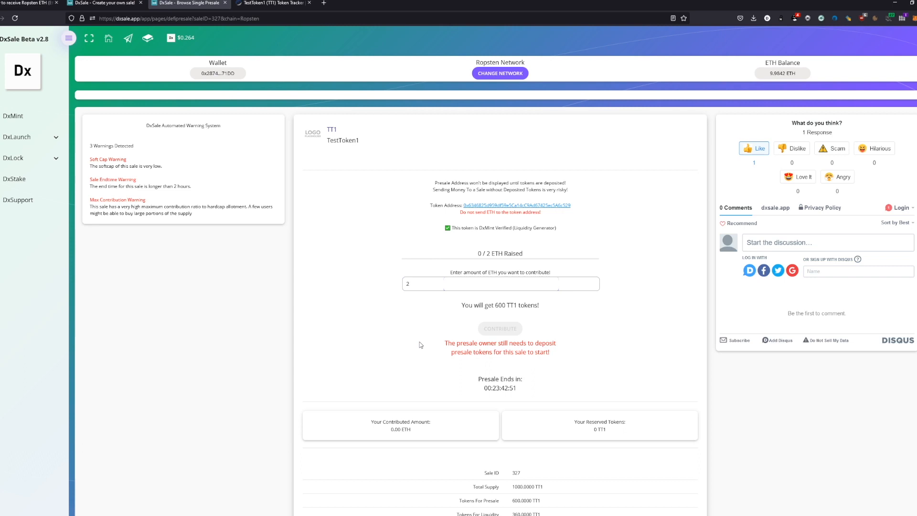
mouse_move(599, 328)
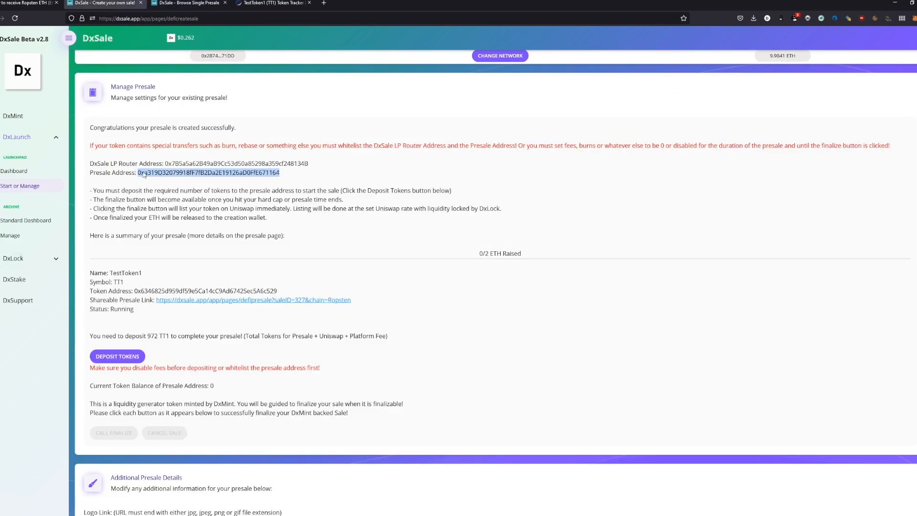
- Deposit the presale's TT1 tokens from the manage page, then reopen the TT1 presale page
click(117, 357)
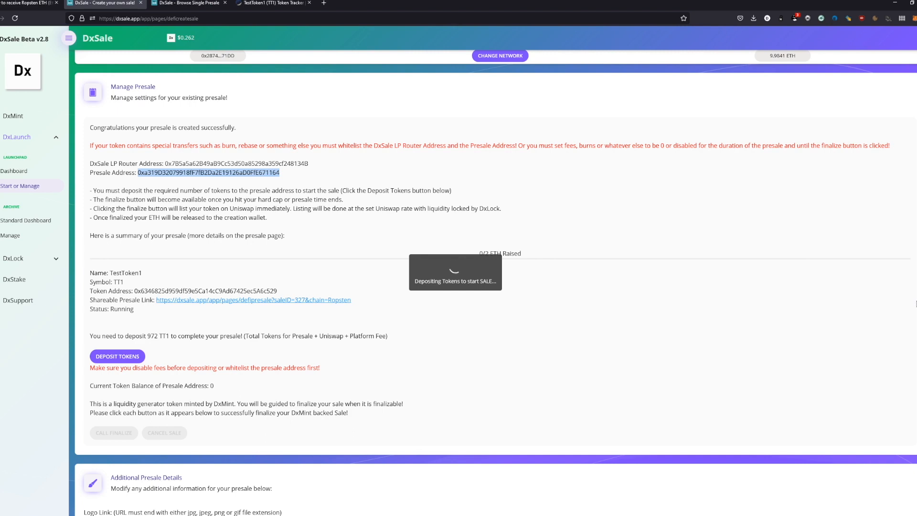
mouse_move(898, 303)
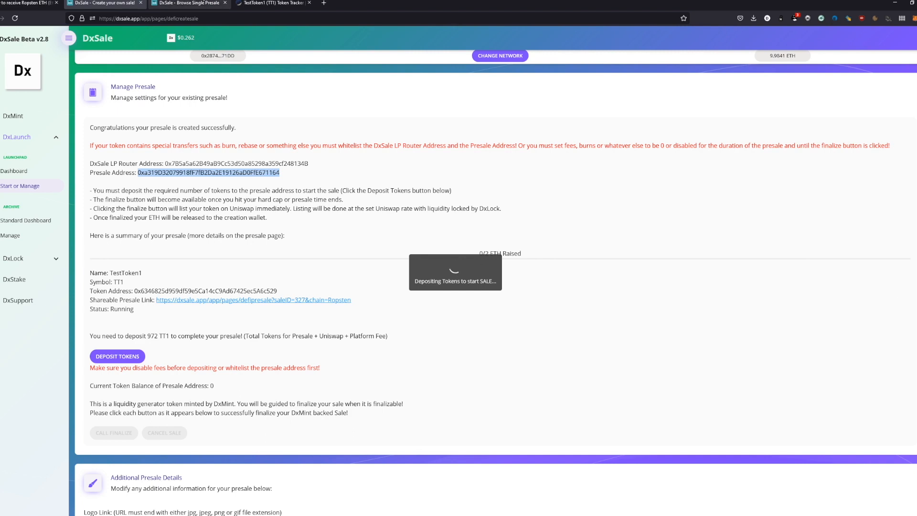
mouse_move(187, 4)
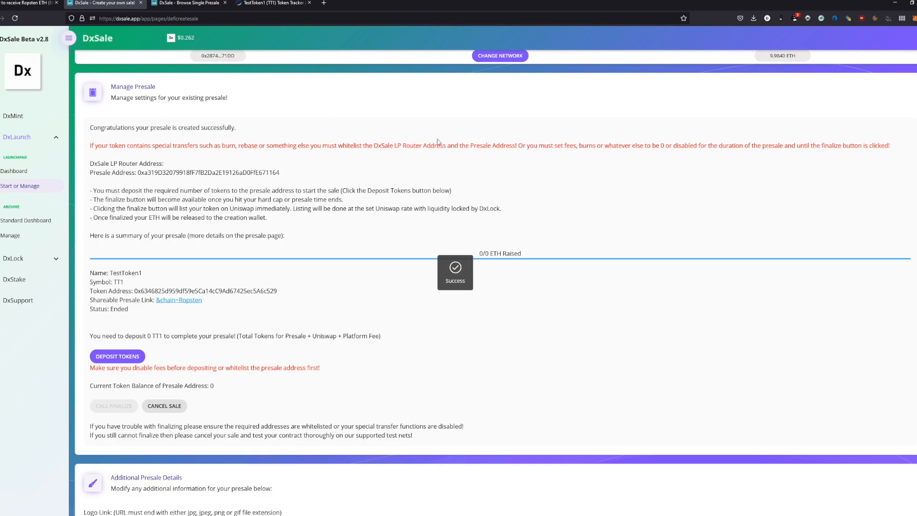
click(187, 3)
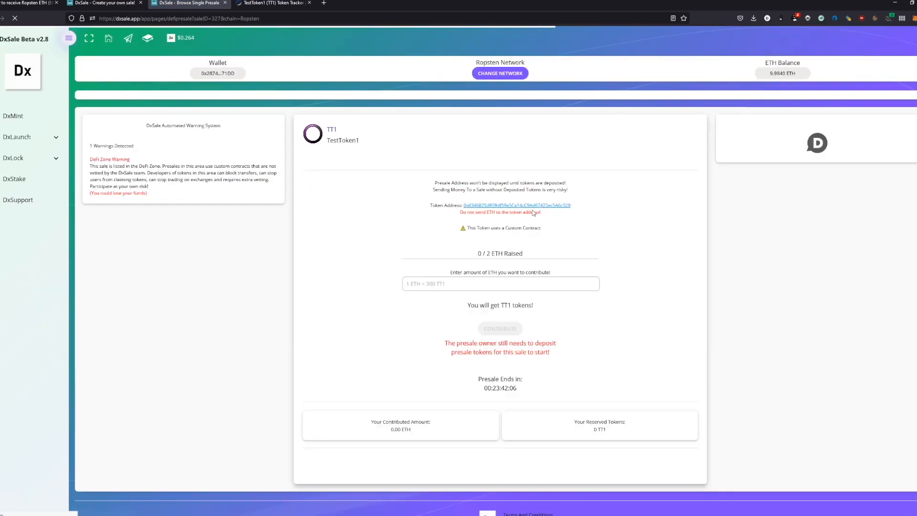
- Contribute 2 ETH to the TT1 presale, reaching 2/2 ETH raised and 600 TT1 reserved
text(2)
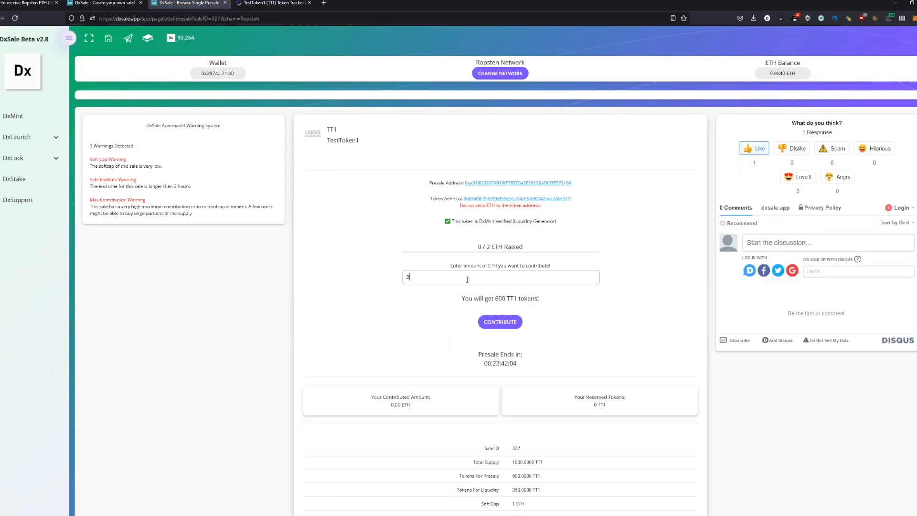
click(500, 322)
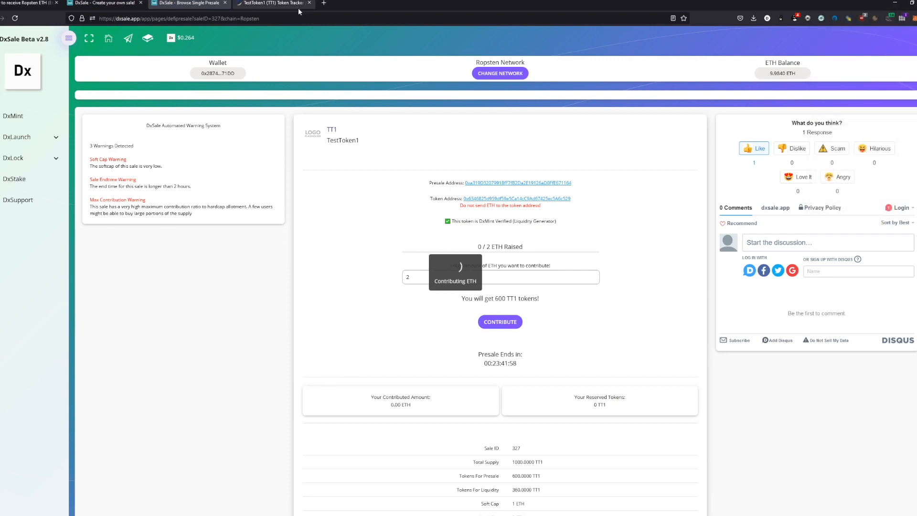
mouse_move(105, 3)
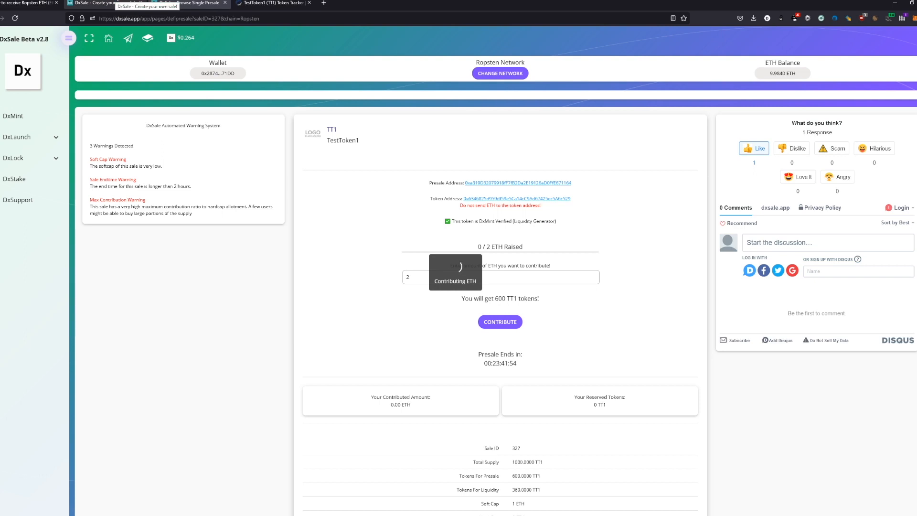
scroll(down, 3)
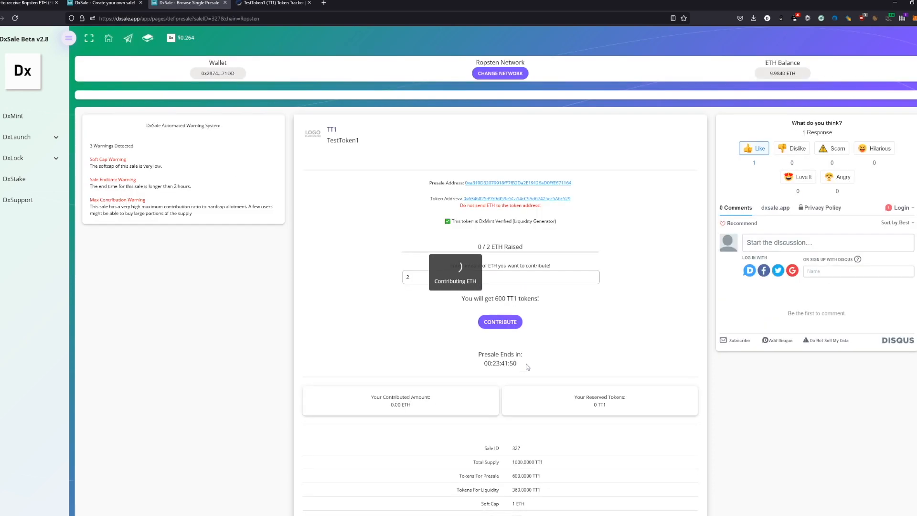
scroll(down, 3)
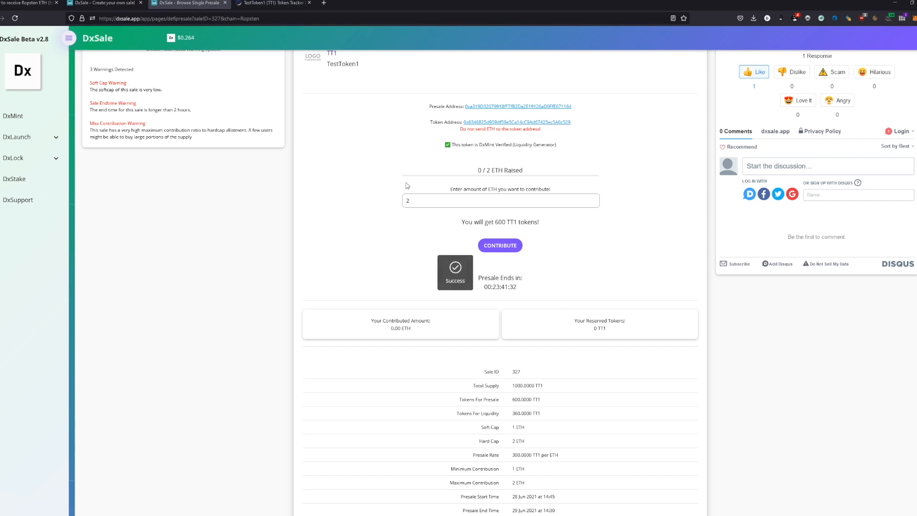
click(500, 246)
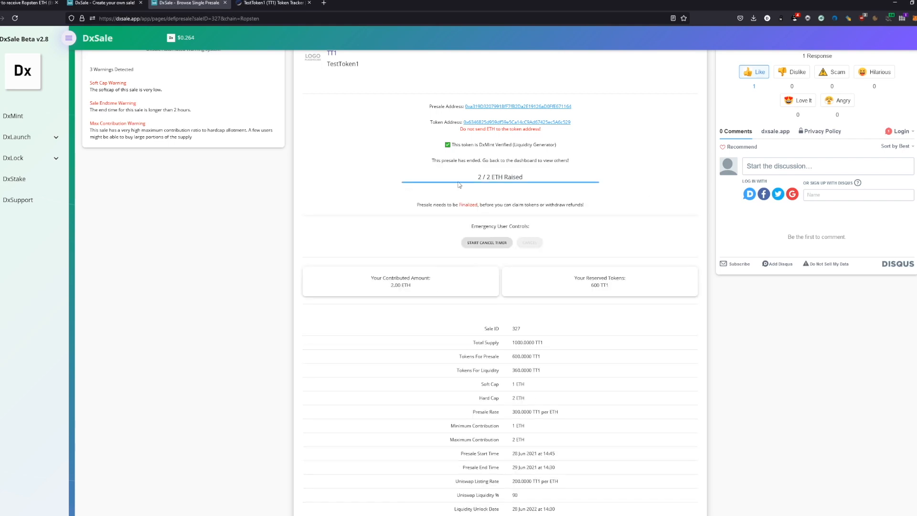
mouse_move(446, 177)
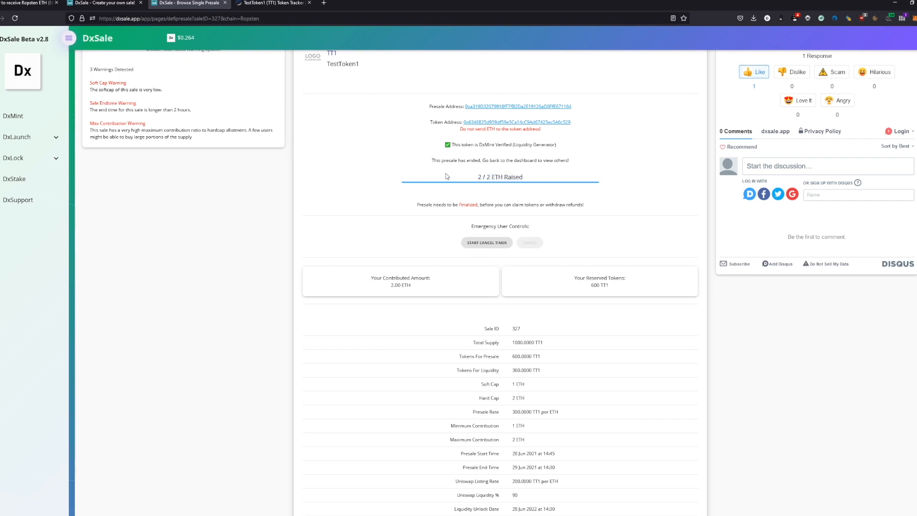
mouse_move(355, 142)
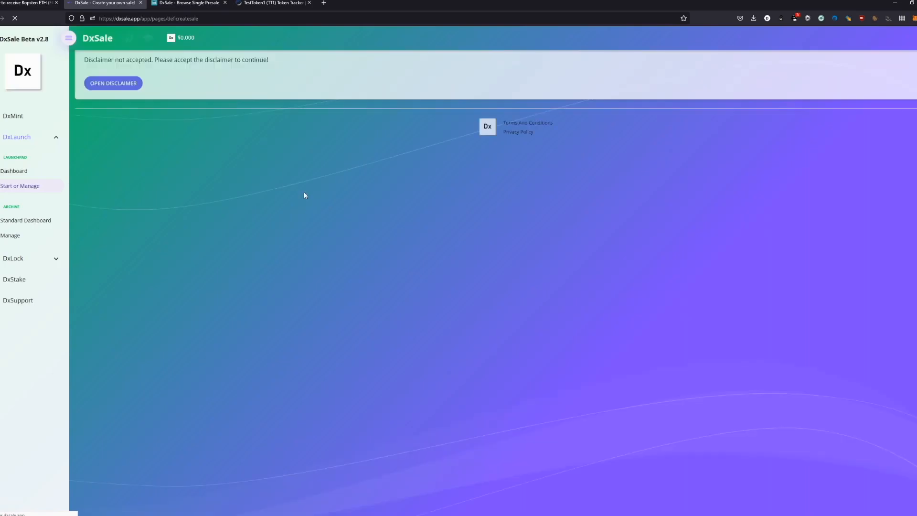
- Dismiss the presale disclaimer without accepting and revisit the TT1 presale page
click(113, 83)
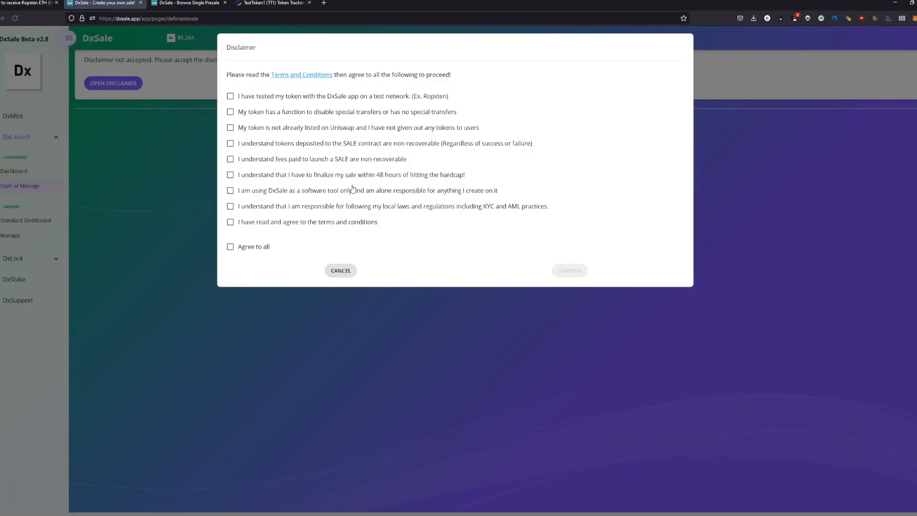
click(340, 270)
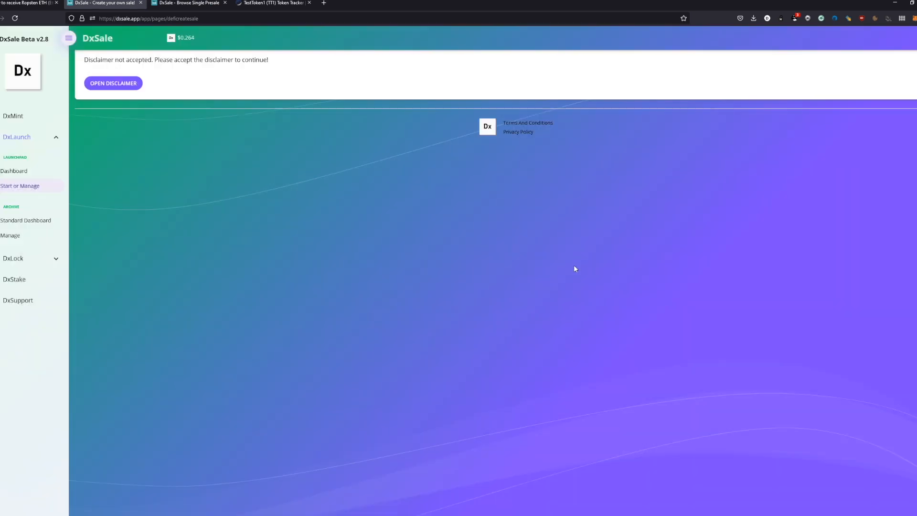
mouse_move(156, 93)
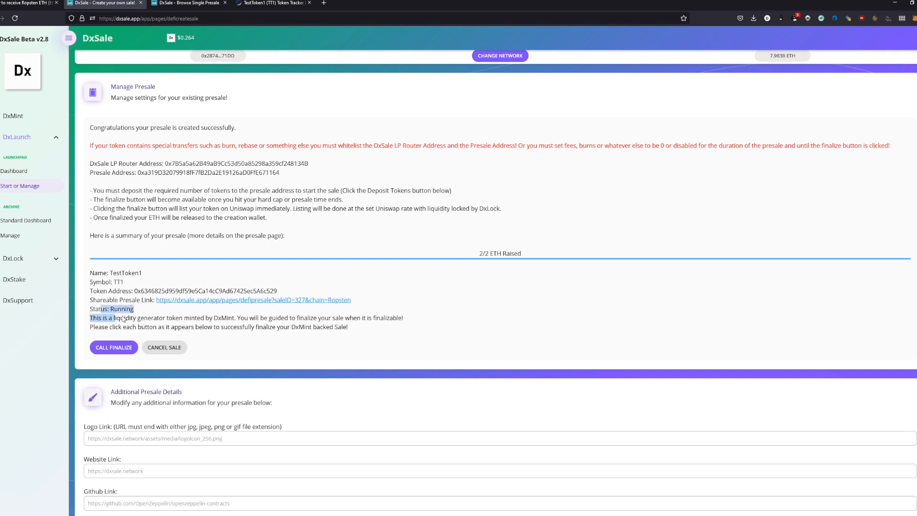
mouse_move(164, 347)
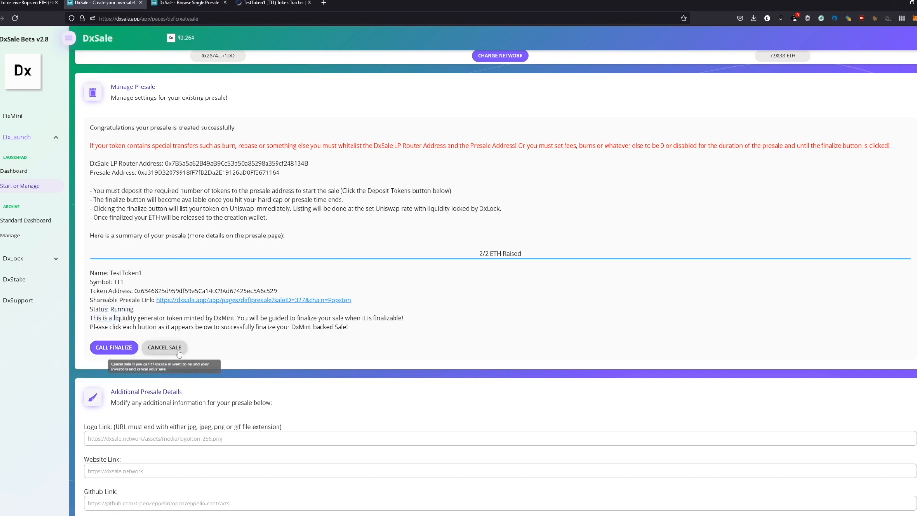
click(253, 299)
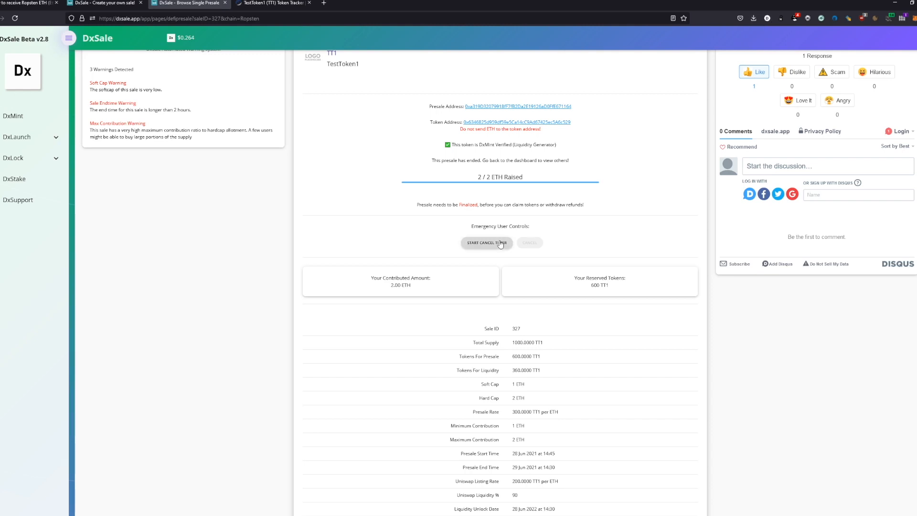
mouse_move(480, 197)
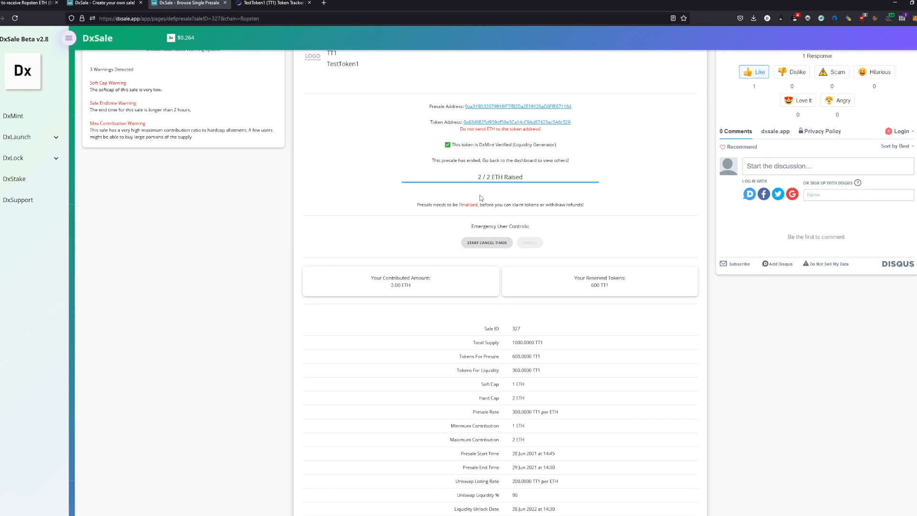
mouse_move(555, 204)
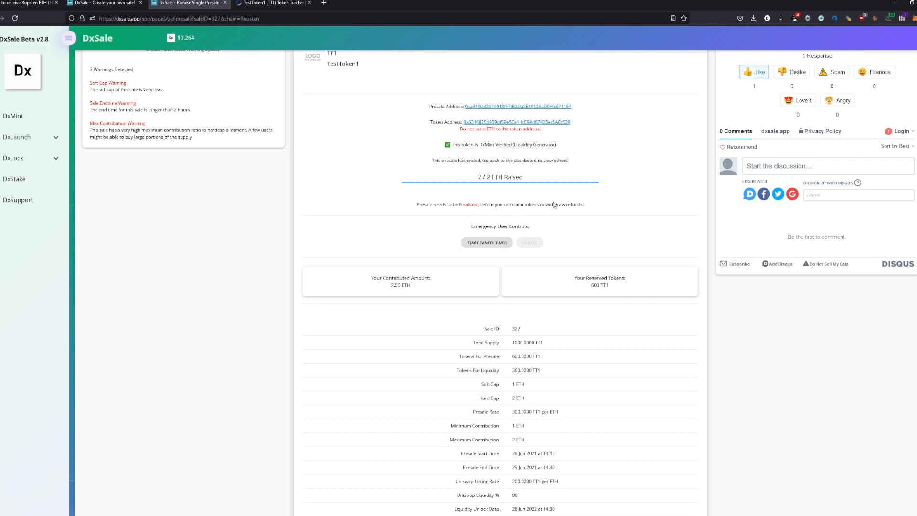
mouse_move(576, 187)
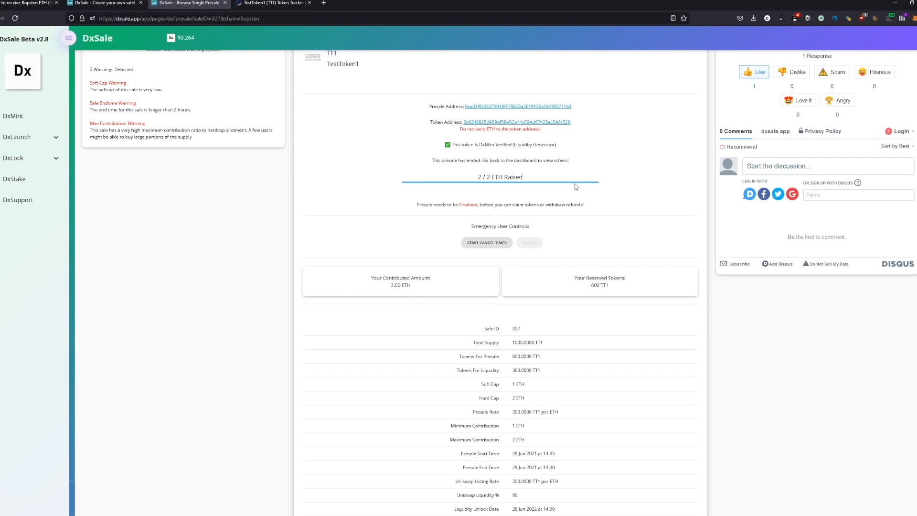
mouse_move(507, 228)
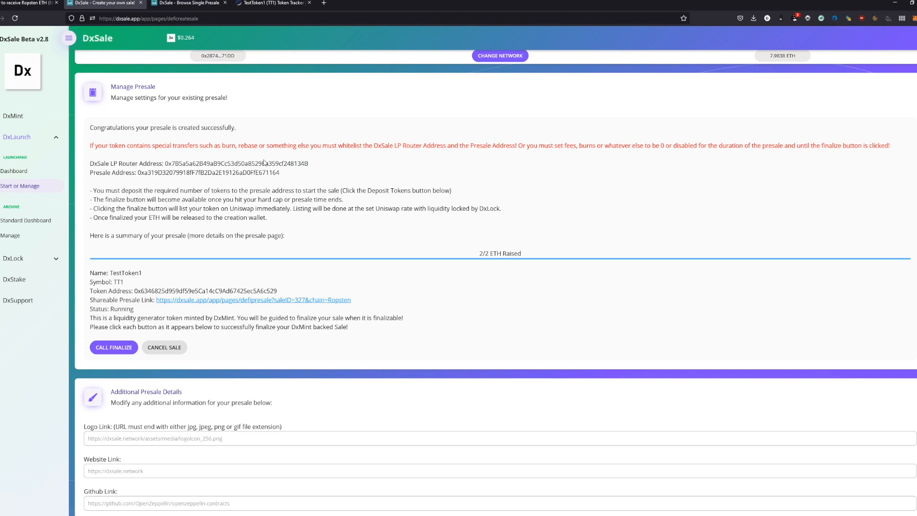
- Call finalize on the TT1 presale from the manage page
drag(90, 163, 264, 173)
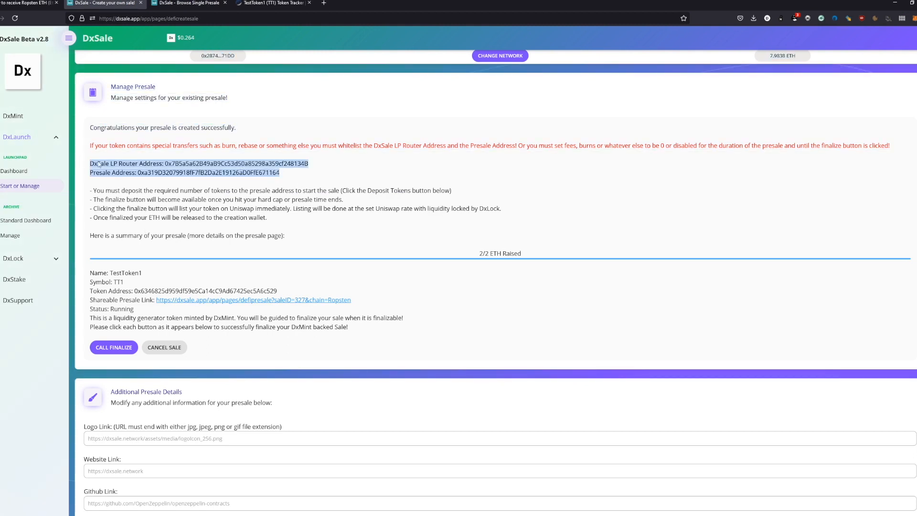
click(113, 347)
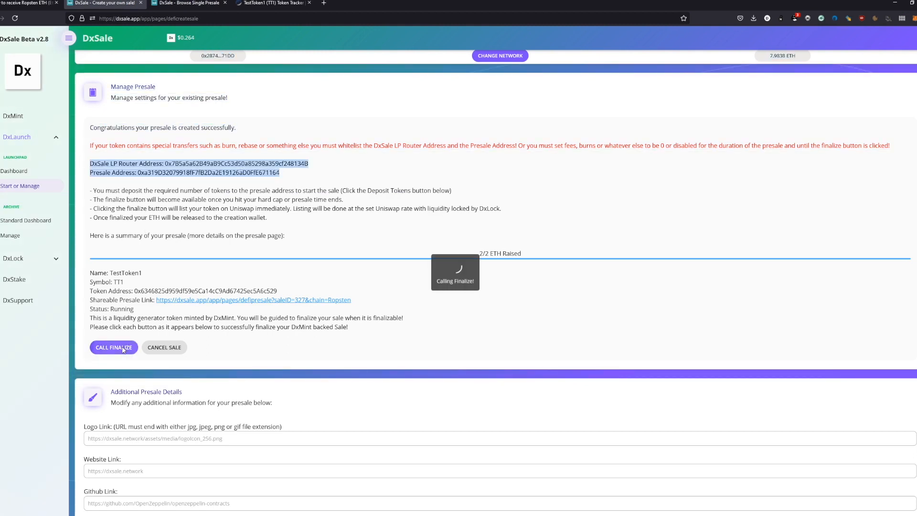
click(113, 347)
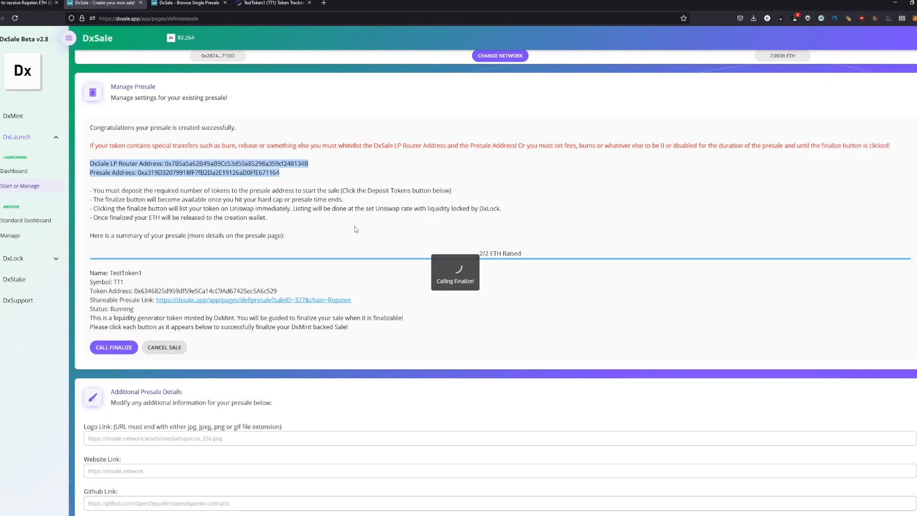
mouse_move(382, 246)
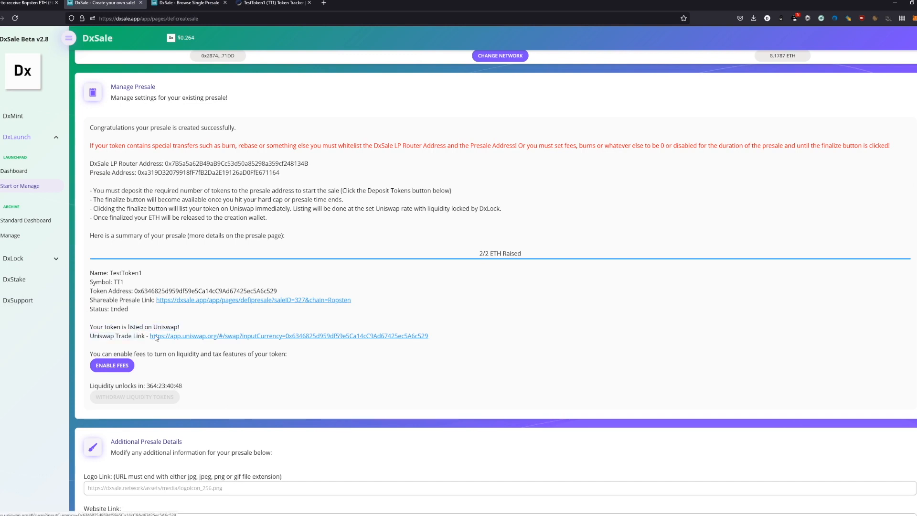
- Go to the token's Uniswap trade page and pick TT1 as the token to sell
click(287, 336)
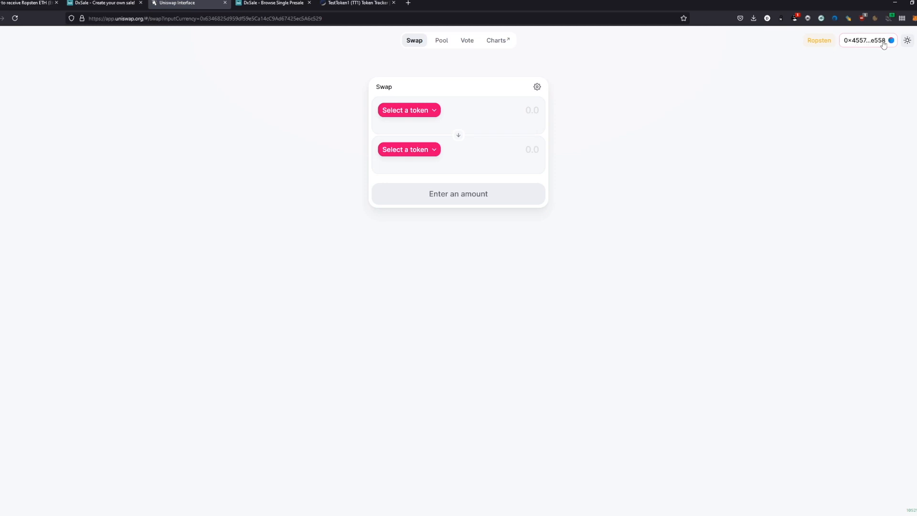
click(405, 110)
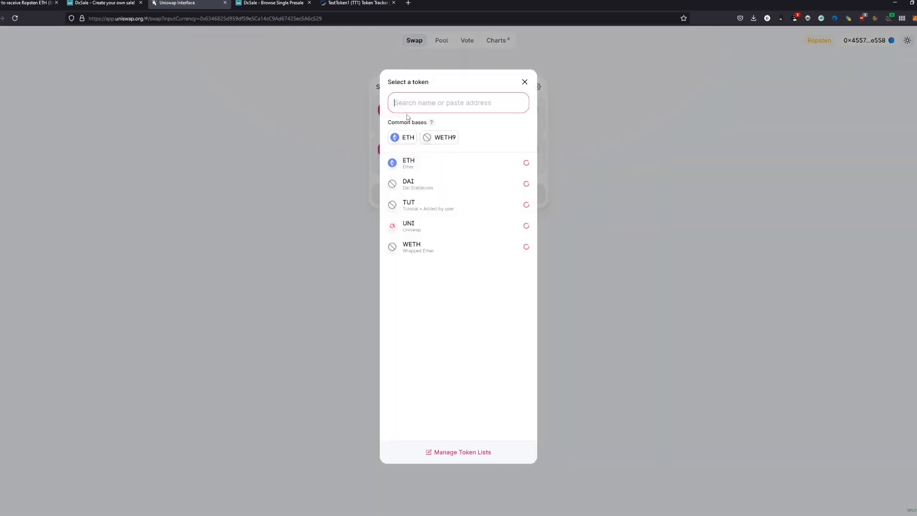
click(357, 4)
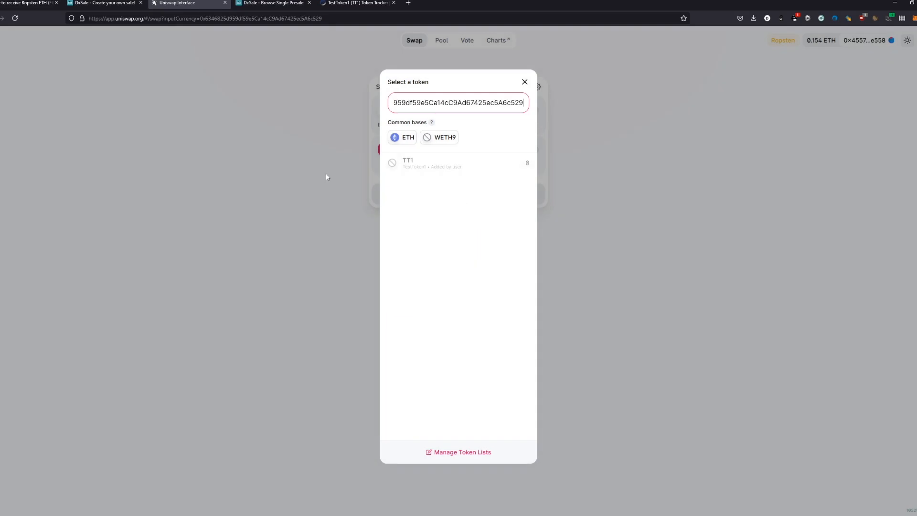
click(457, 103)
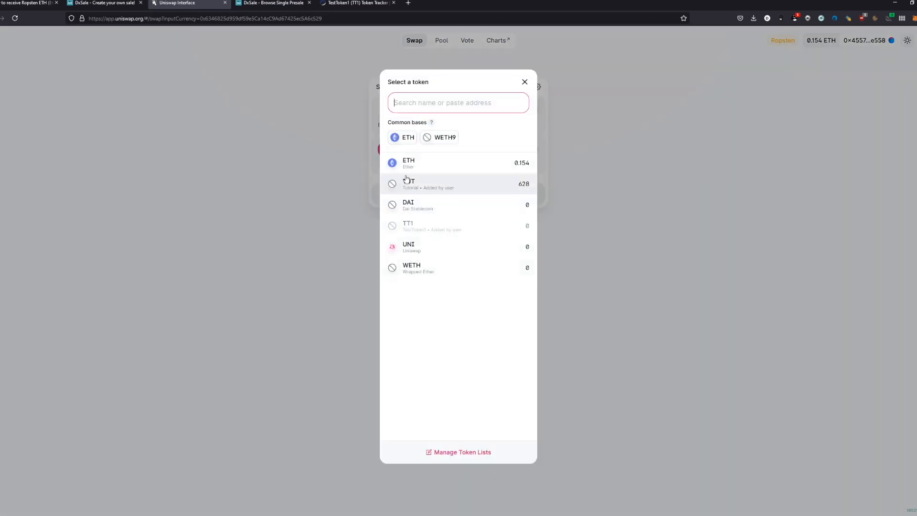
click(408, 226)
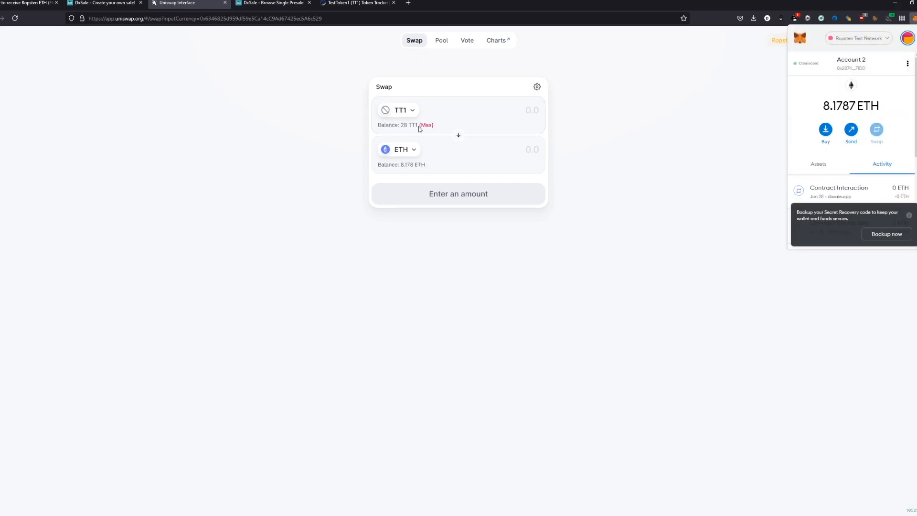
- Try selling the full 28 TT1 on the V2 pool; dismiss the transfer error and retry
click(426, 125)
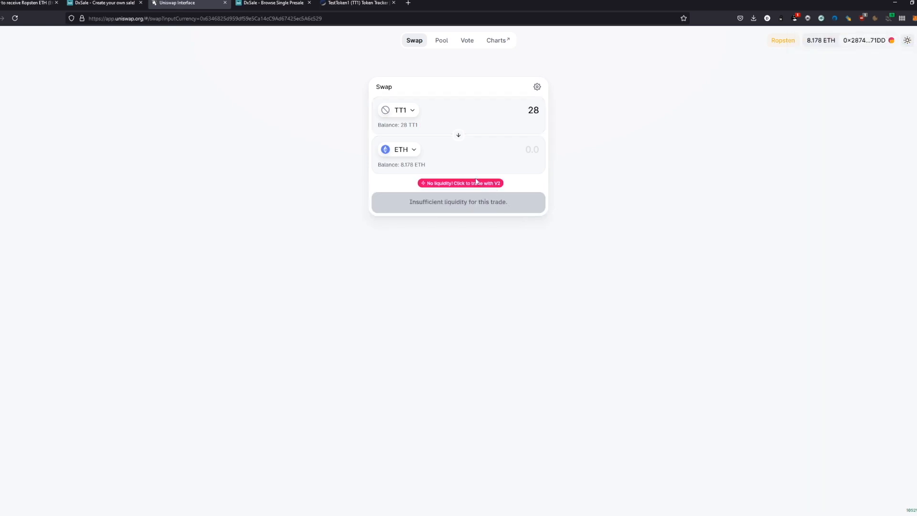
click(460, 183)
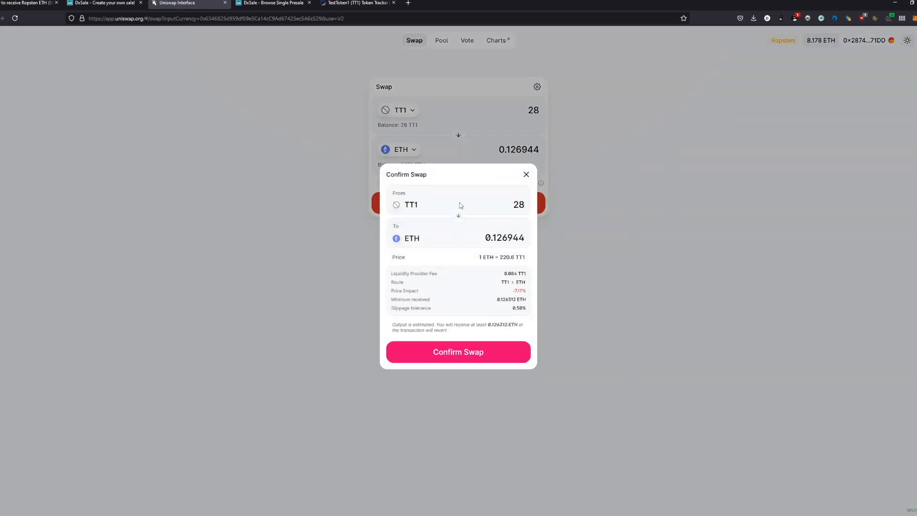
click(458, 352)
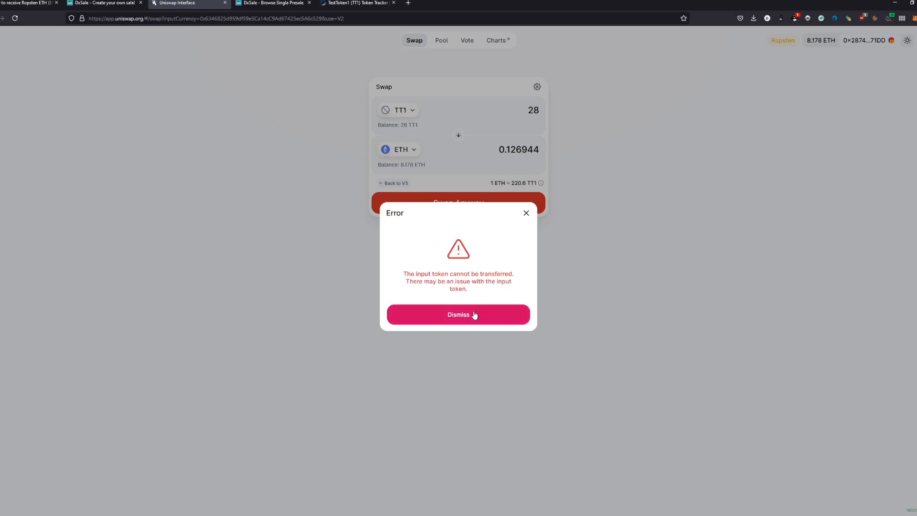
click(457, 314)
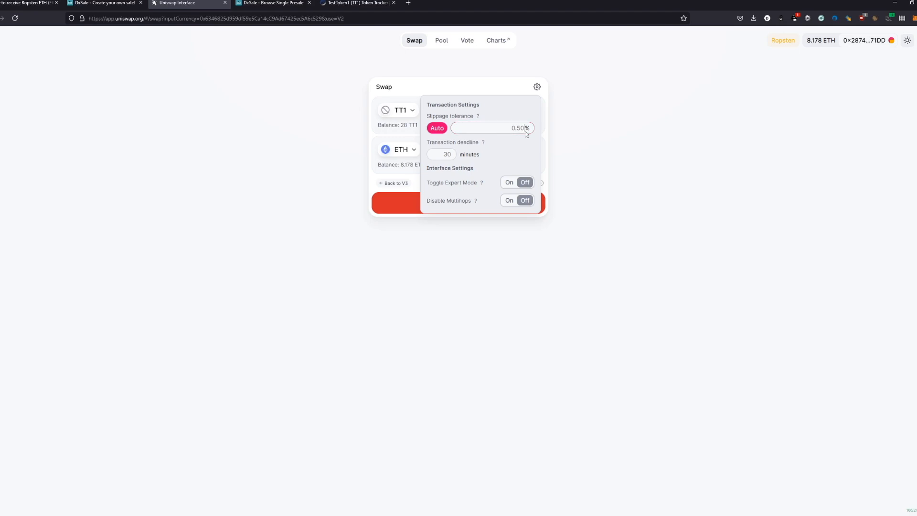
click(536, 87)
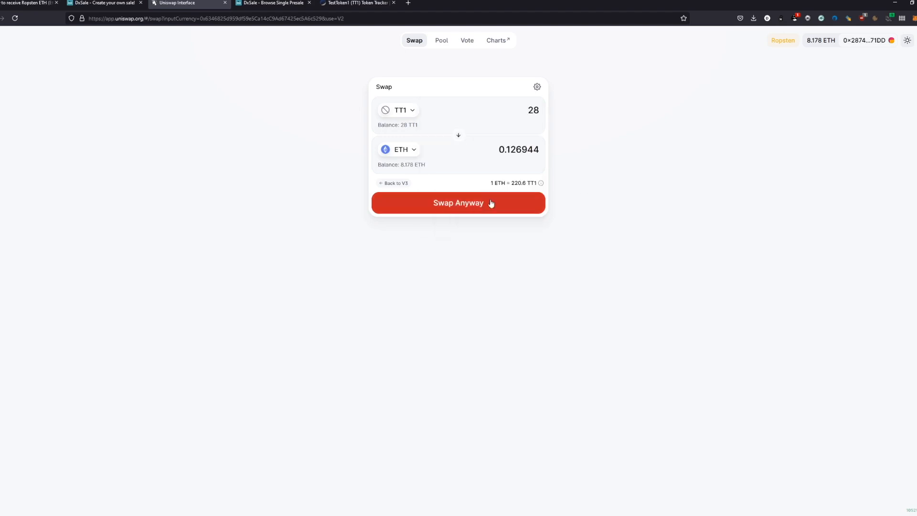
click(458, 203)
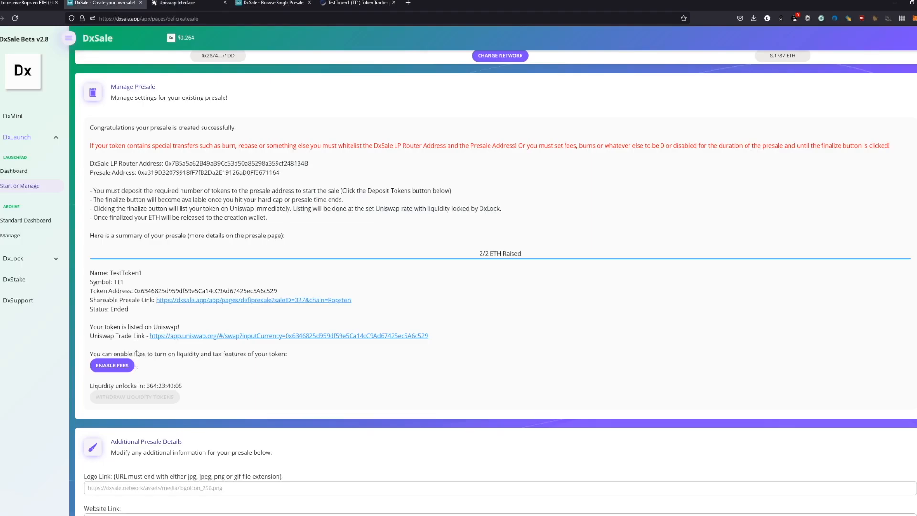
- Enable the token's liquidity and tax fees, then go to the public presale page
click(111, 365)
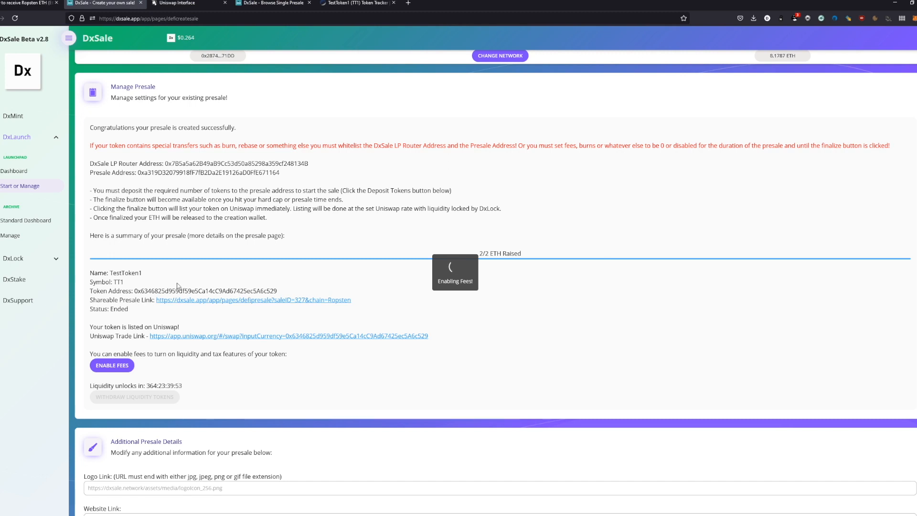
mouse_move(239, 163)
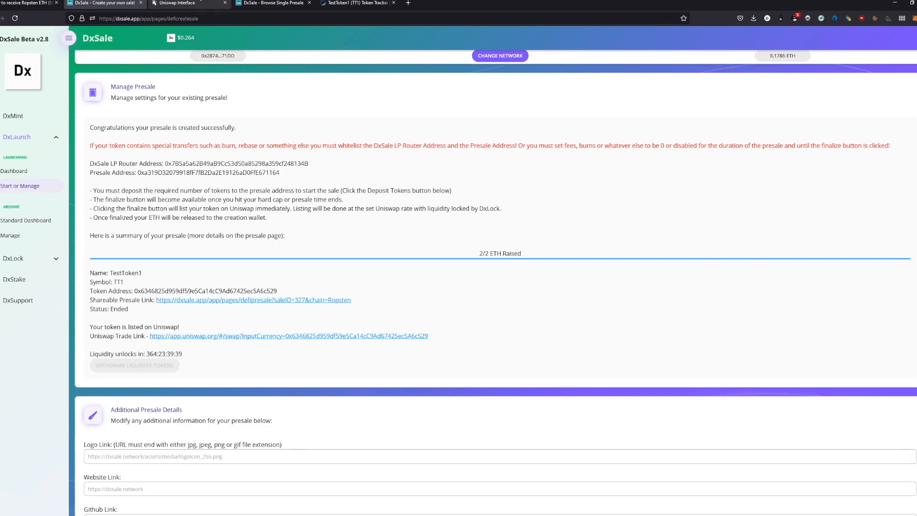
click(252, 299)
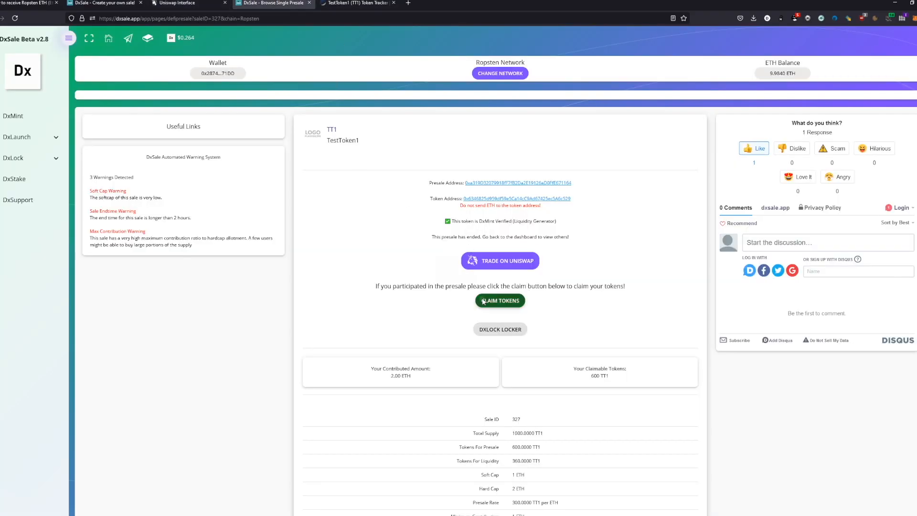
- Claim the presale tokens and approve Uniswap to spend TT1 via the wallet
click(500, 300)
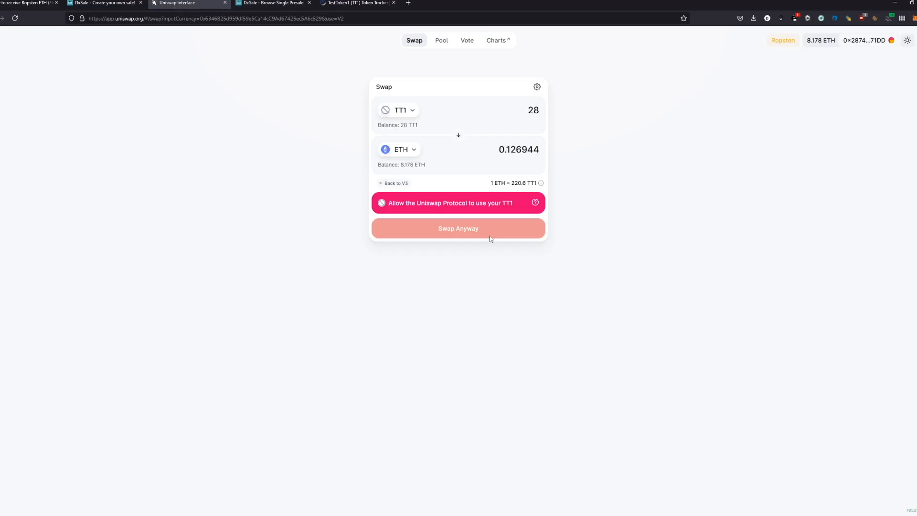
click(450, 202)
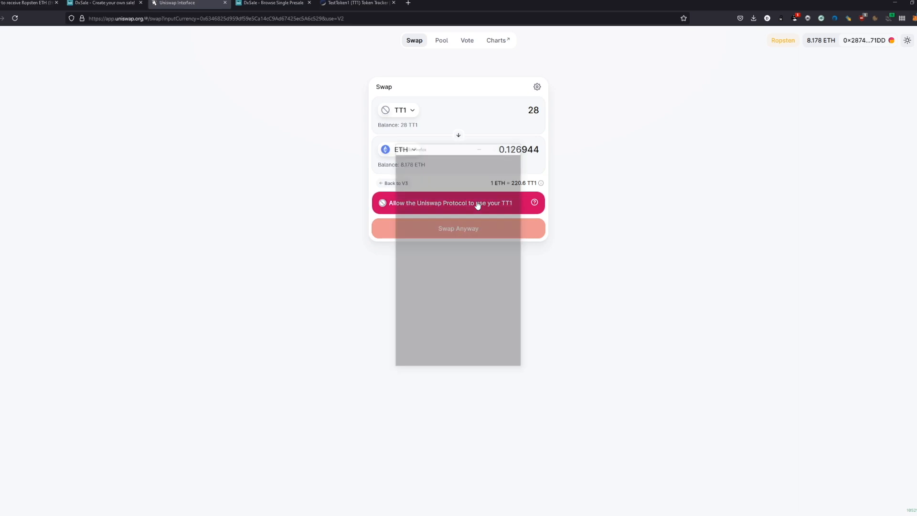
click(457, 203)
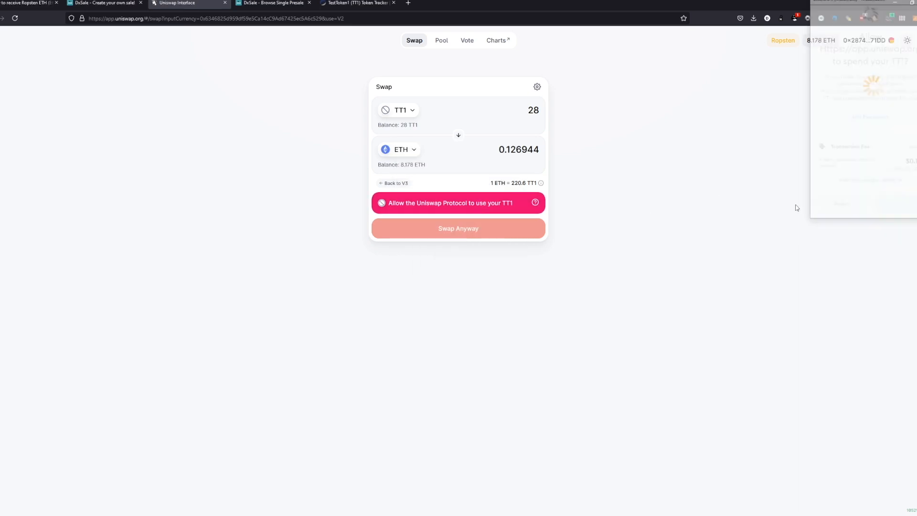
click(458, 203)
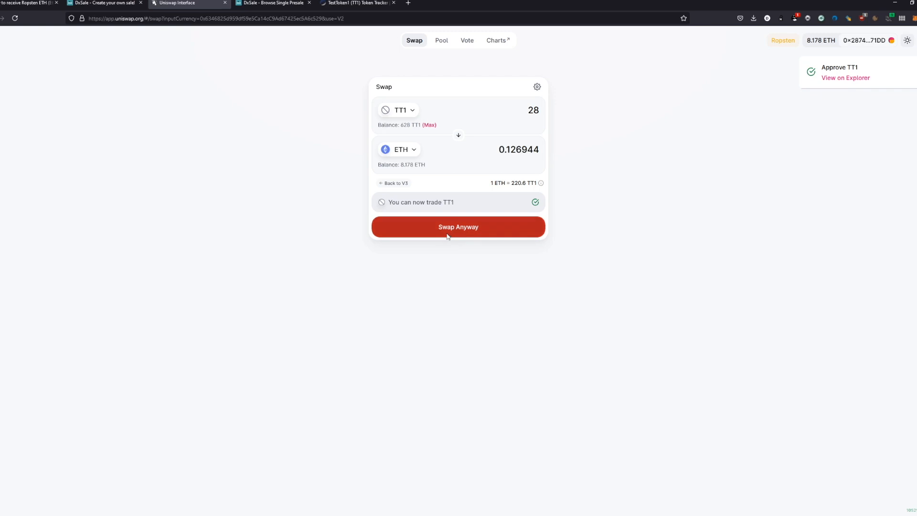
- Sell 28 TT1 for about 0.127 ETH and view the submitted swap on Etherscan
click(459, 228)
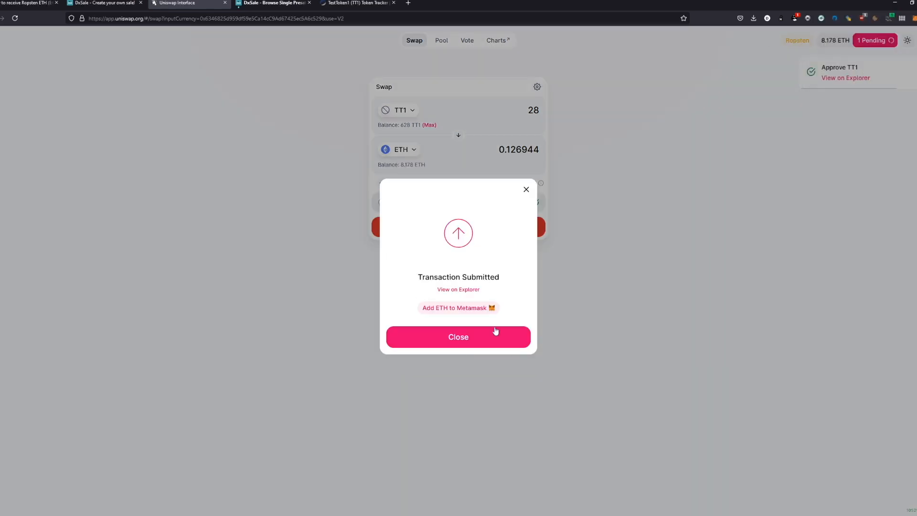
click(458, 289)
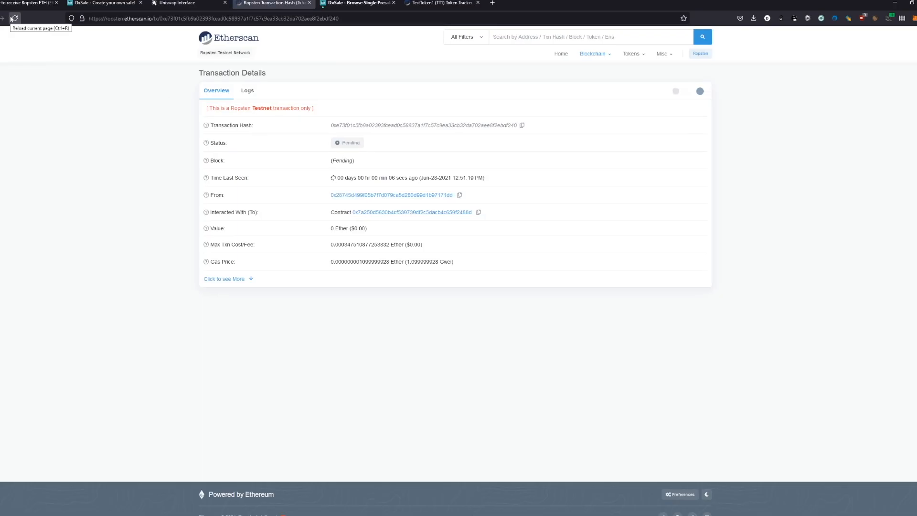
- Confirm on Etherscan the 28 TT1 swap succeeded and acknowledge DxSale's tokens-claimed notice
click(13, 18)
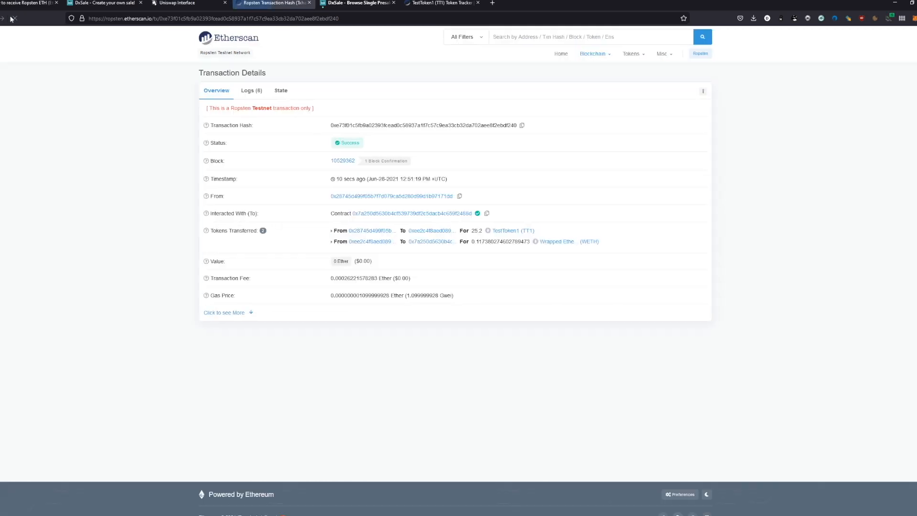
double_click(514, 241)
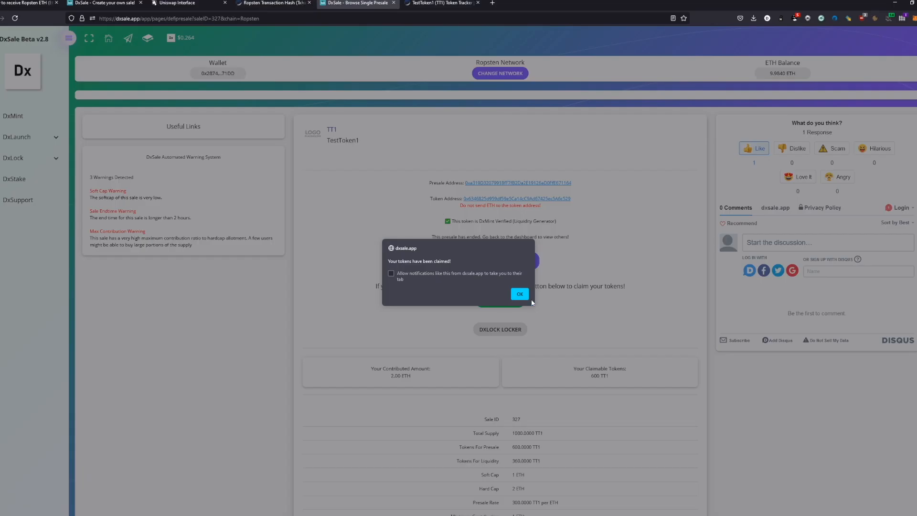
click(519, 293)
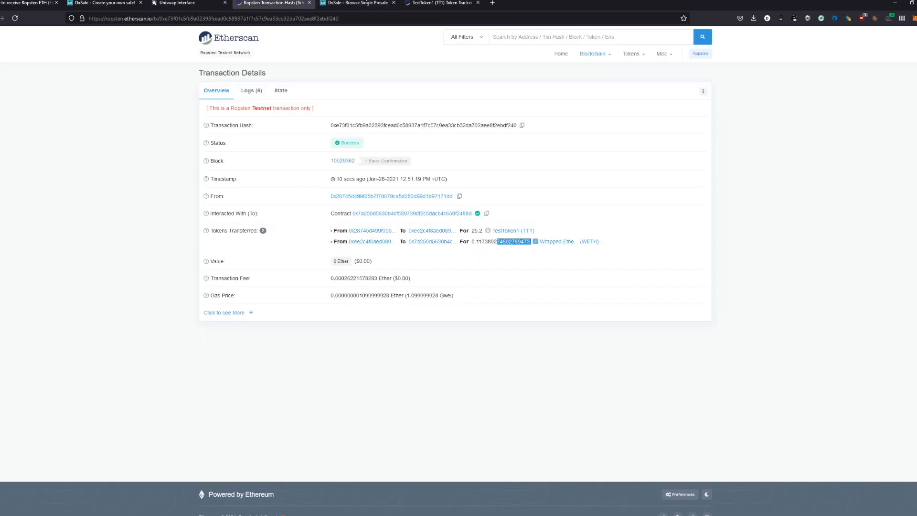
- Check the wallet's Assets tab now shows about 608 TT1
click(909, 18)
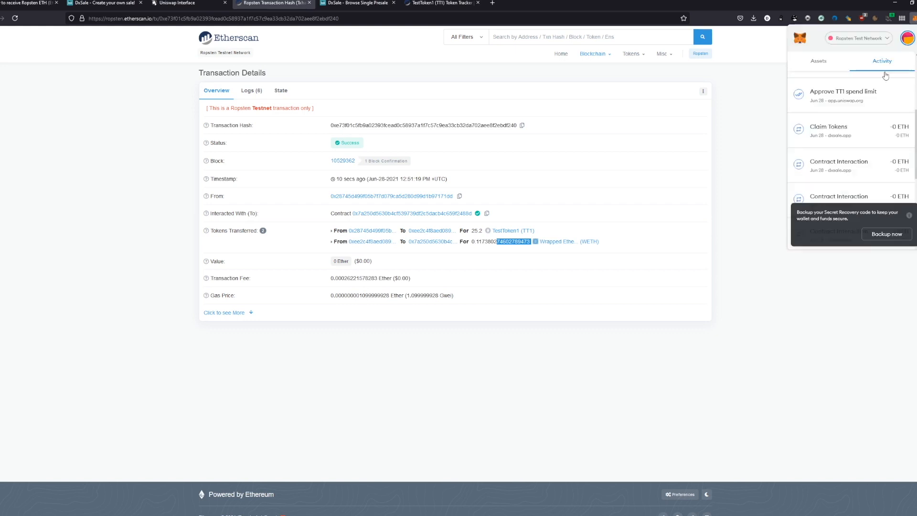
click(819, 61)
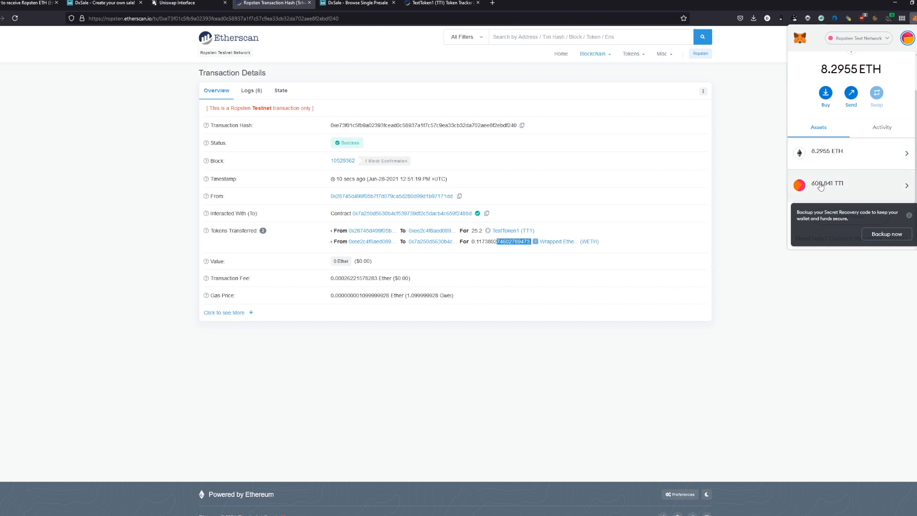
click(826, 183)
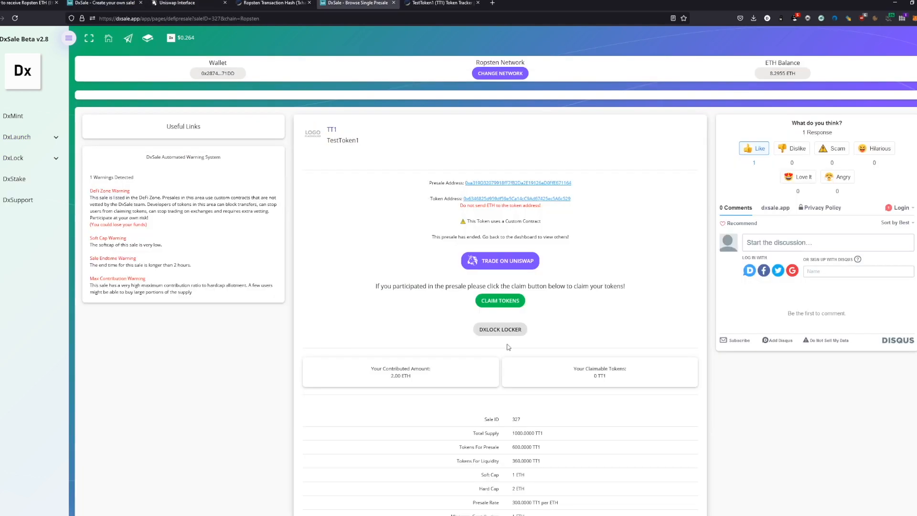
- View the TT1/WETH liquidity locker's ~364-day countdown, then return to the Manage Presale page
click(500, 328)
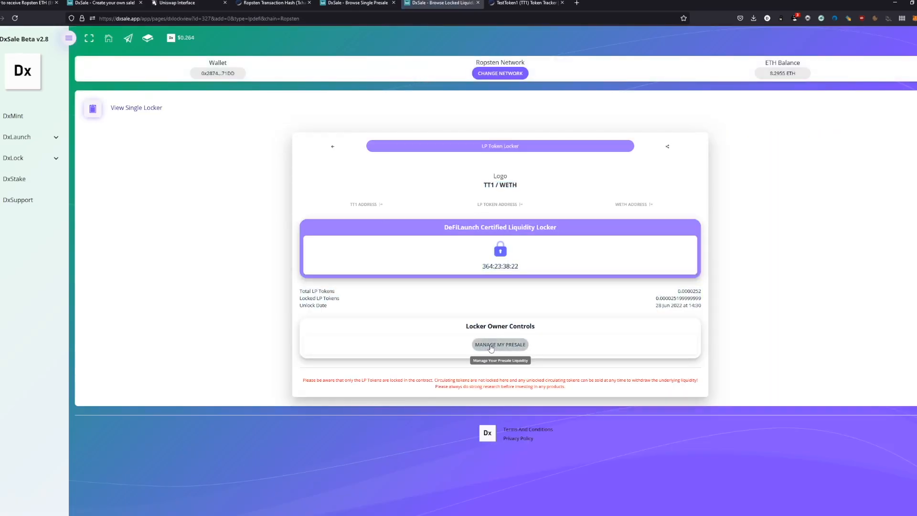
click(500, 345)
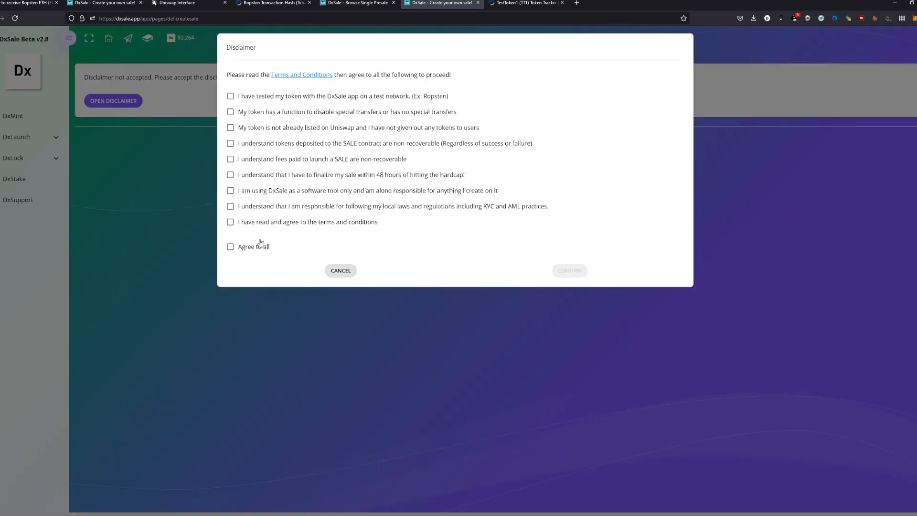
click(340, 270)
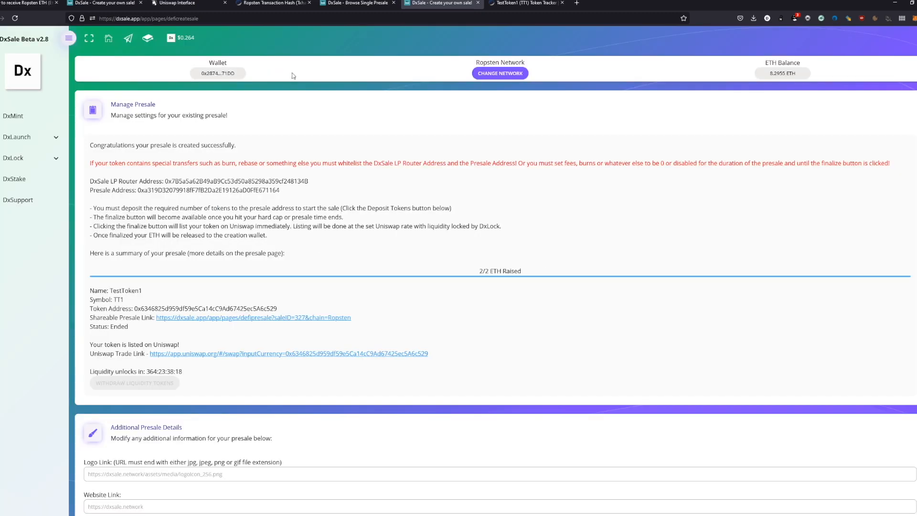
scroll(down, 3)
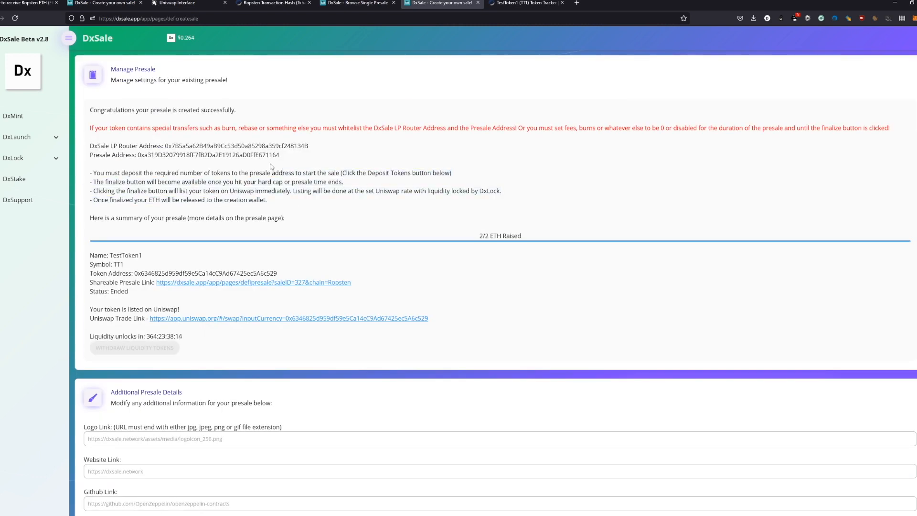
mouse_move(566, 191)
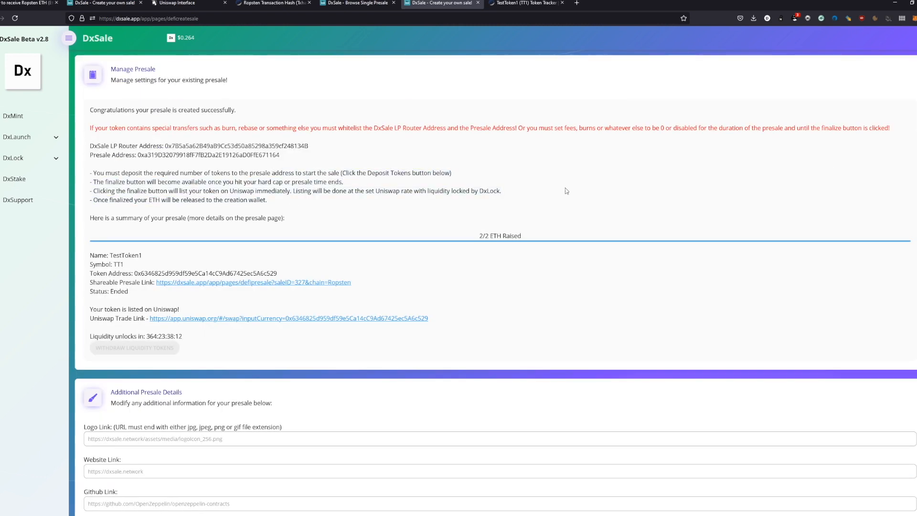